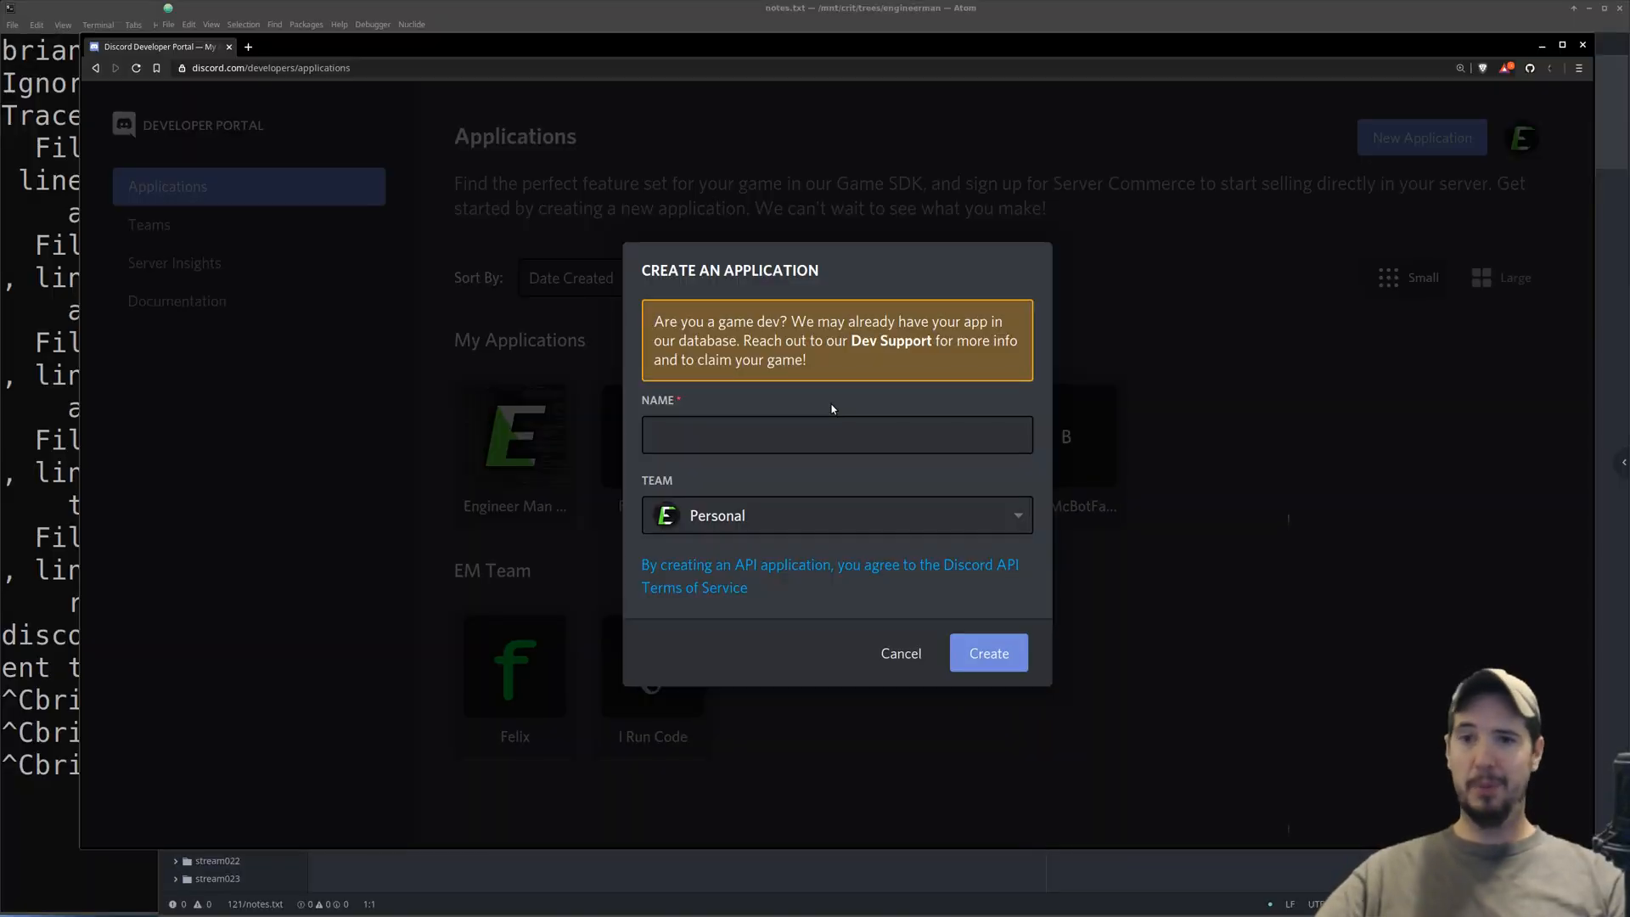
- Create the BottyMcBotFace application, add its bot user, and return to General Information
click(837, 434)
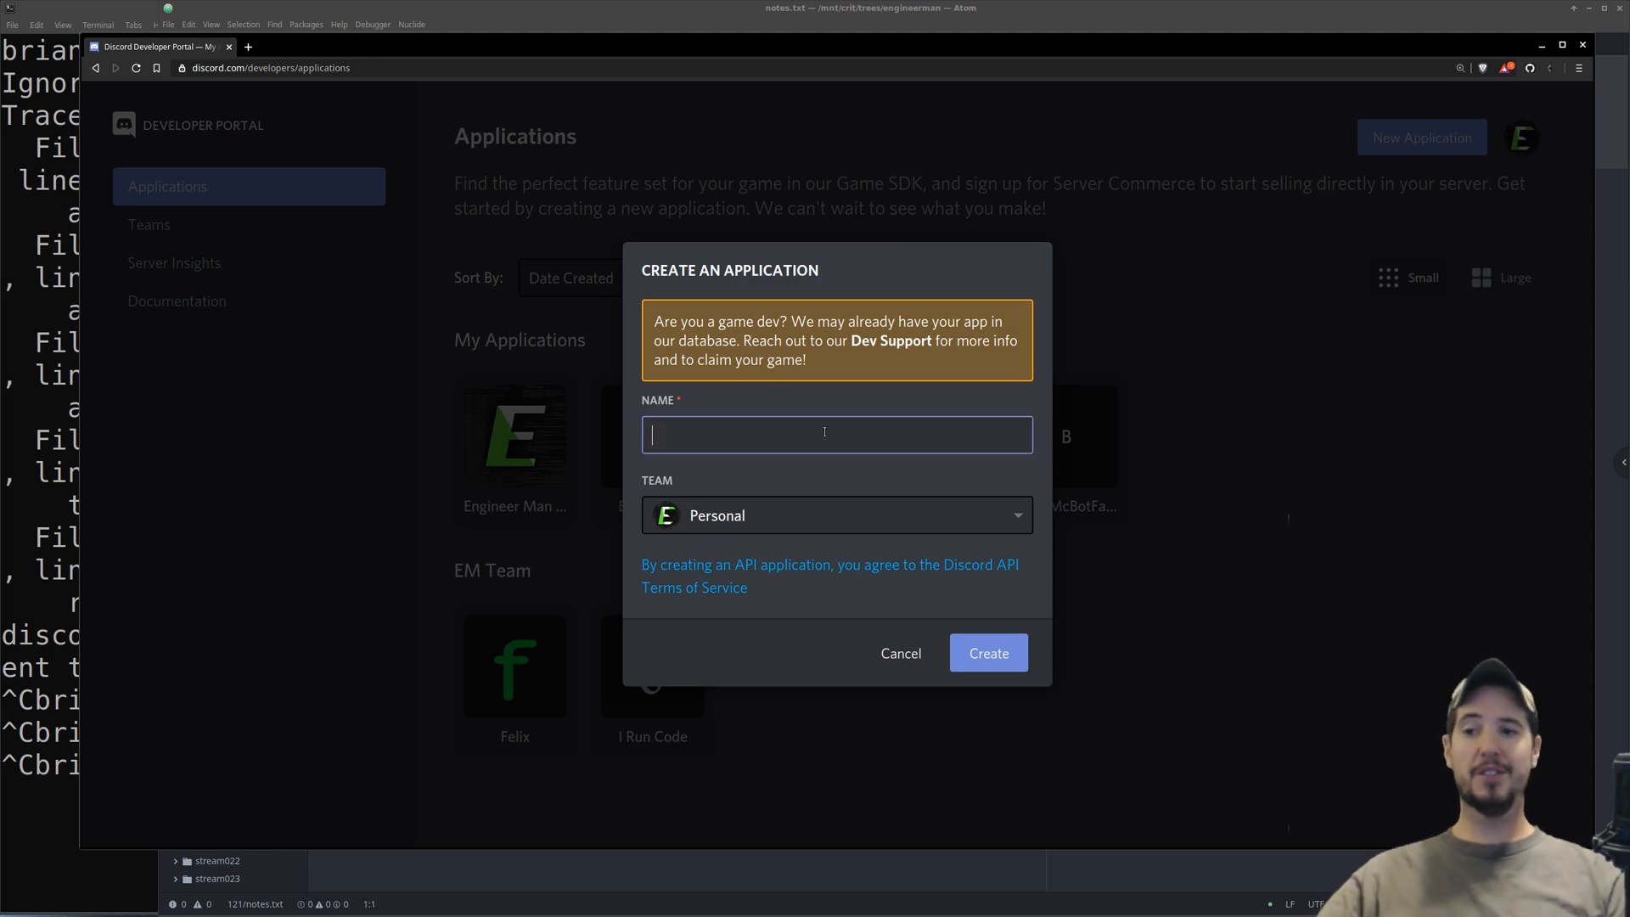
text(BottyMcBotF)
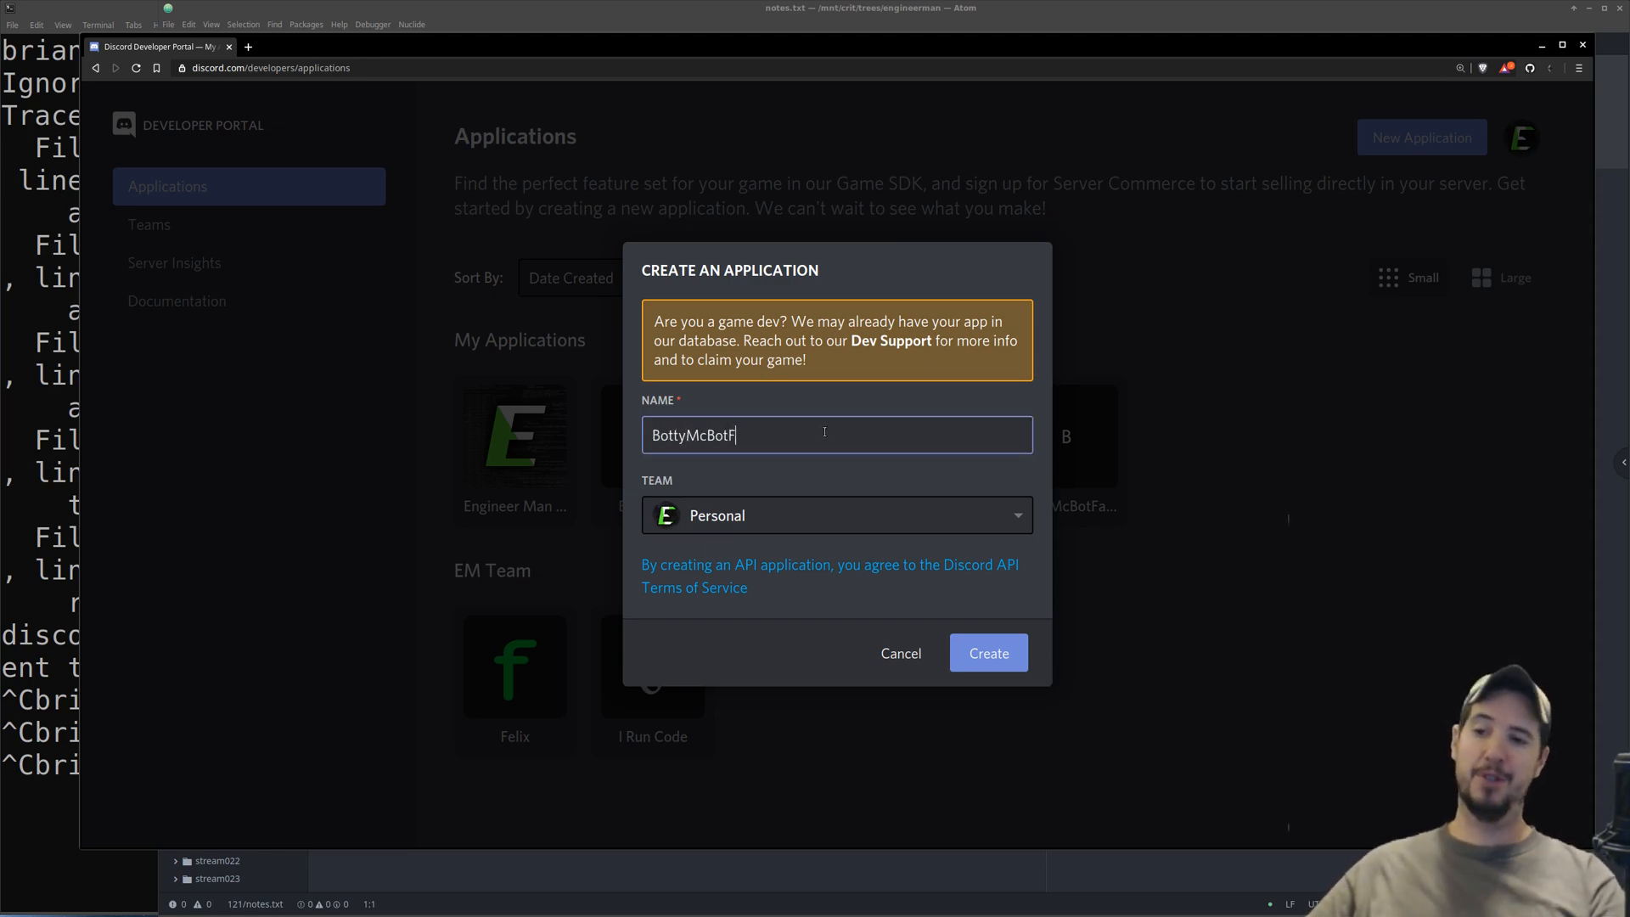
click(988, 653)
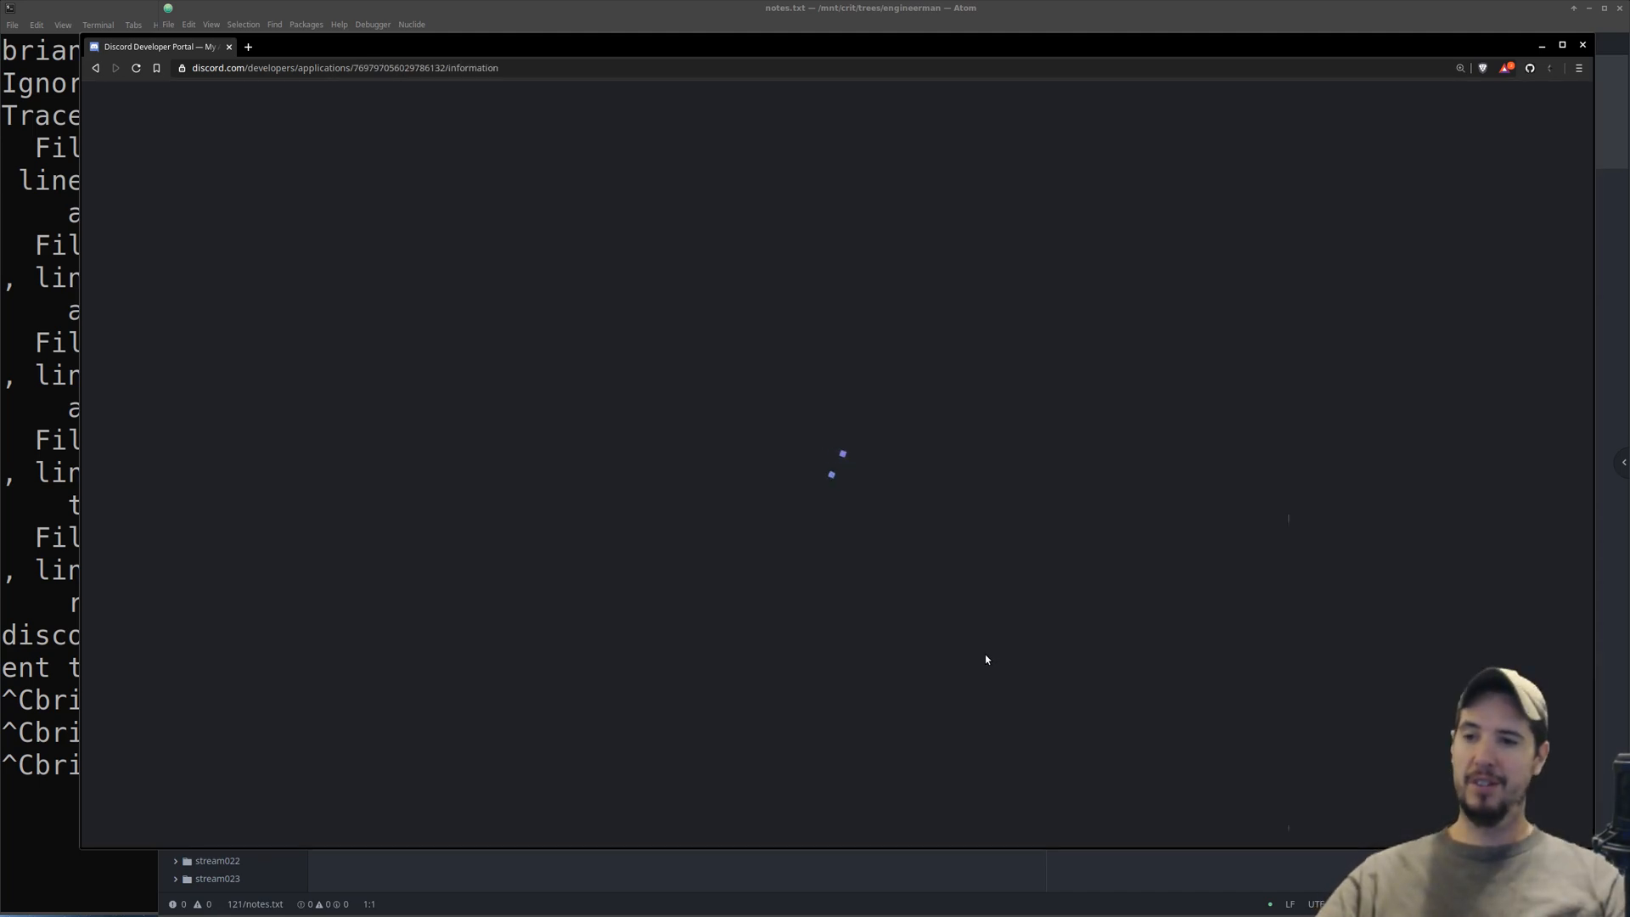
click(155, 371)
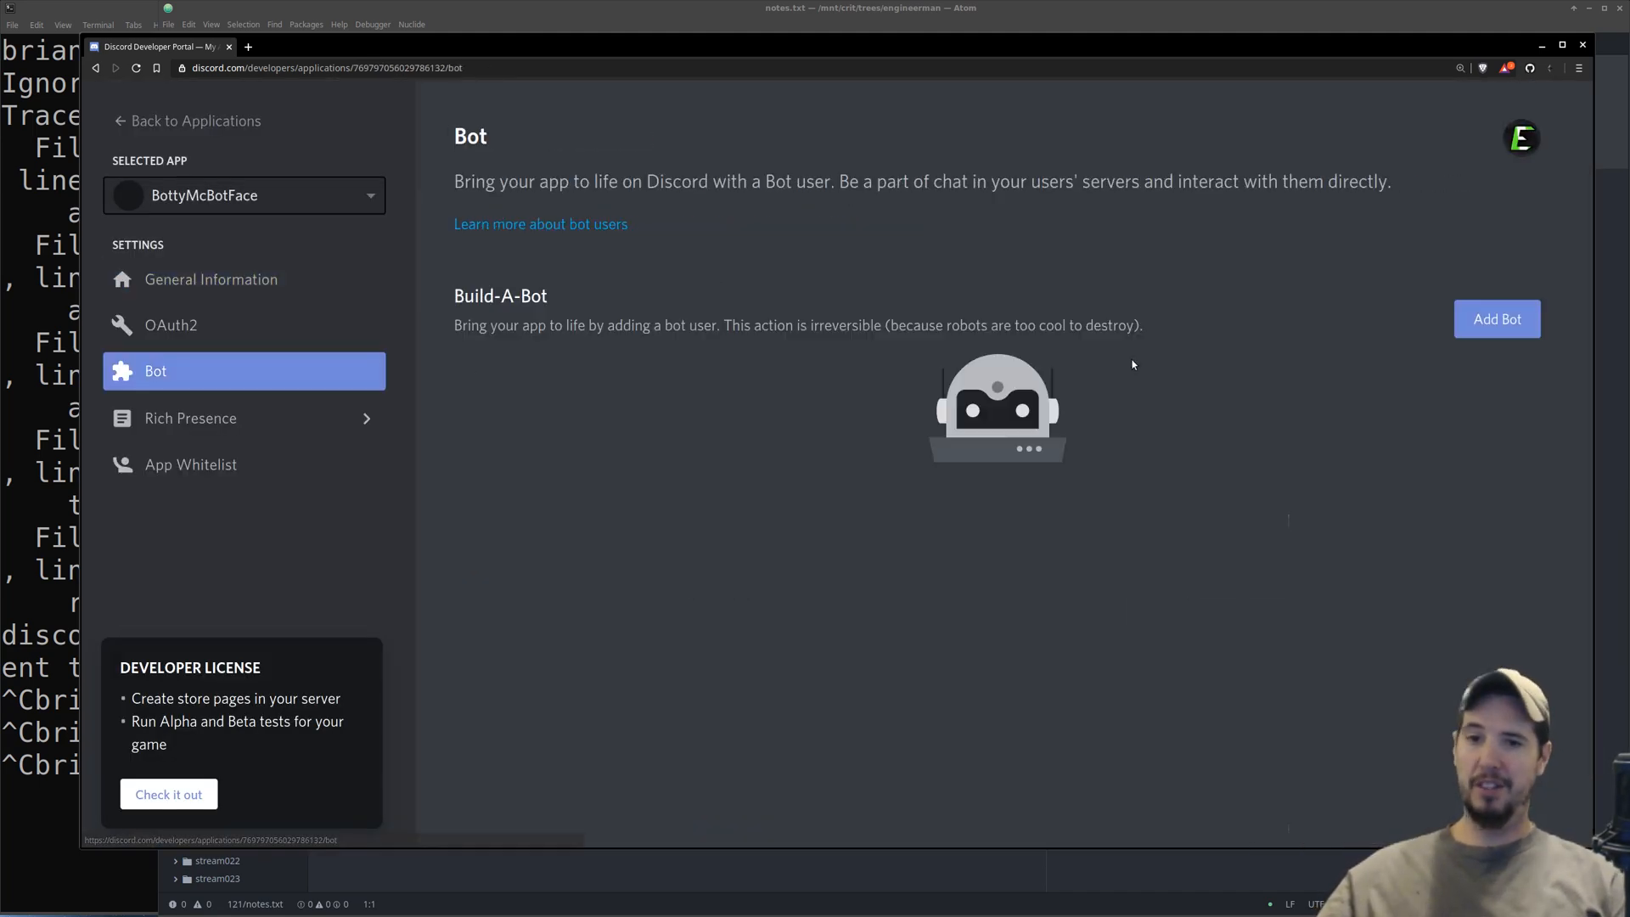
click(1496, 318)
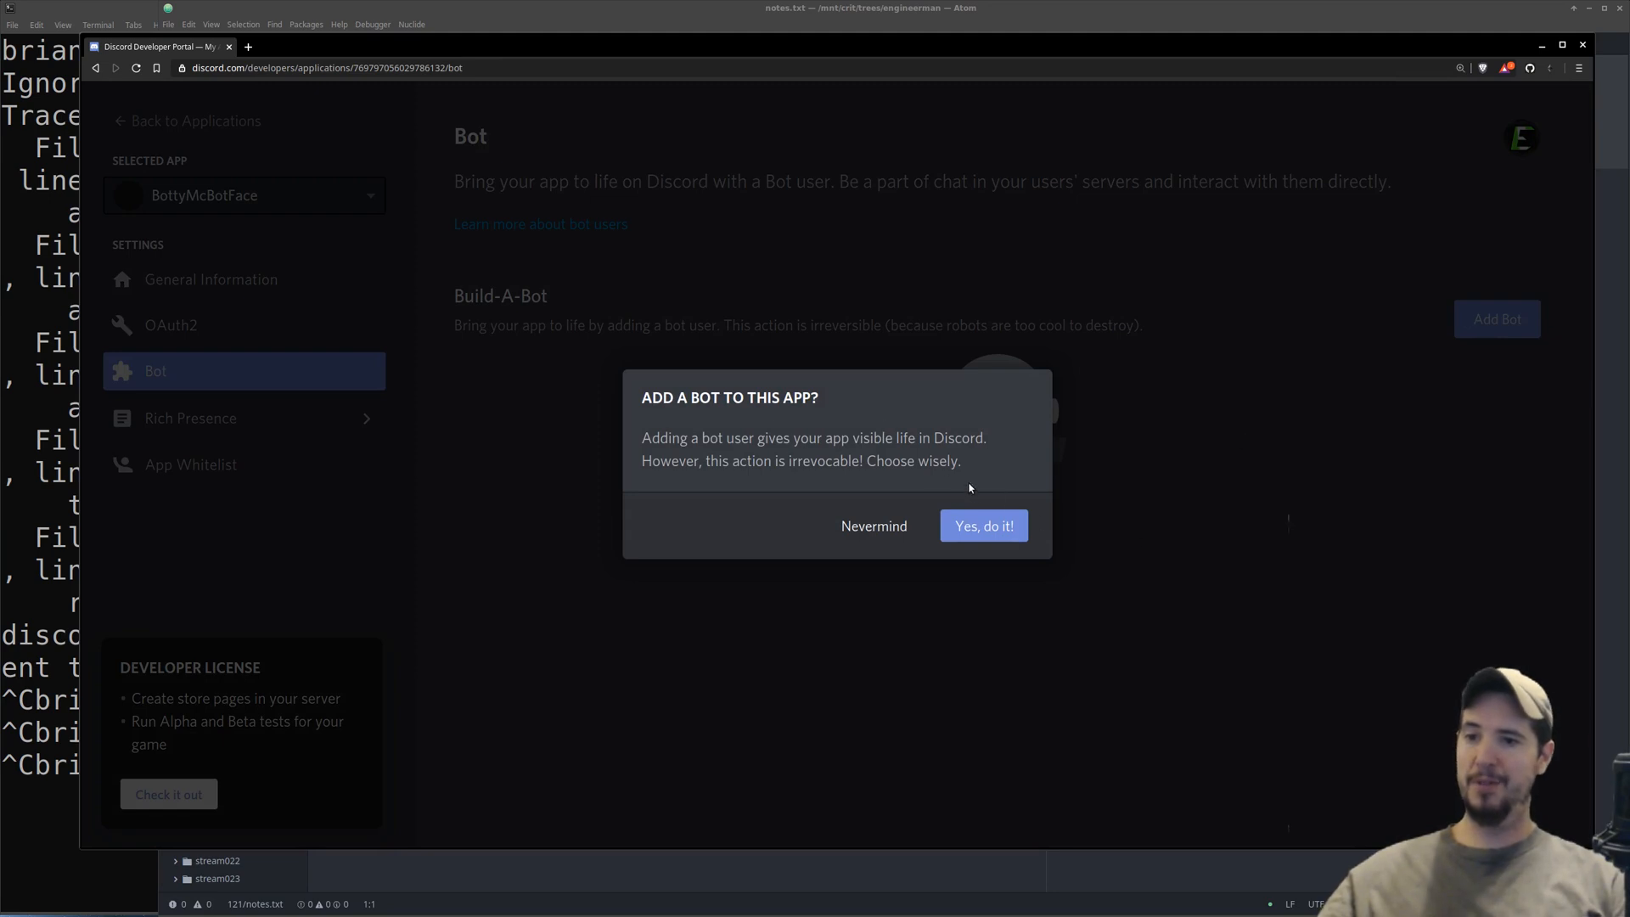
click(984, 526)
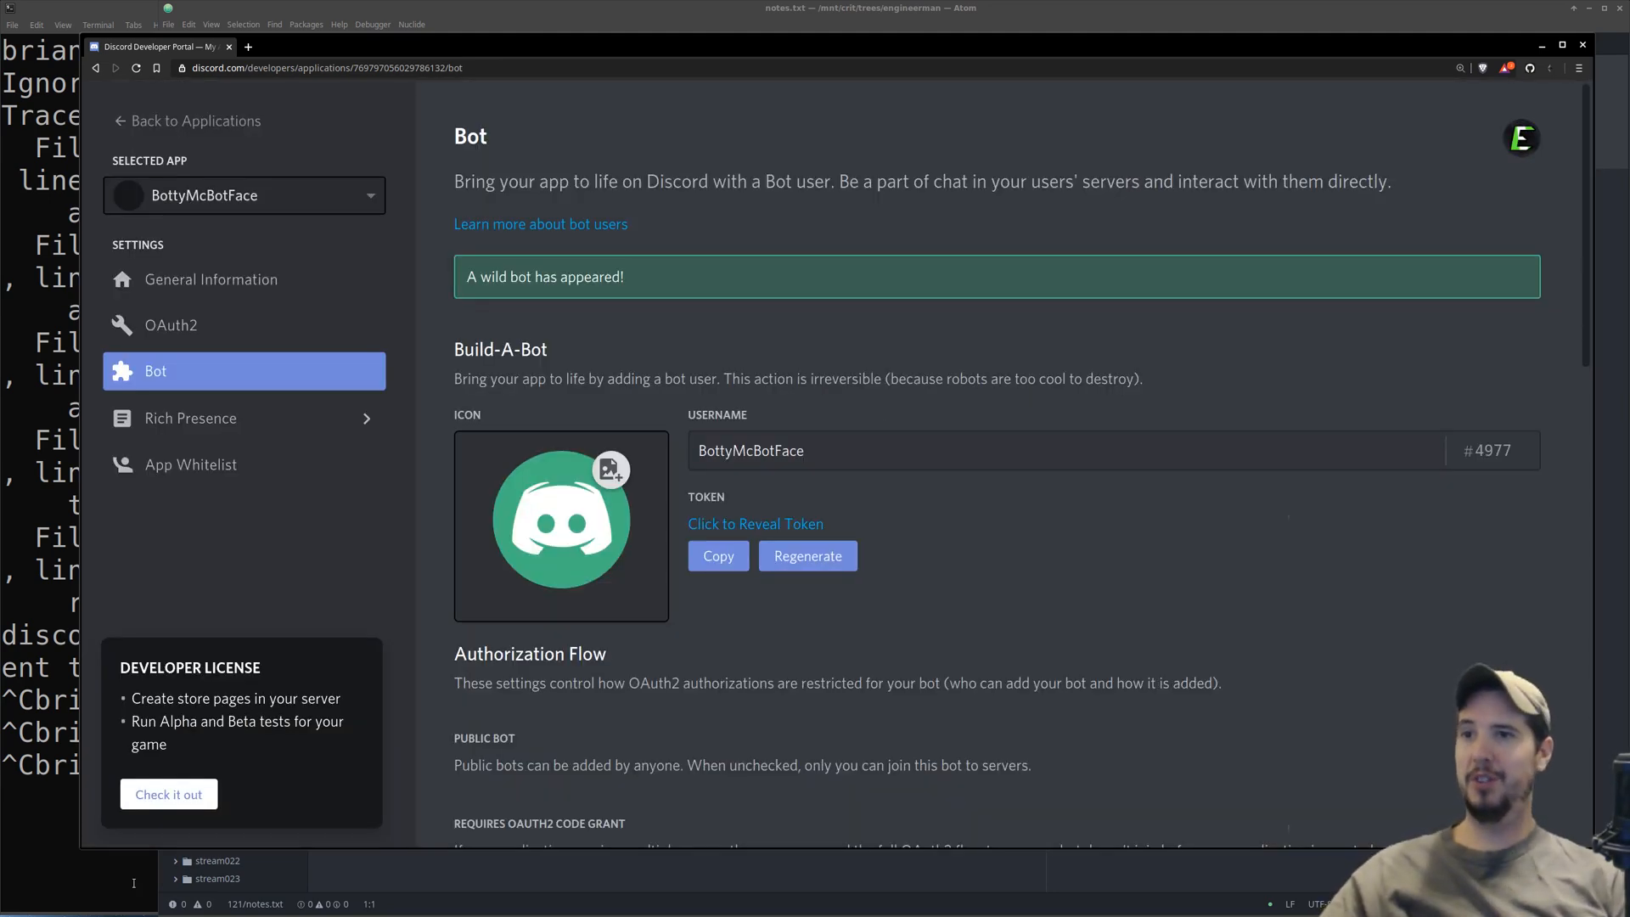
click(210, 280)
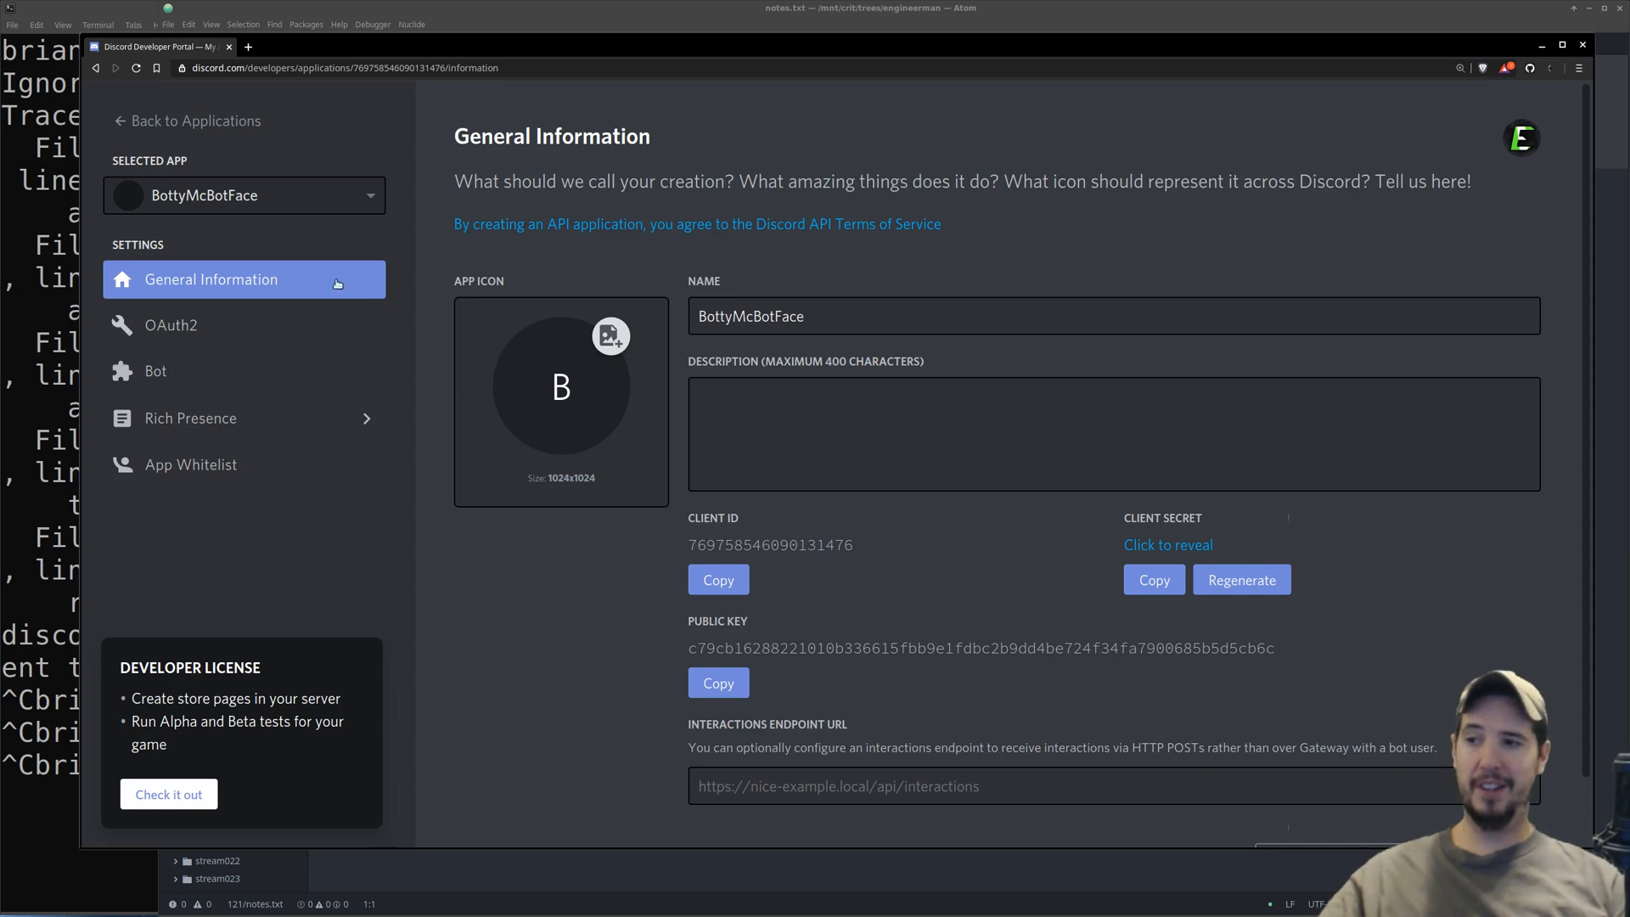
- Under Bot Permissions, tick View Channels and Send Messages for BottyMcBotFace
click(718, 579)
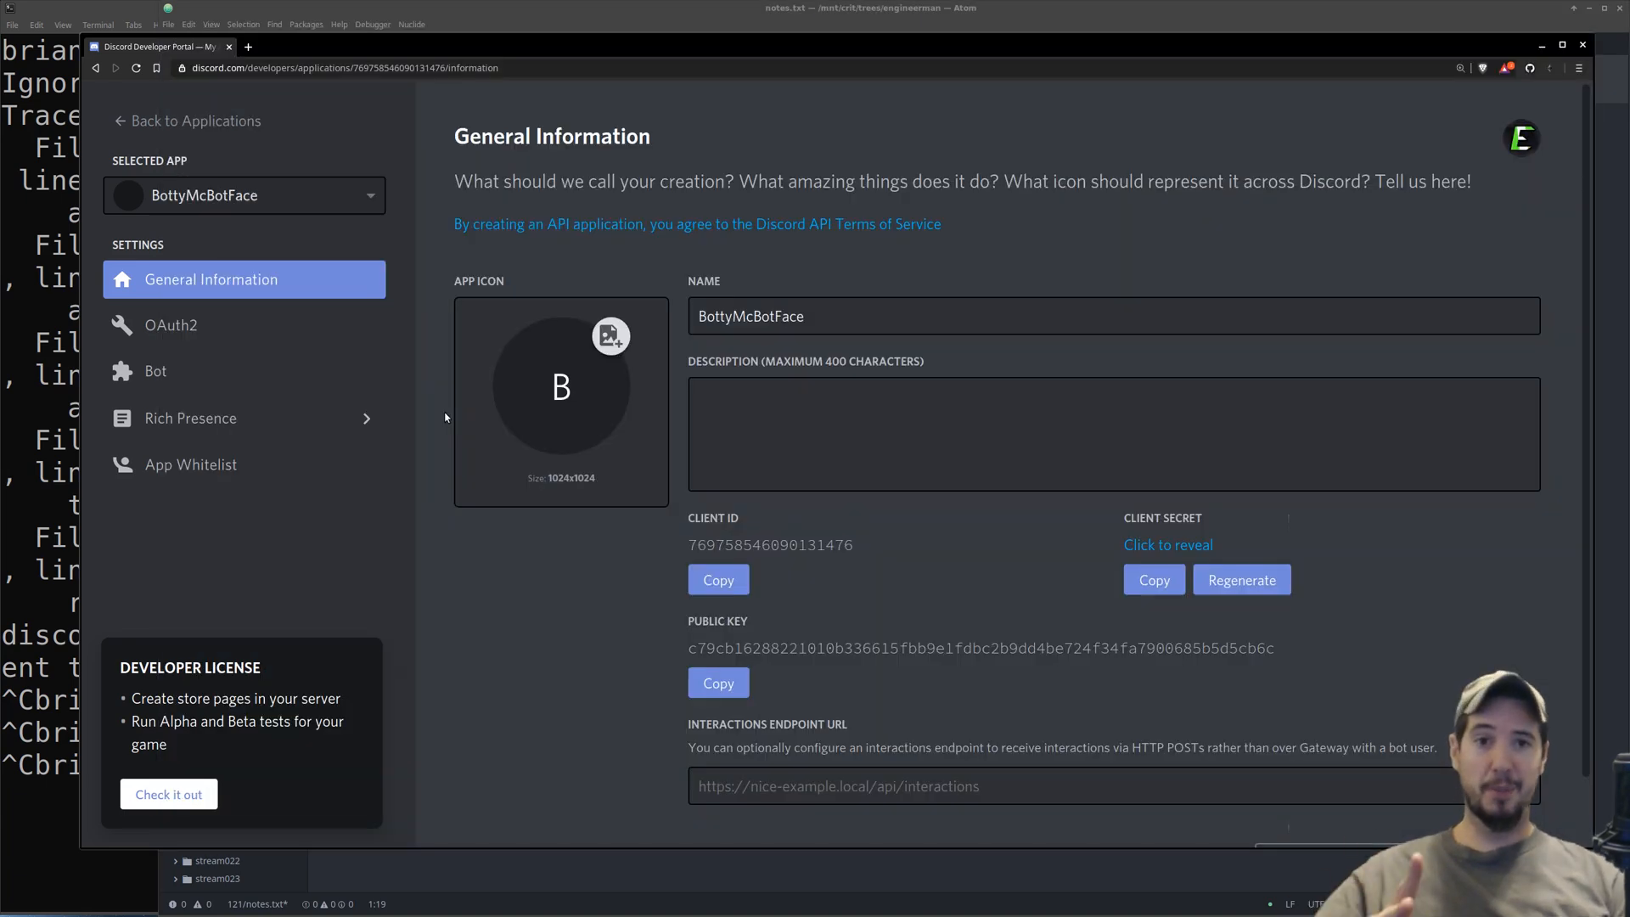
mouse_move(181, 381)
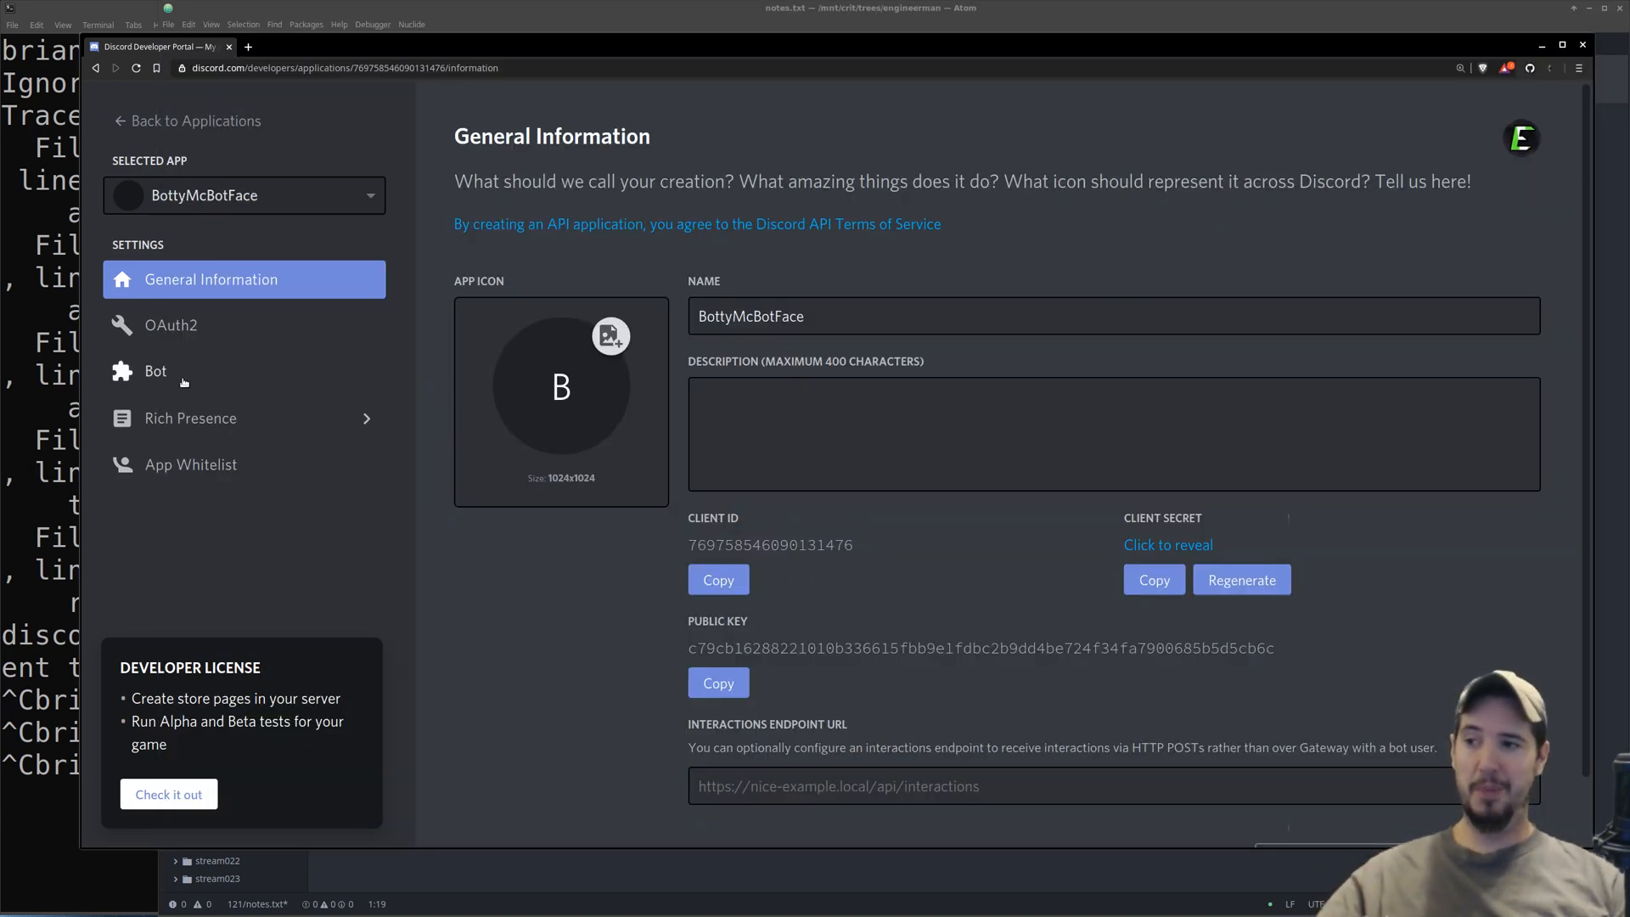
click(156, 371)
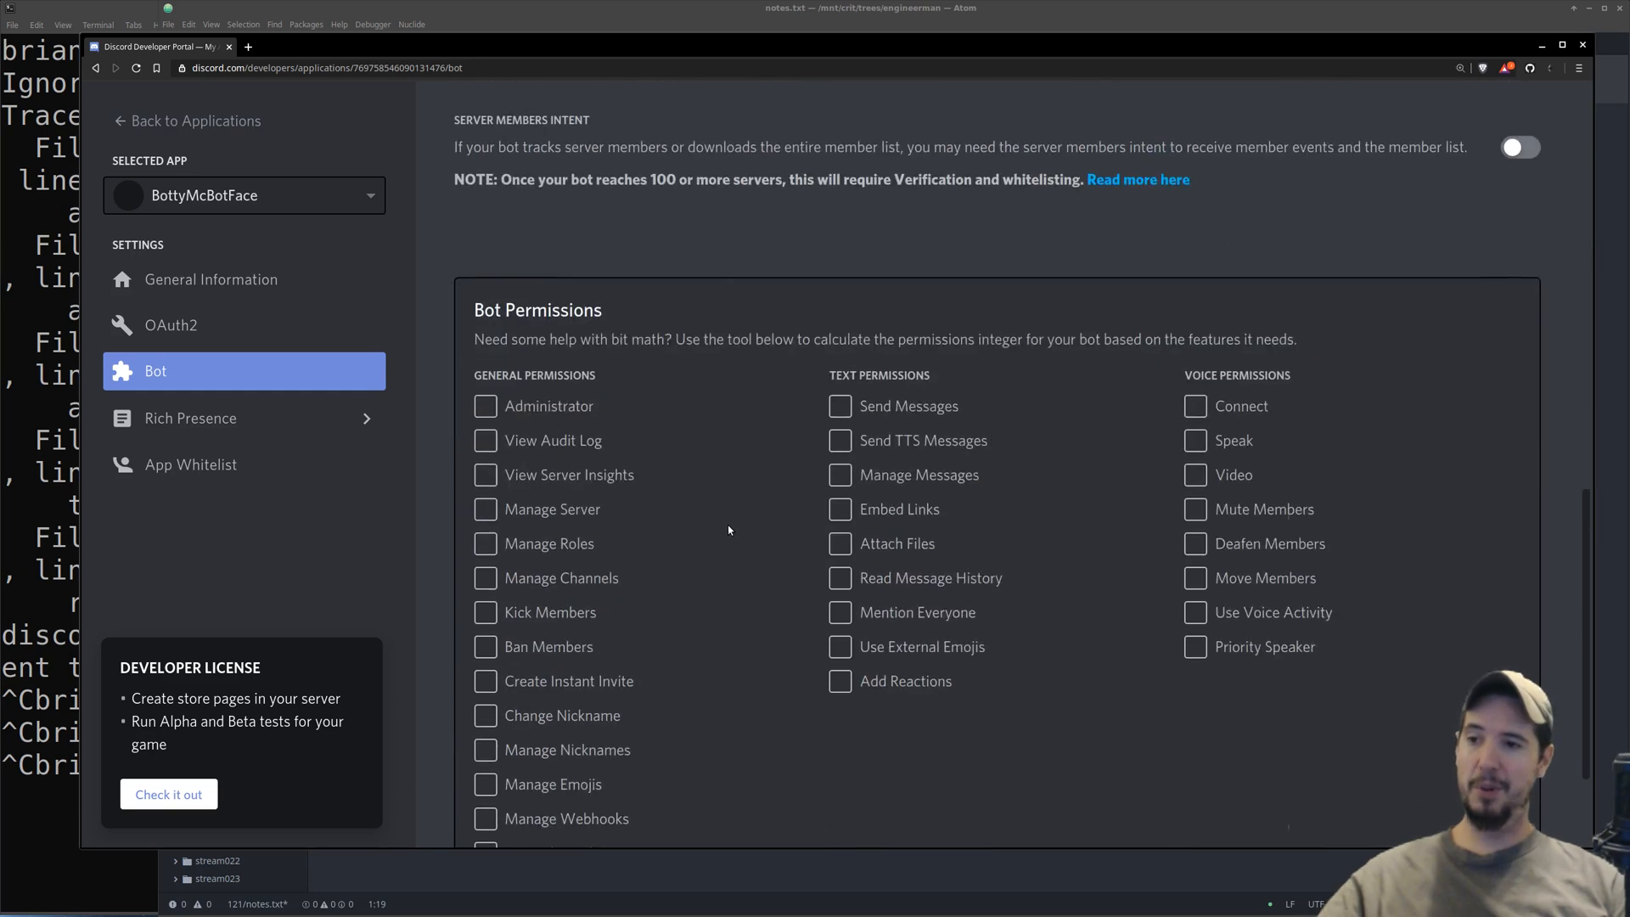
scroll(down, 3)
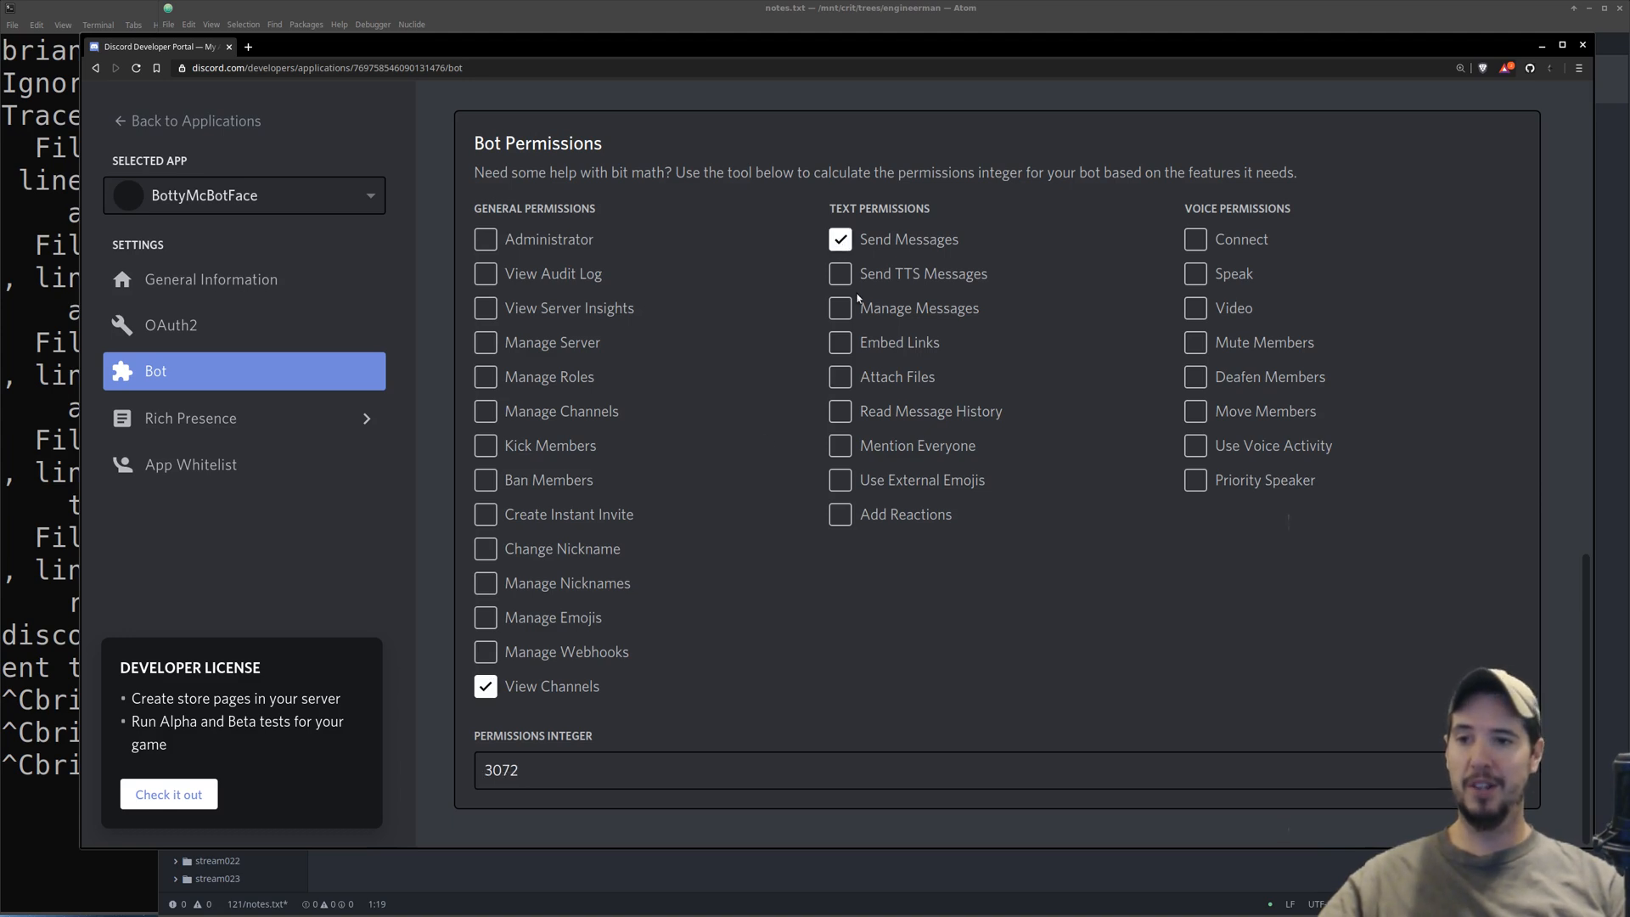
click(839, 411)
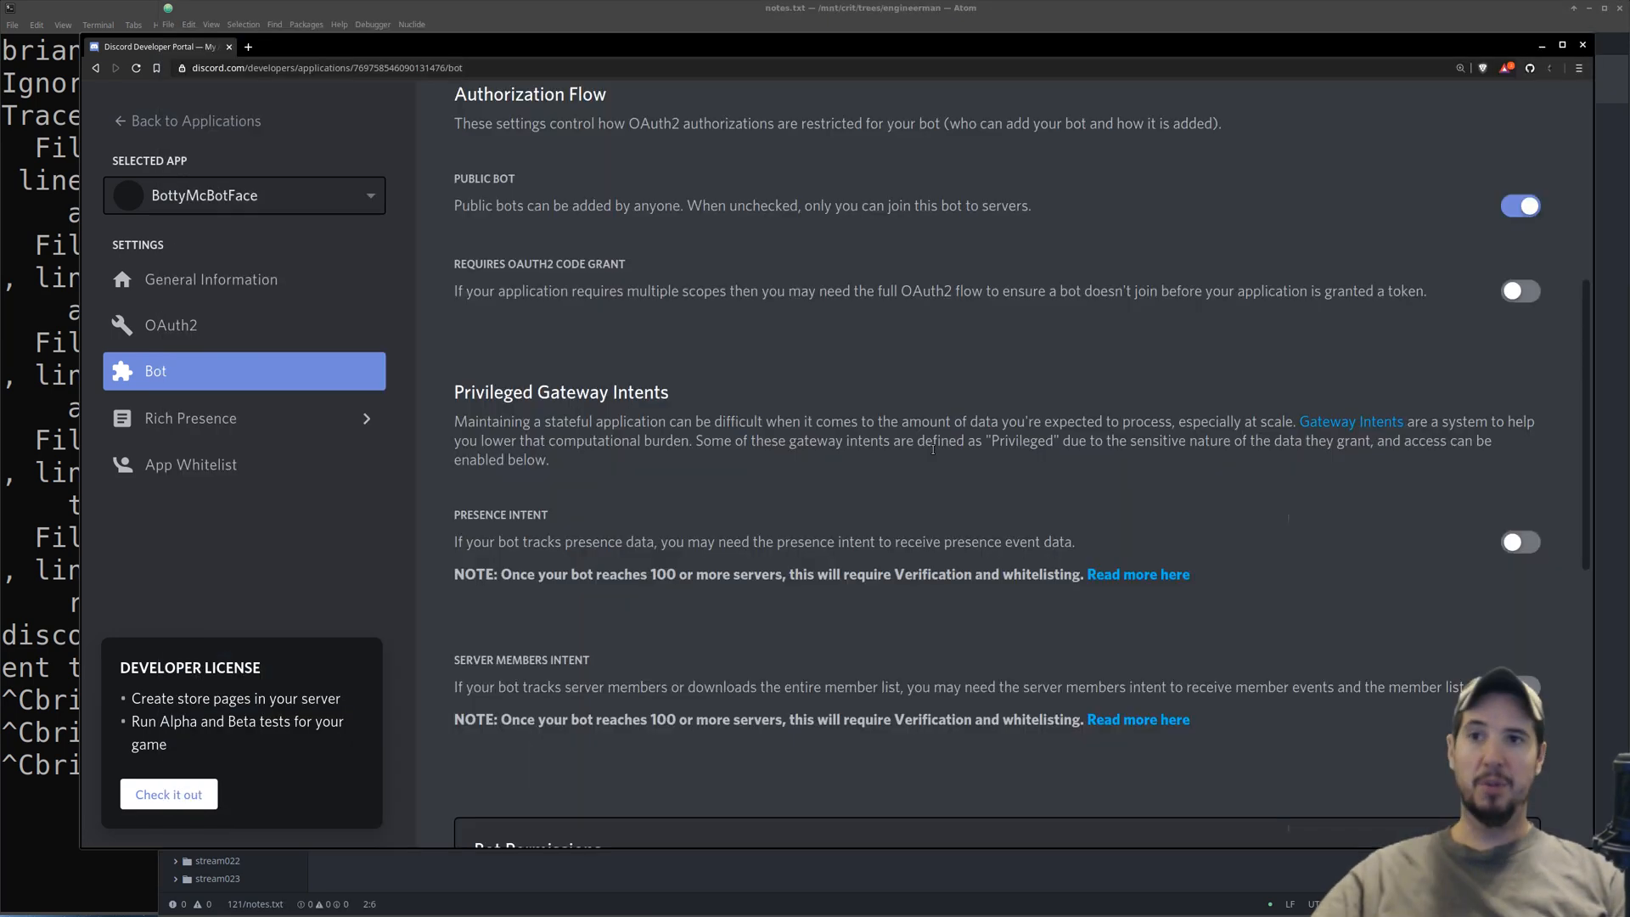
- Open the oauth2 authorize link with the client ID, scope=bot and permissions 68608
scroll(up, 3)
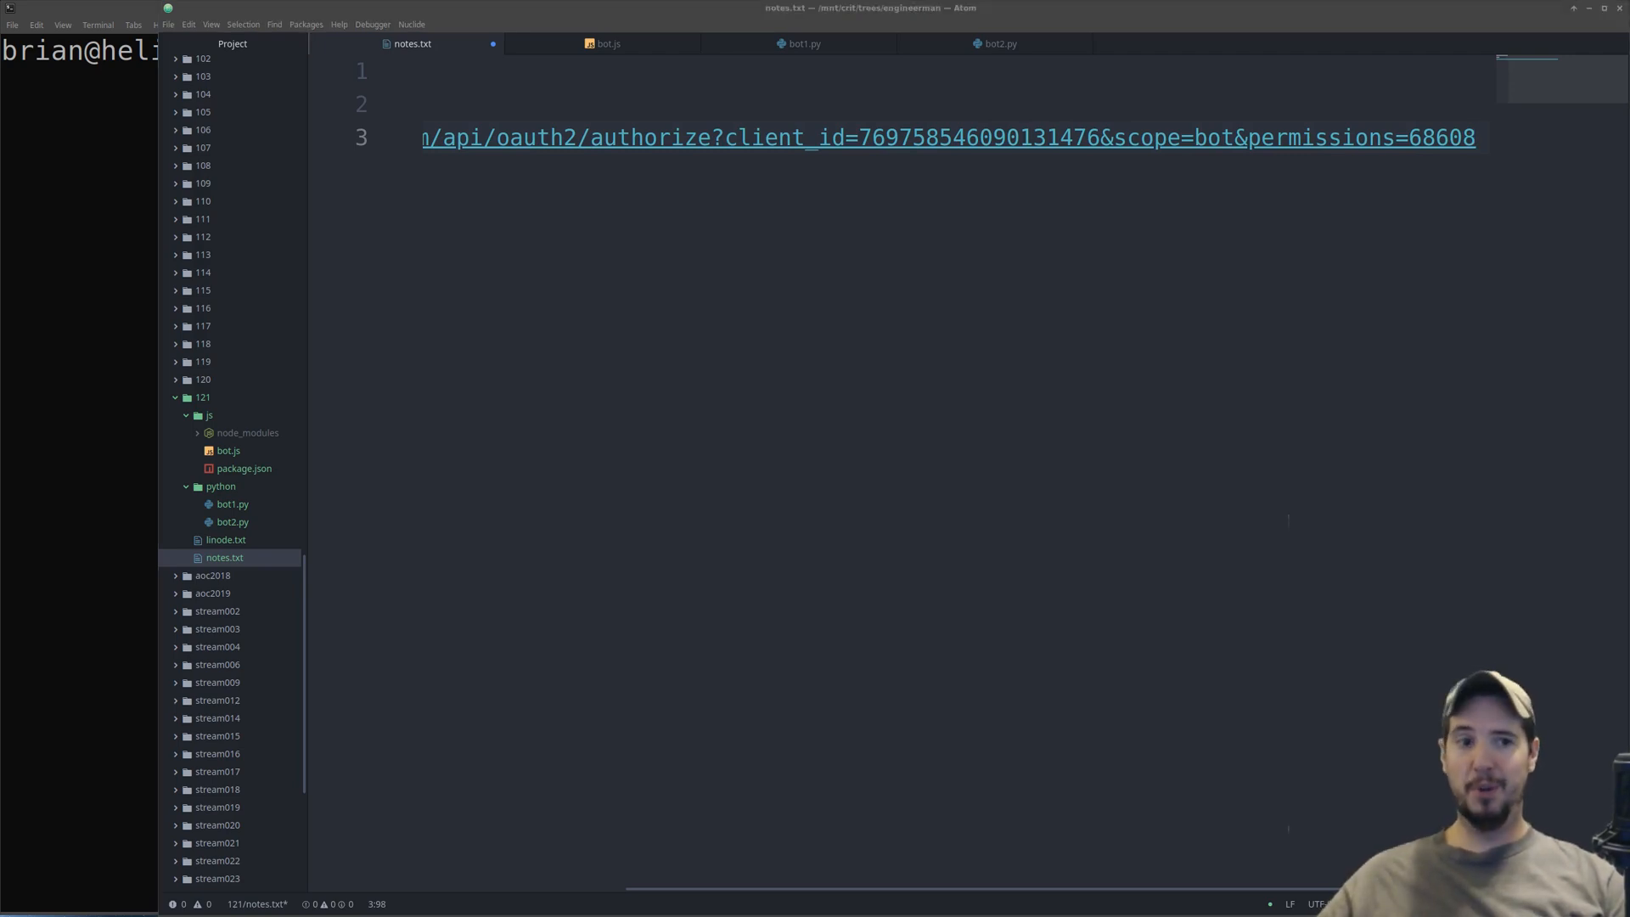
click(894, 138)
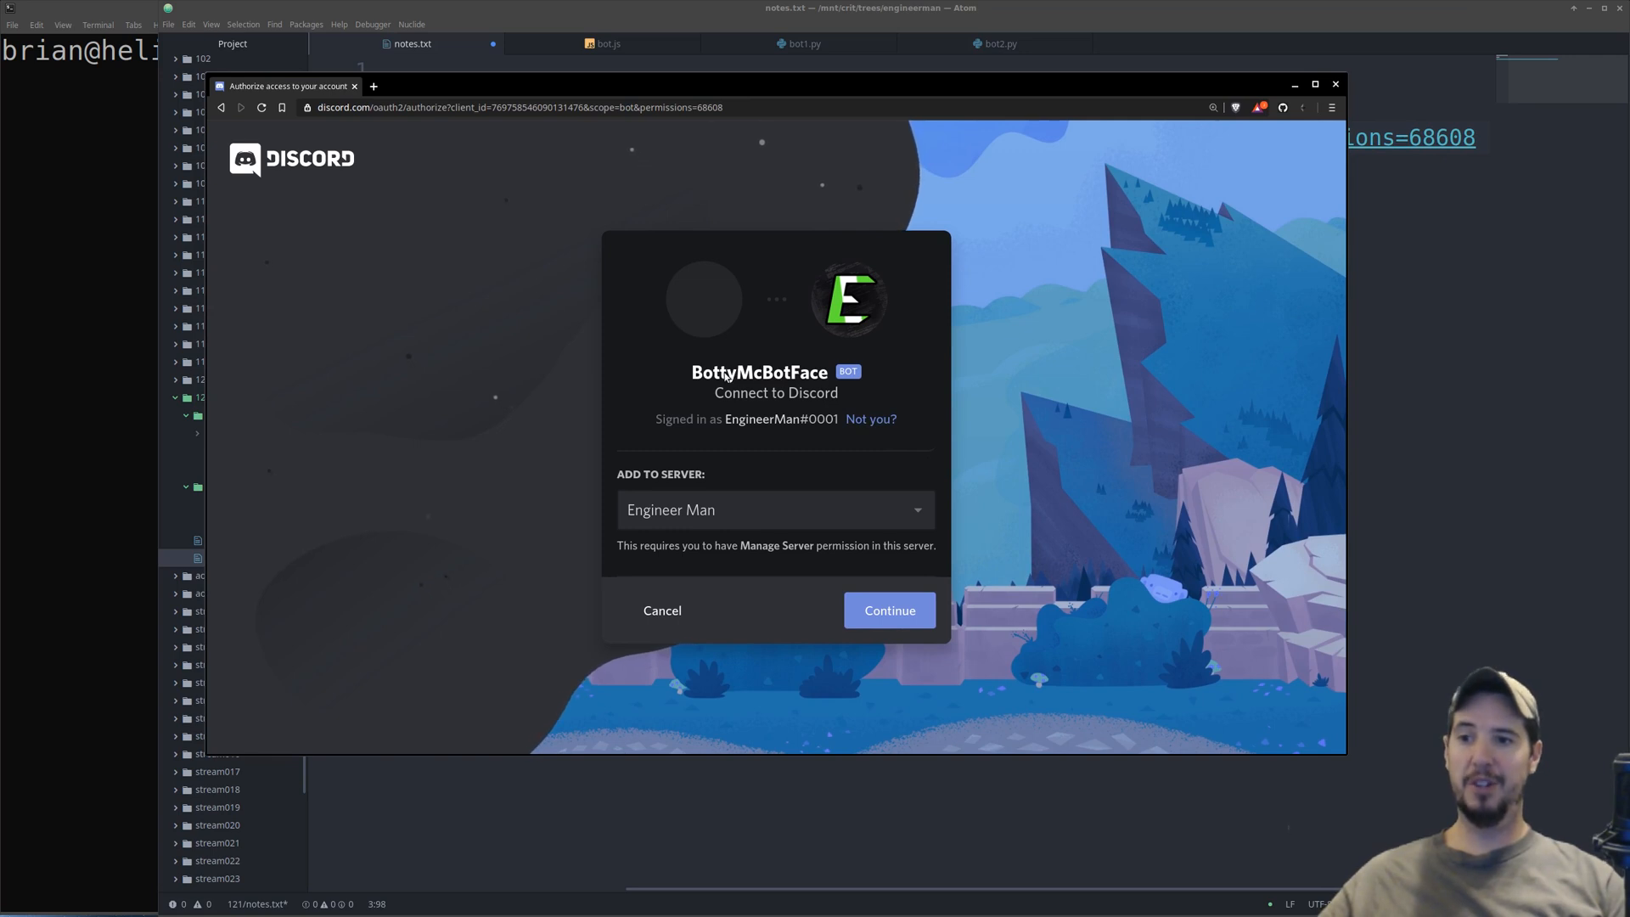
mouse_move(849, 308)
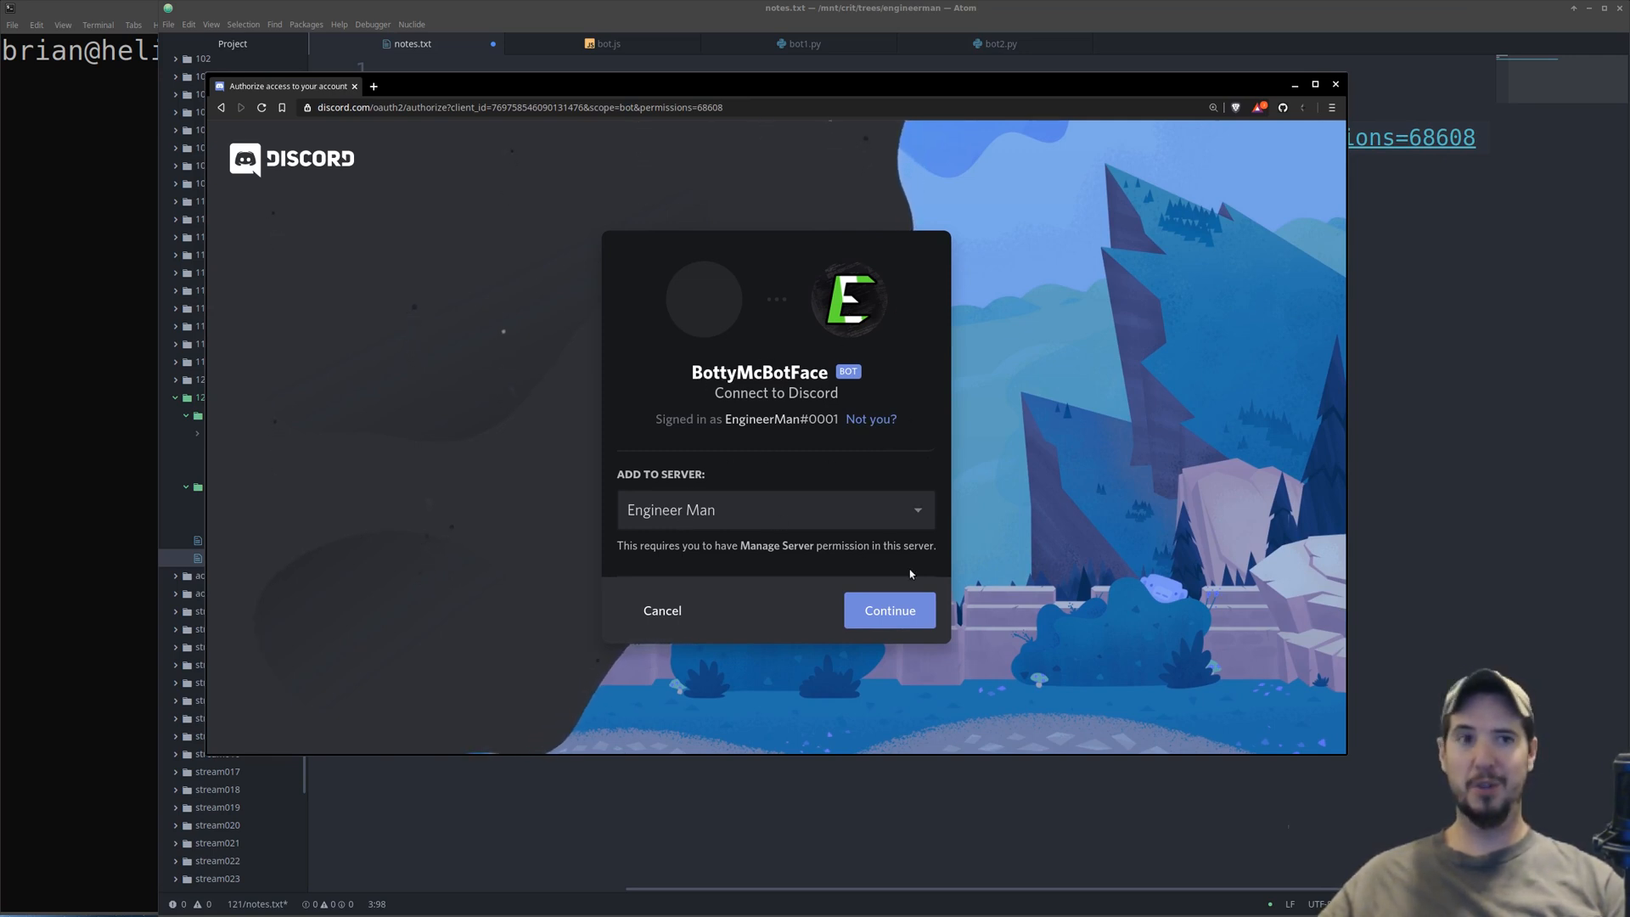
mouse_move(903, 610)
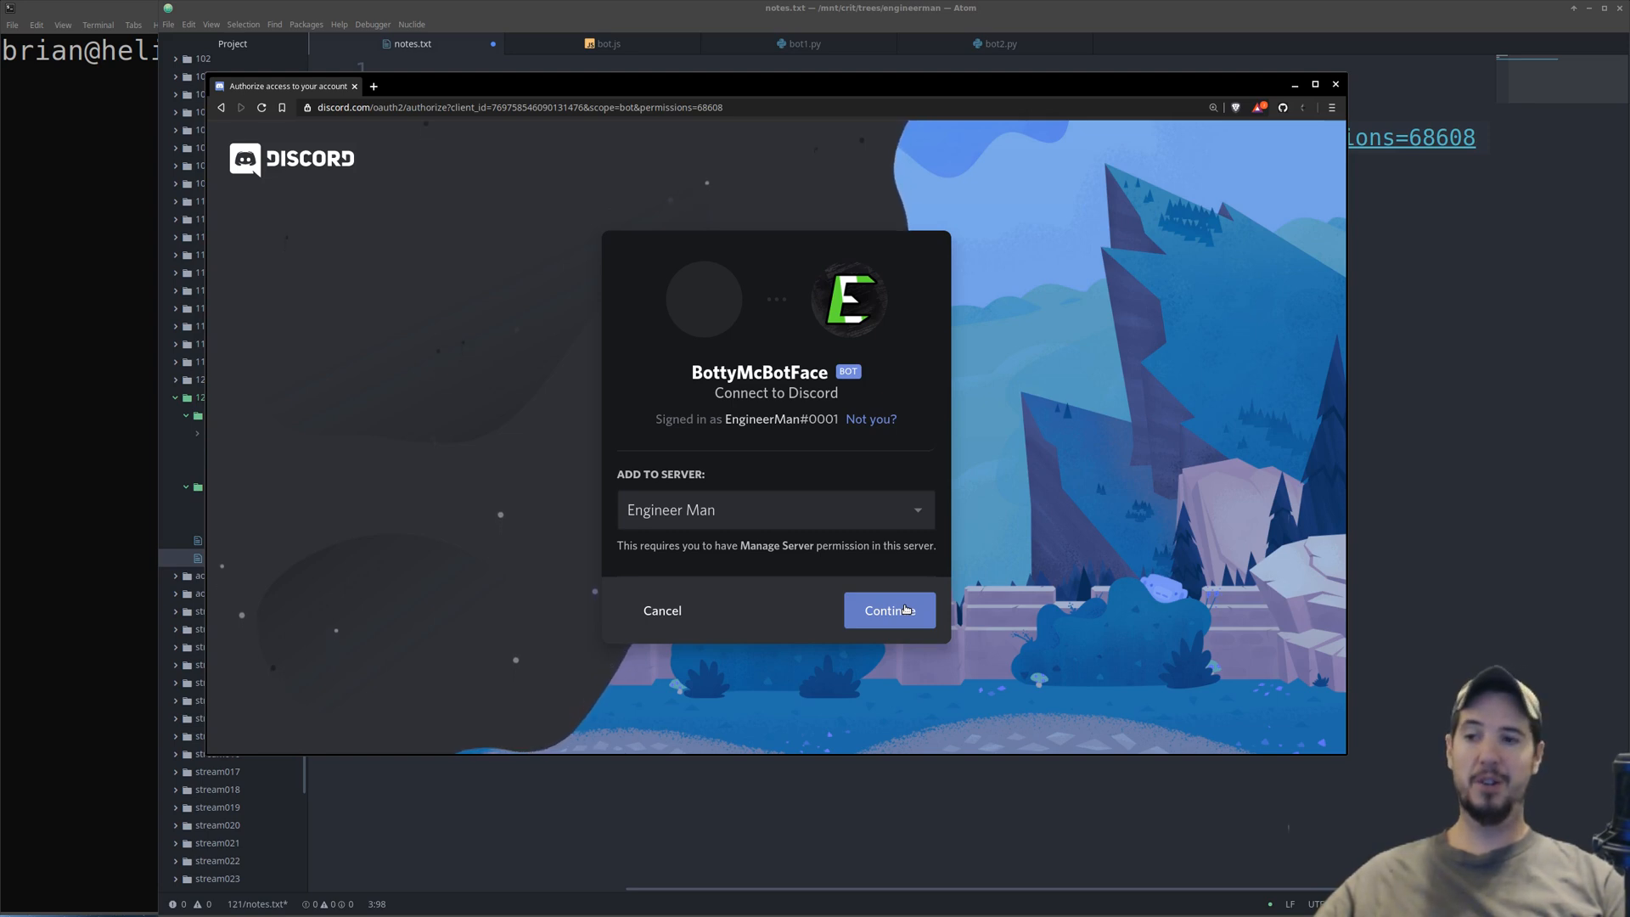
- Authorize BottyMcBotFace to join the Engineer Man server
click(888, 611)
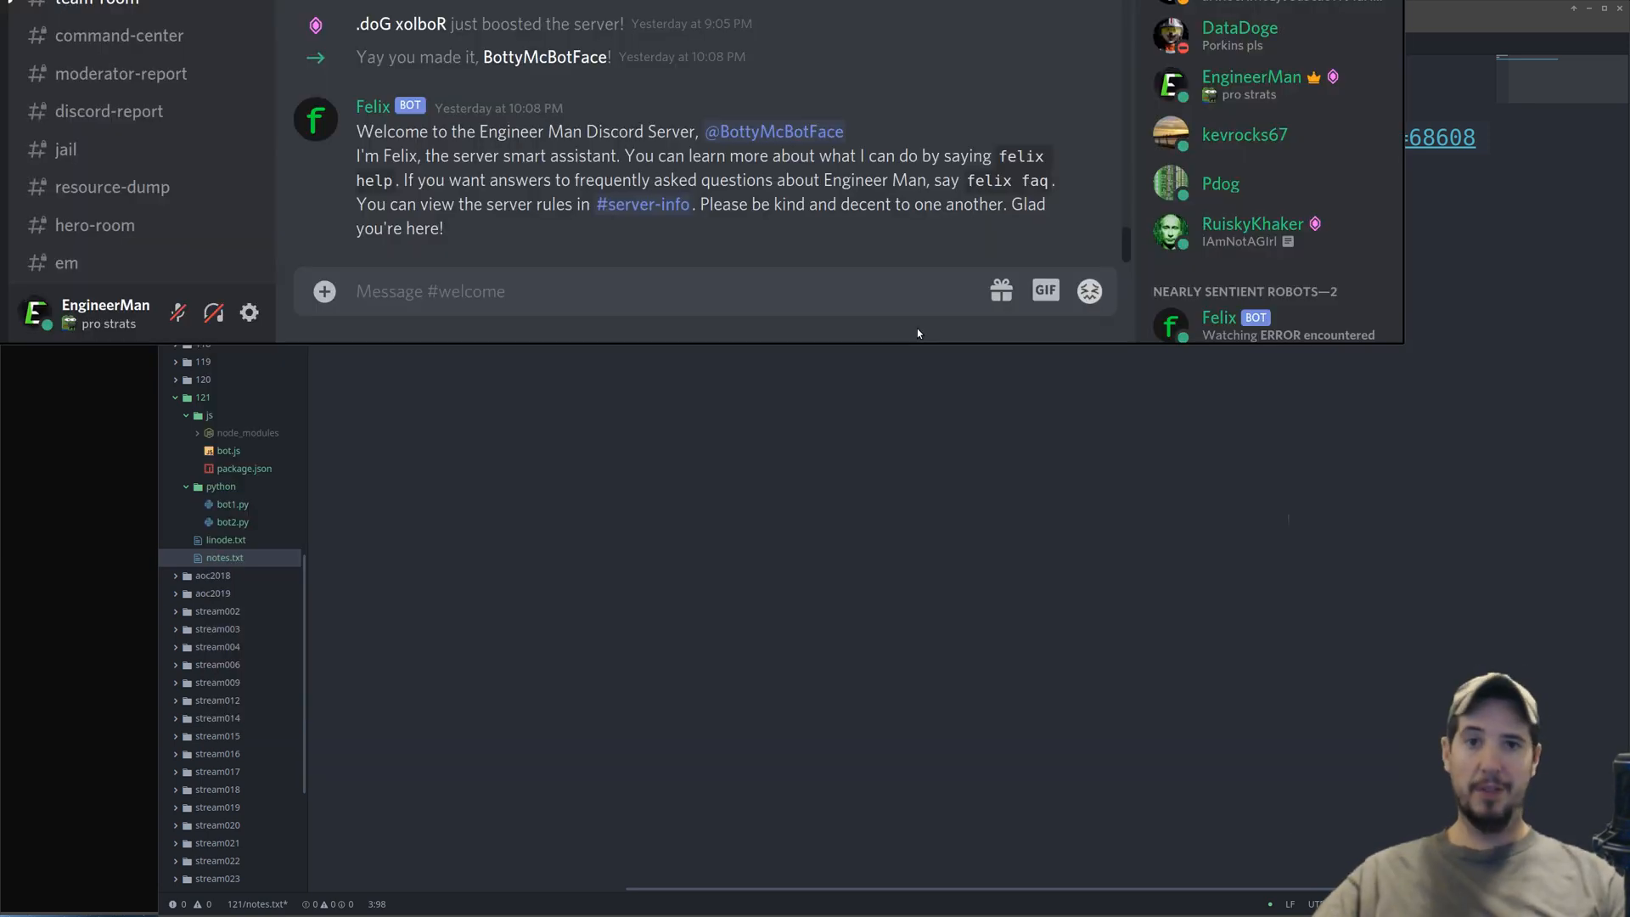
mouse_move(761, 59)
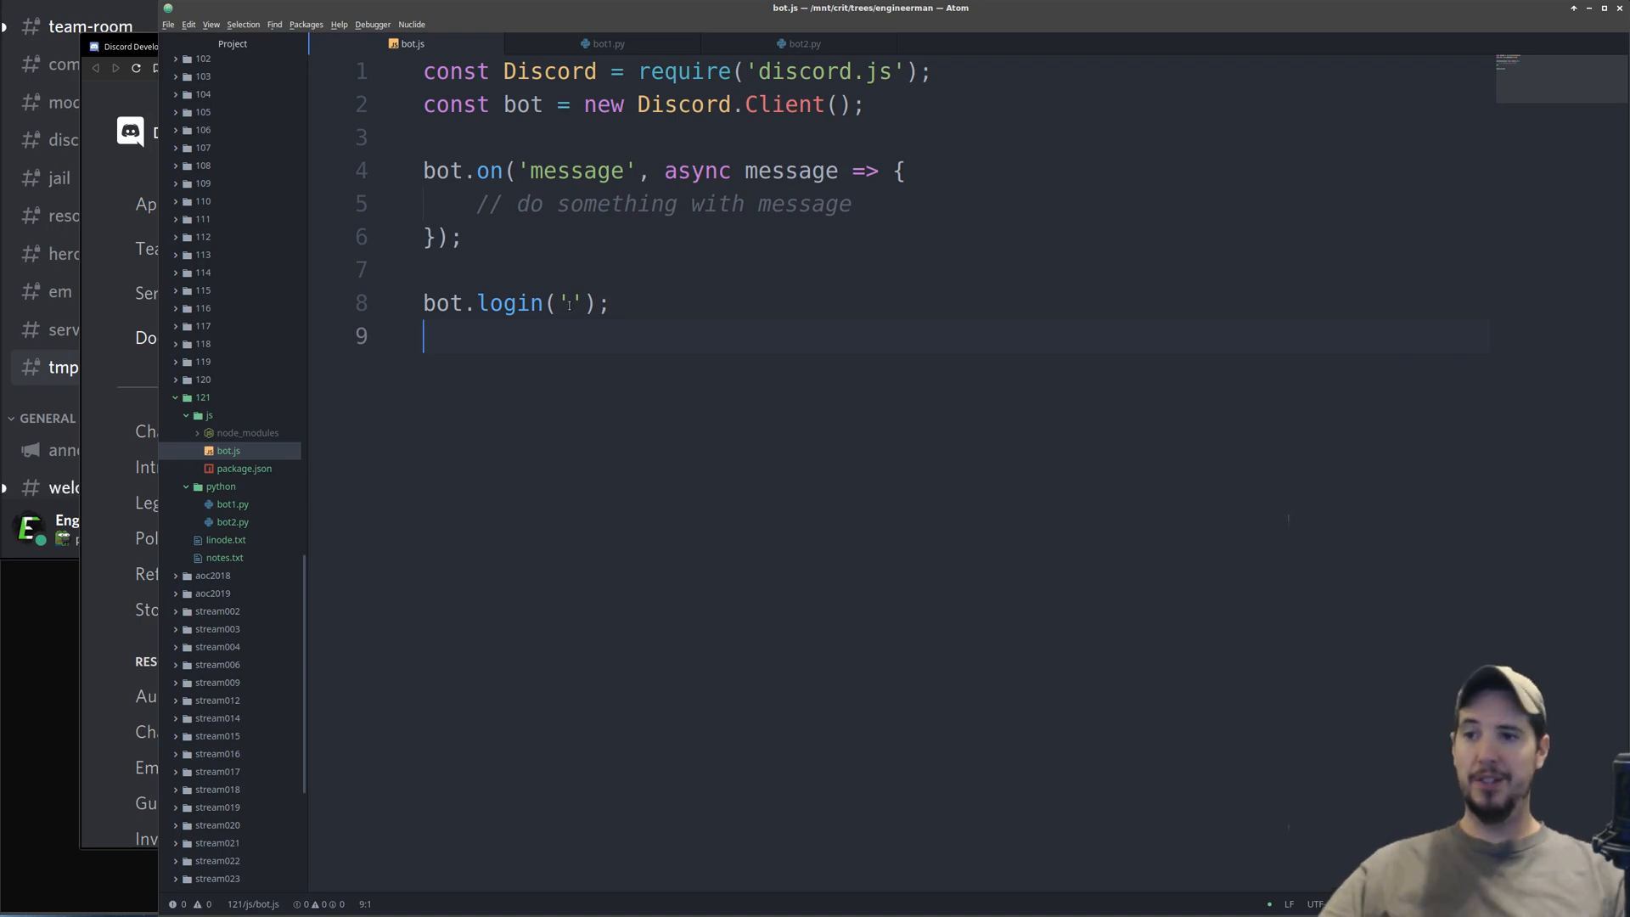
- Place the cursor inside bot.login('') in bot.js, then return to the Developer Portal
click(567, 303)
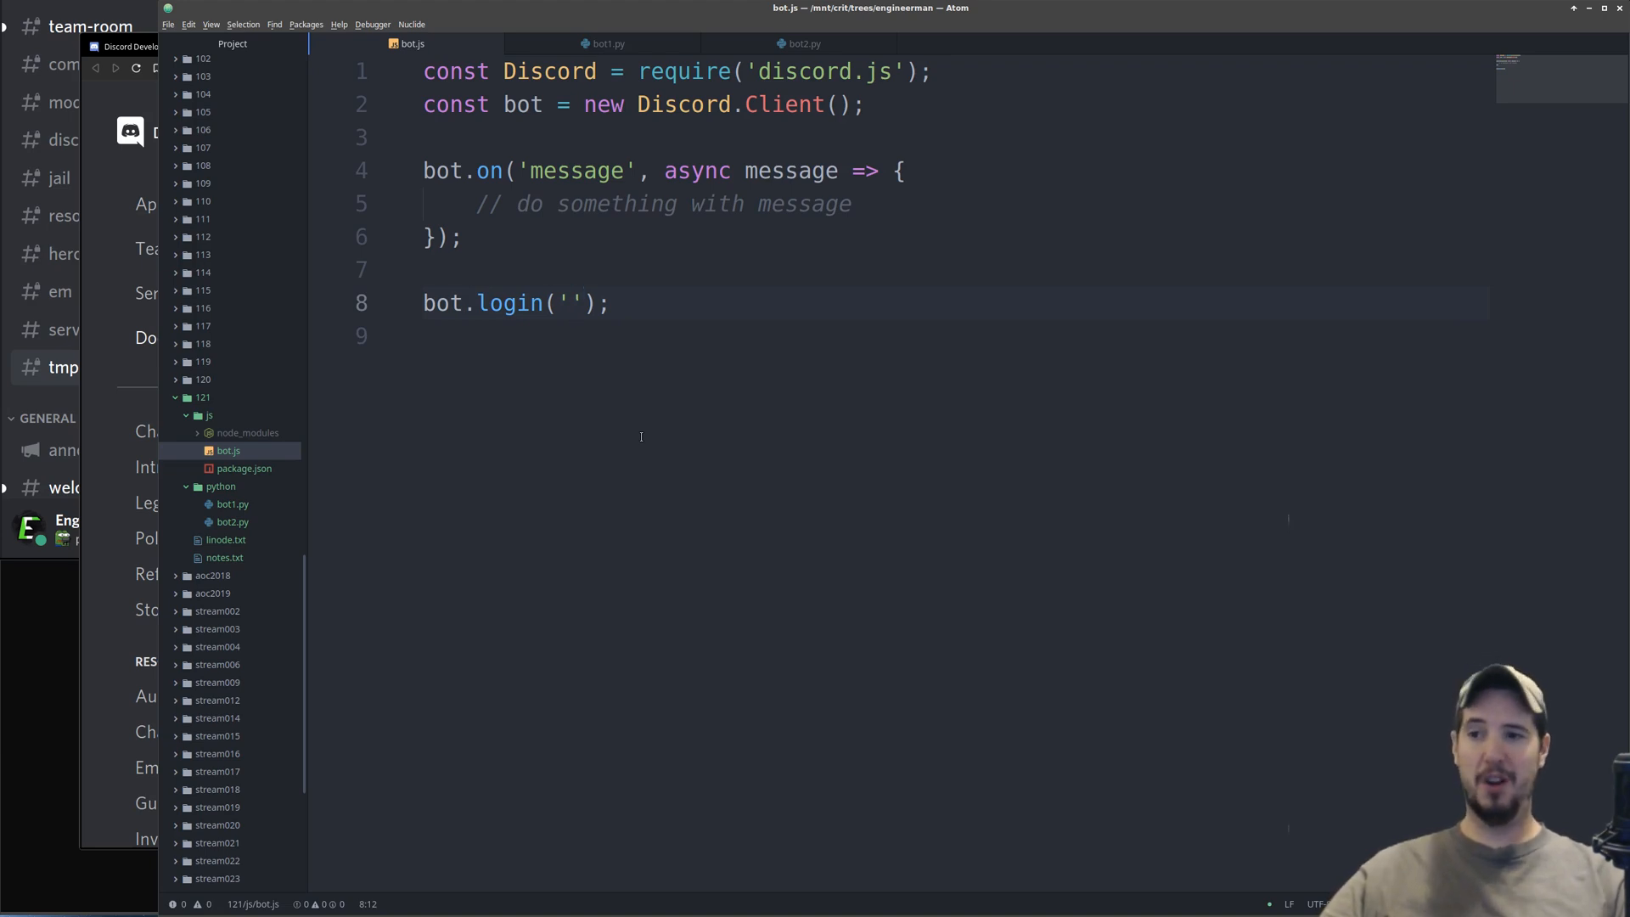
click(568, 303)
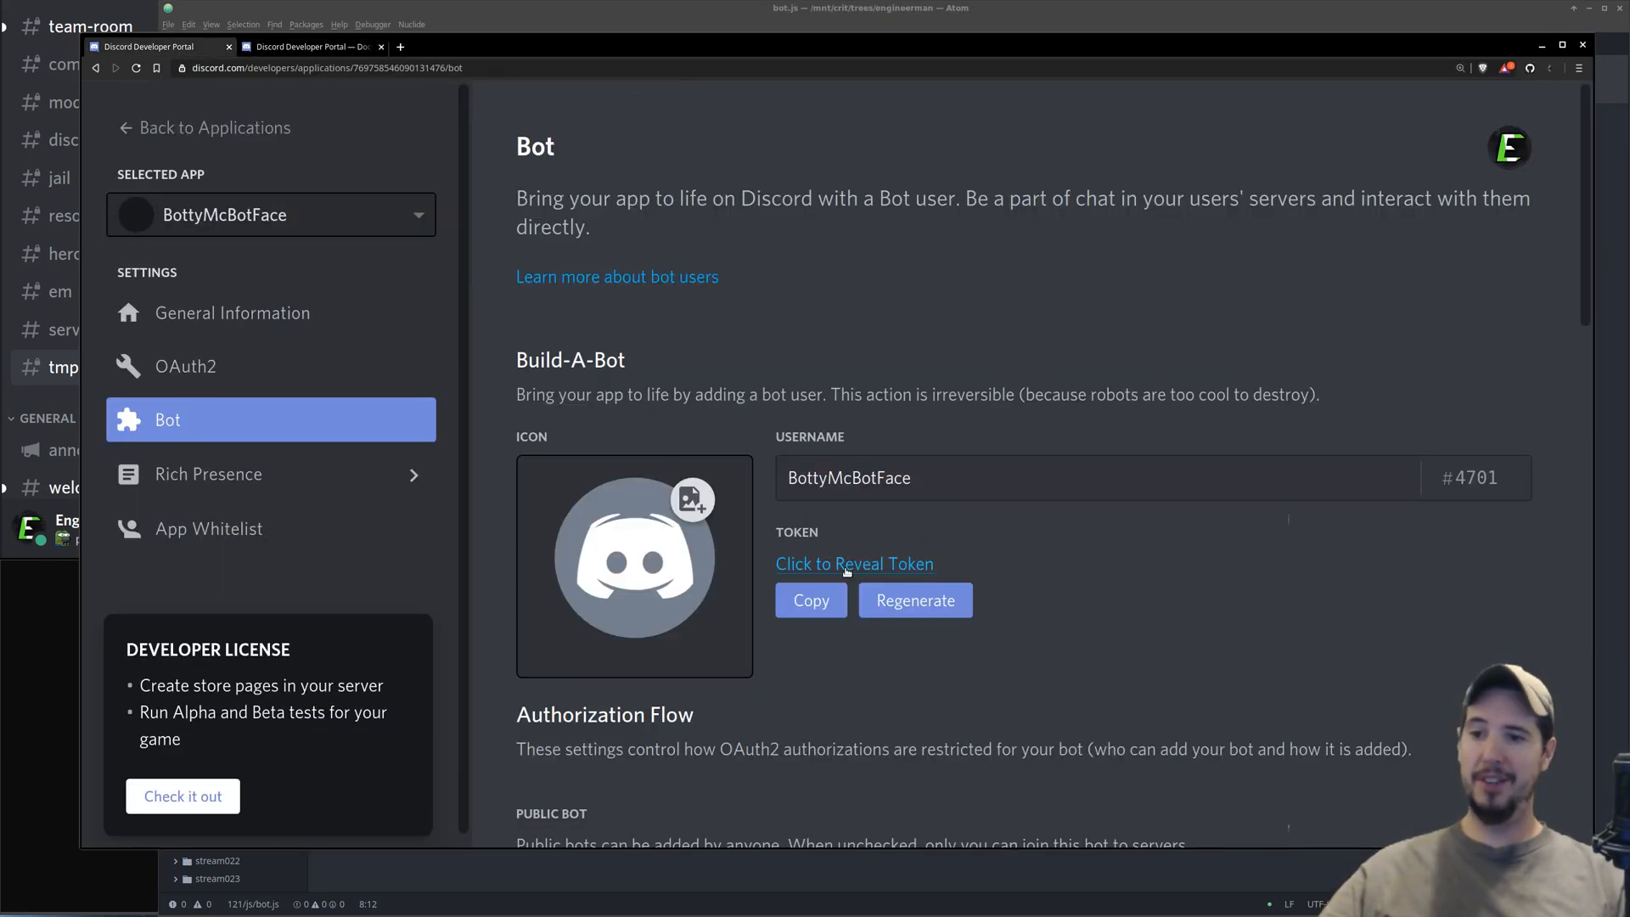
- Reveal BottyMcBotFace's bot token on the Bot page
click(853, 563)
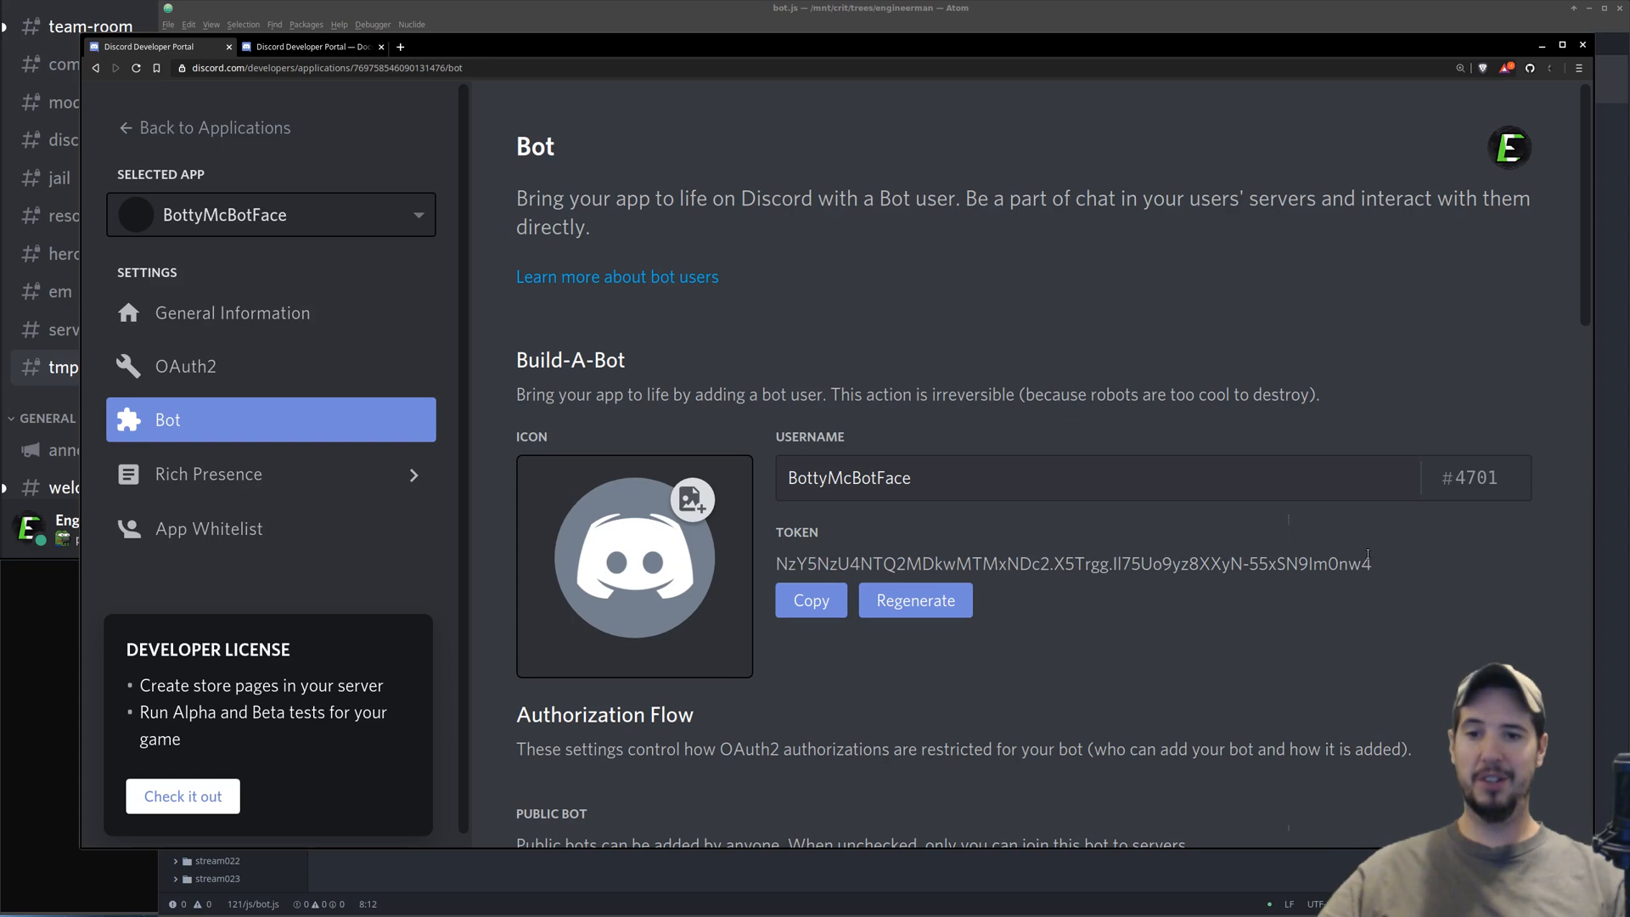
mouse_move(1359, 581)
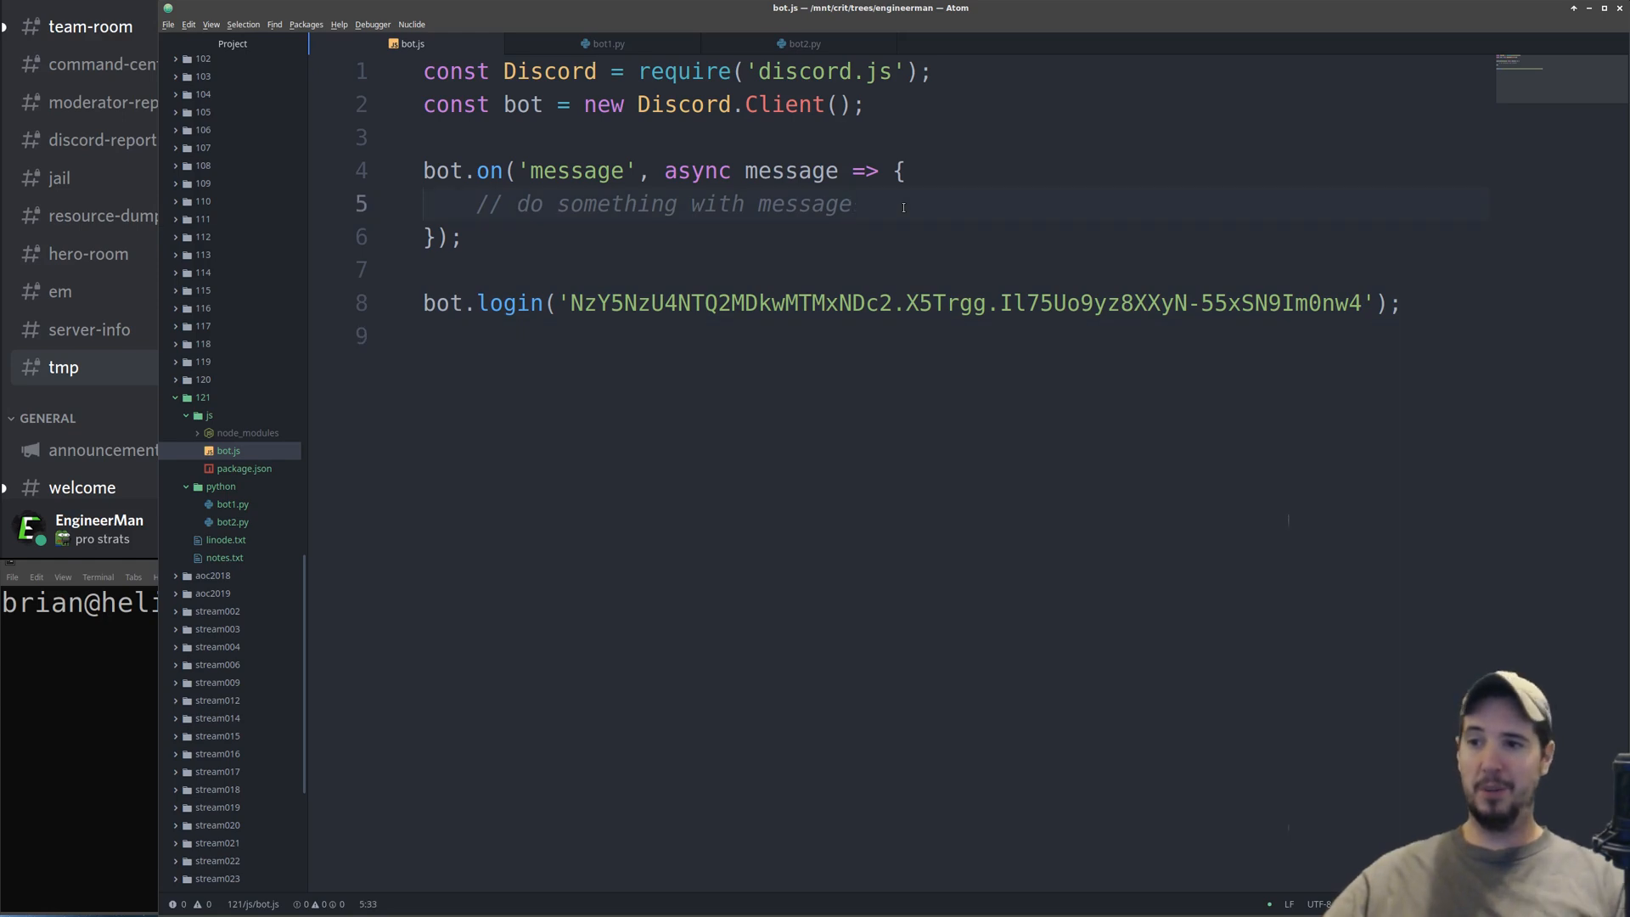
- Add console.log(message.content) inside the bot.on('message') handler
text(console.log()
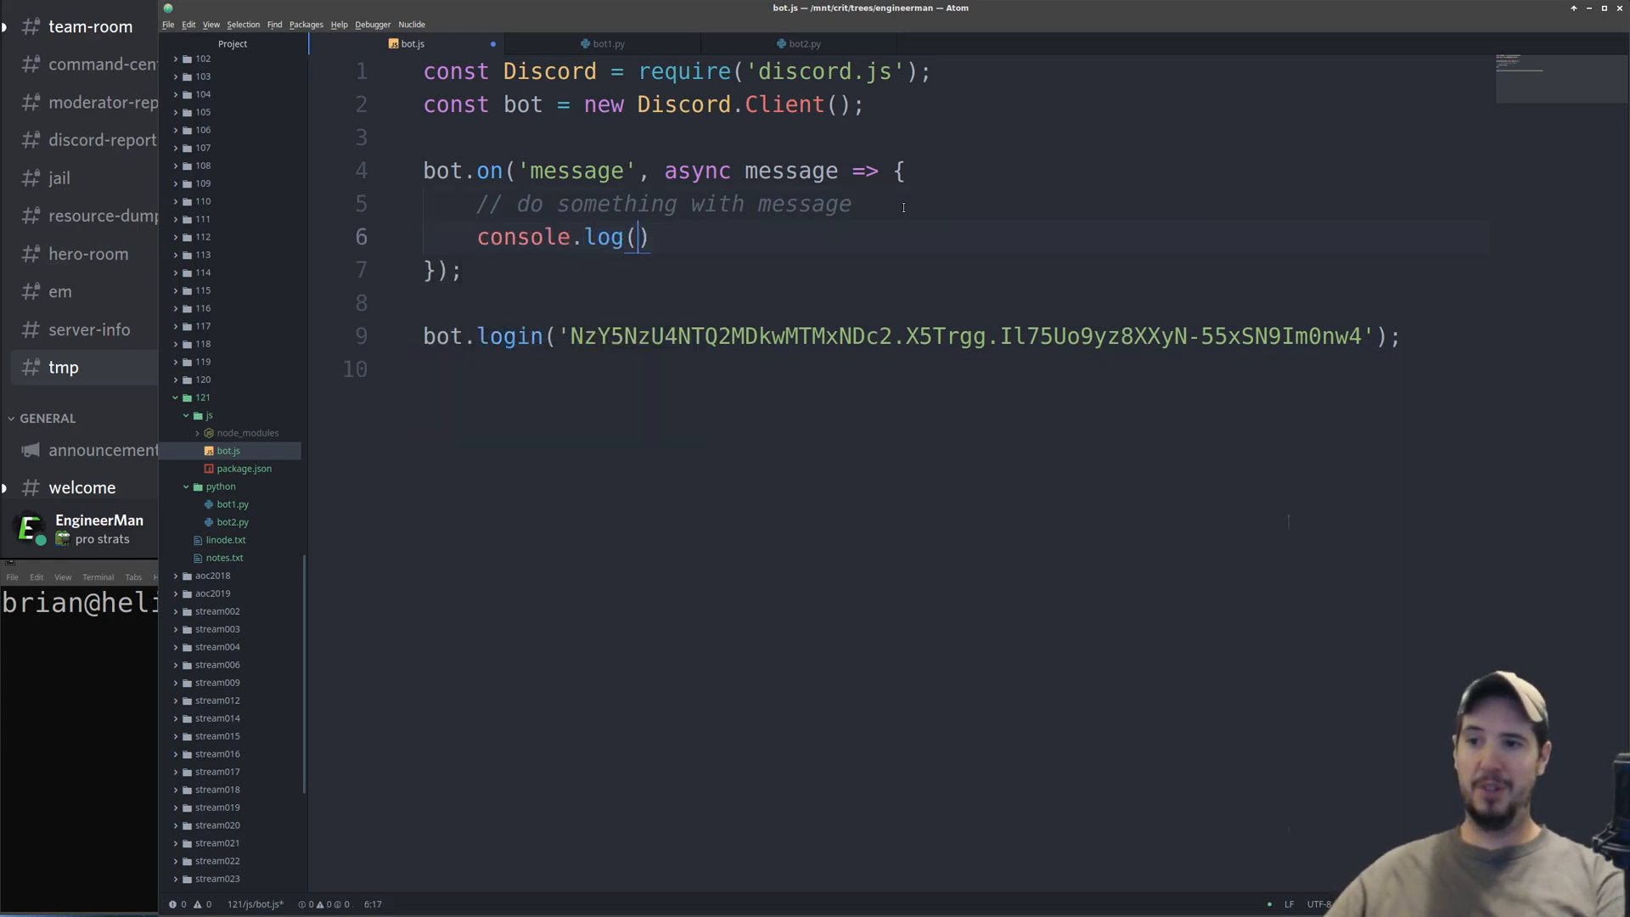
text(message.conte)
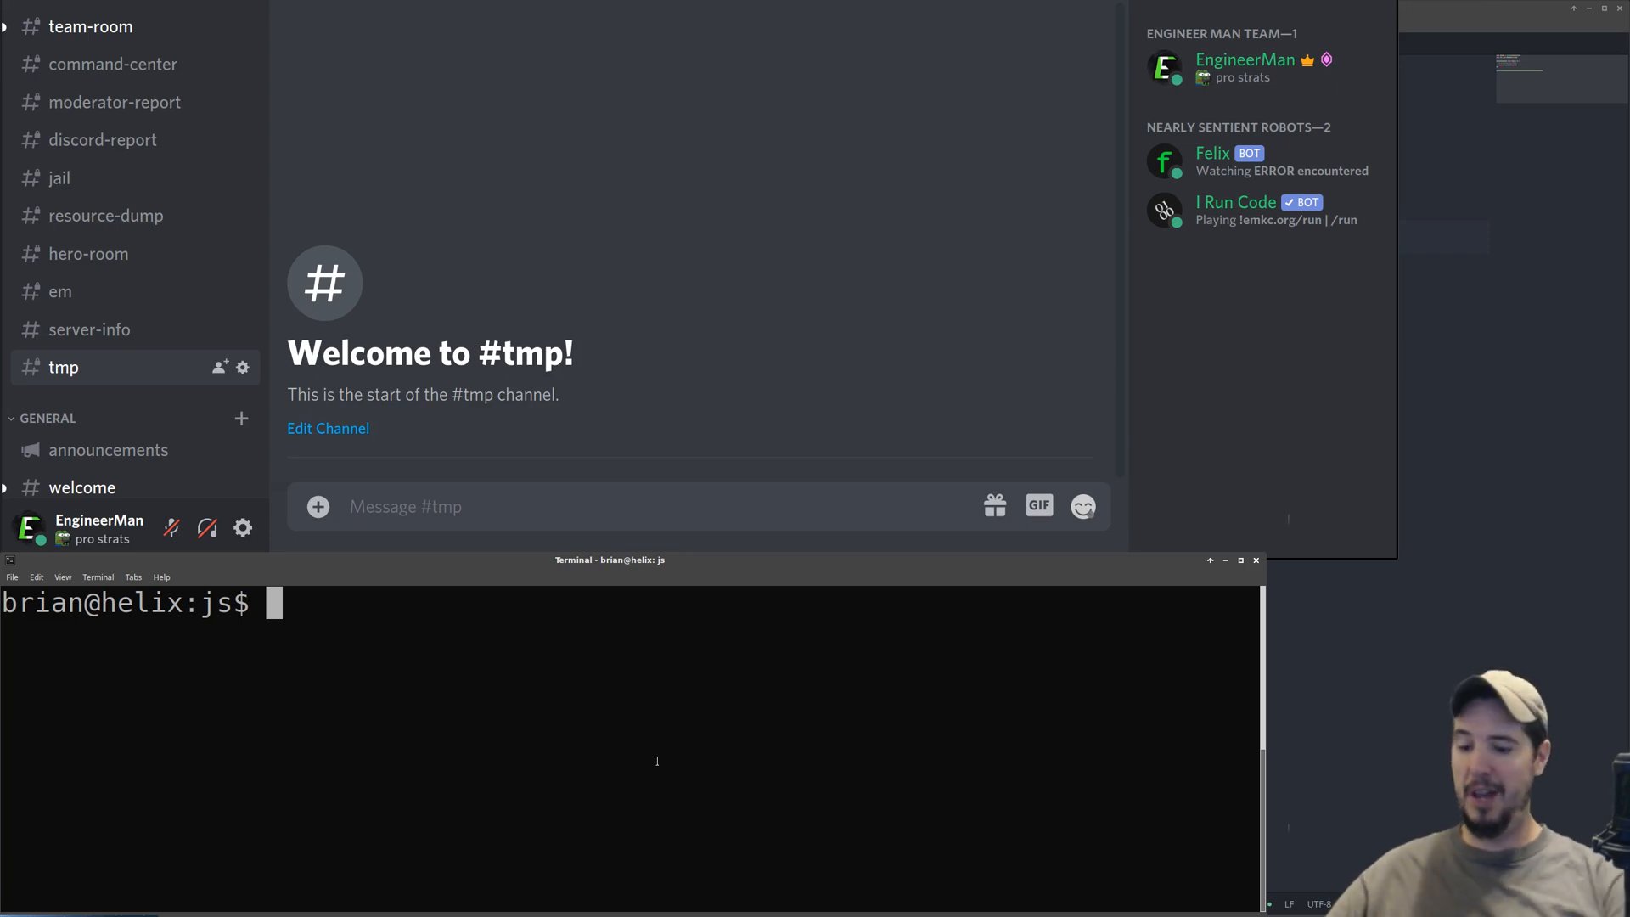
- Run 'node bot.js' and post a test message in #tmp to check logging
text(node bot.js)
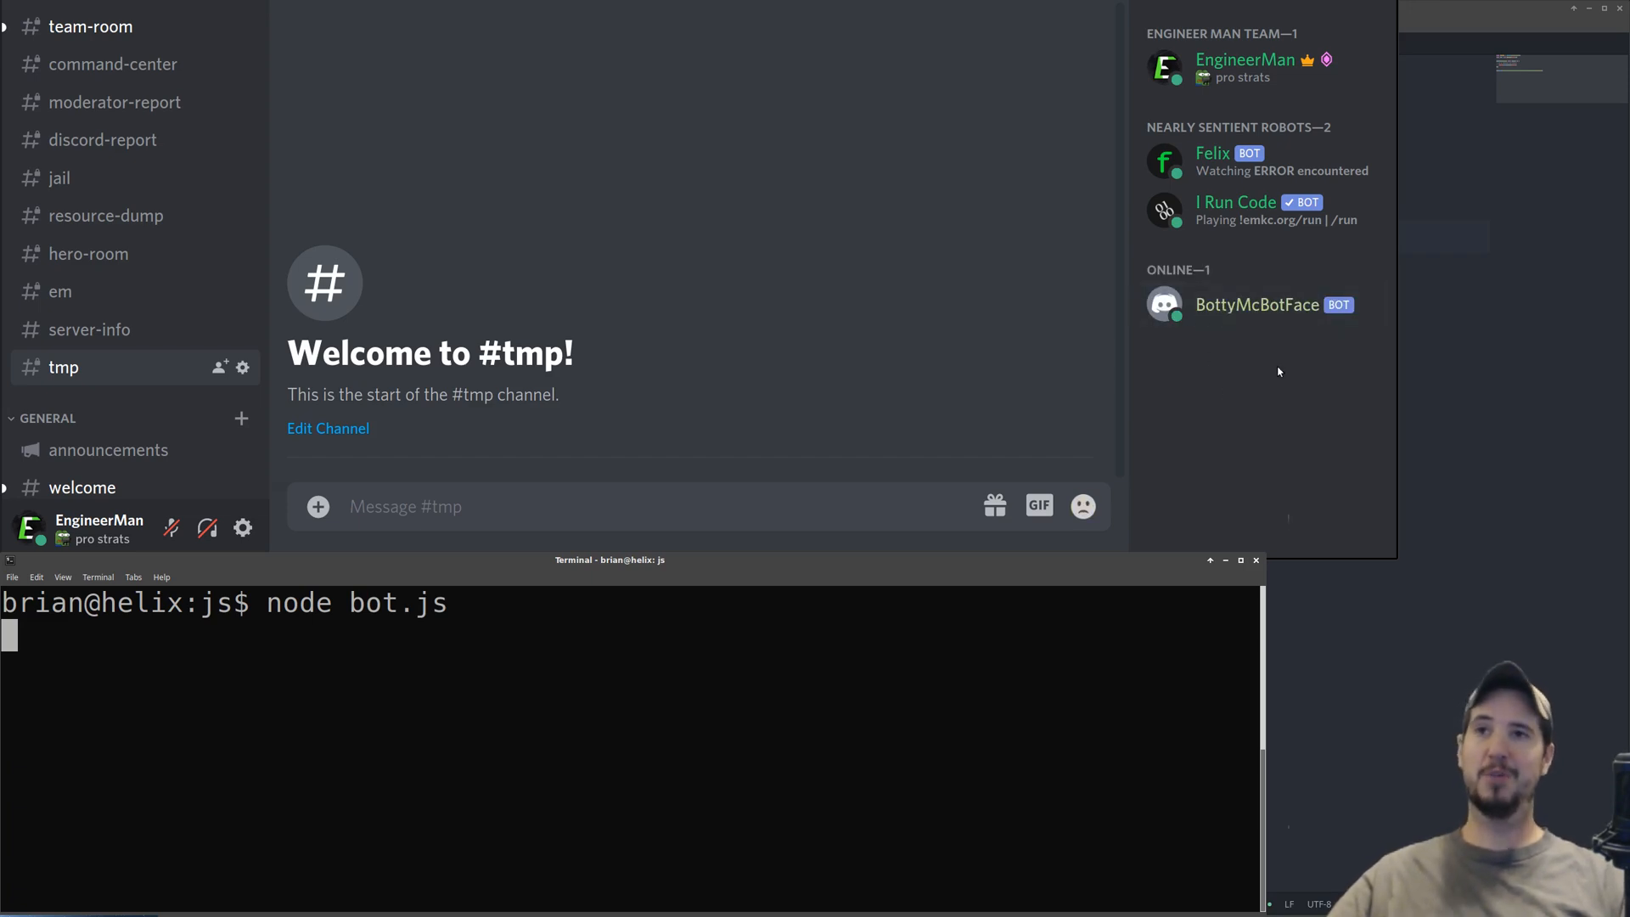
mouse_move(1292, 423)
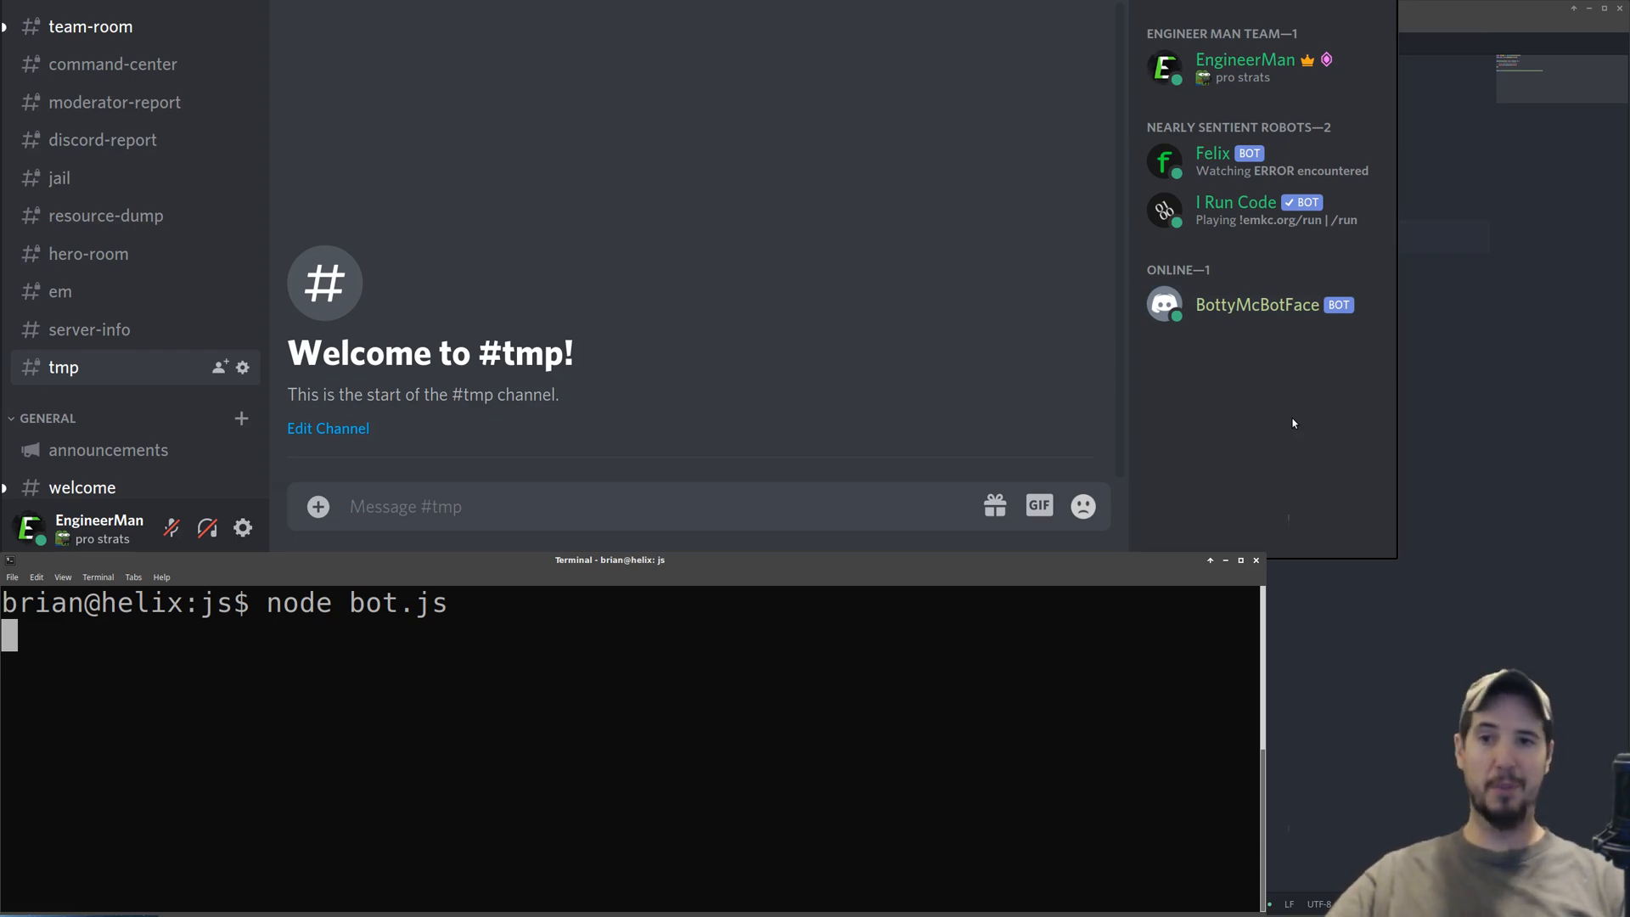
click(758, 505)
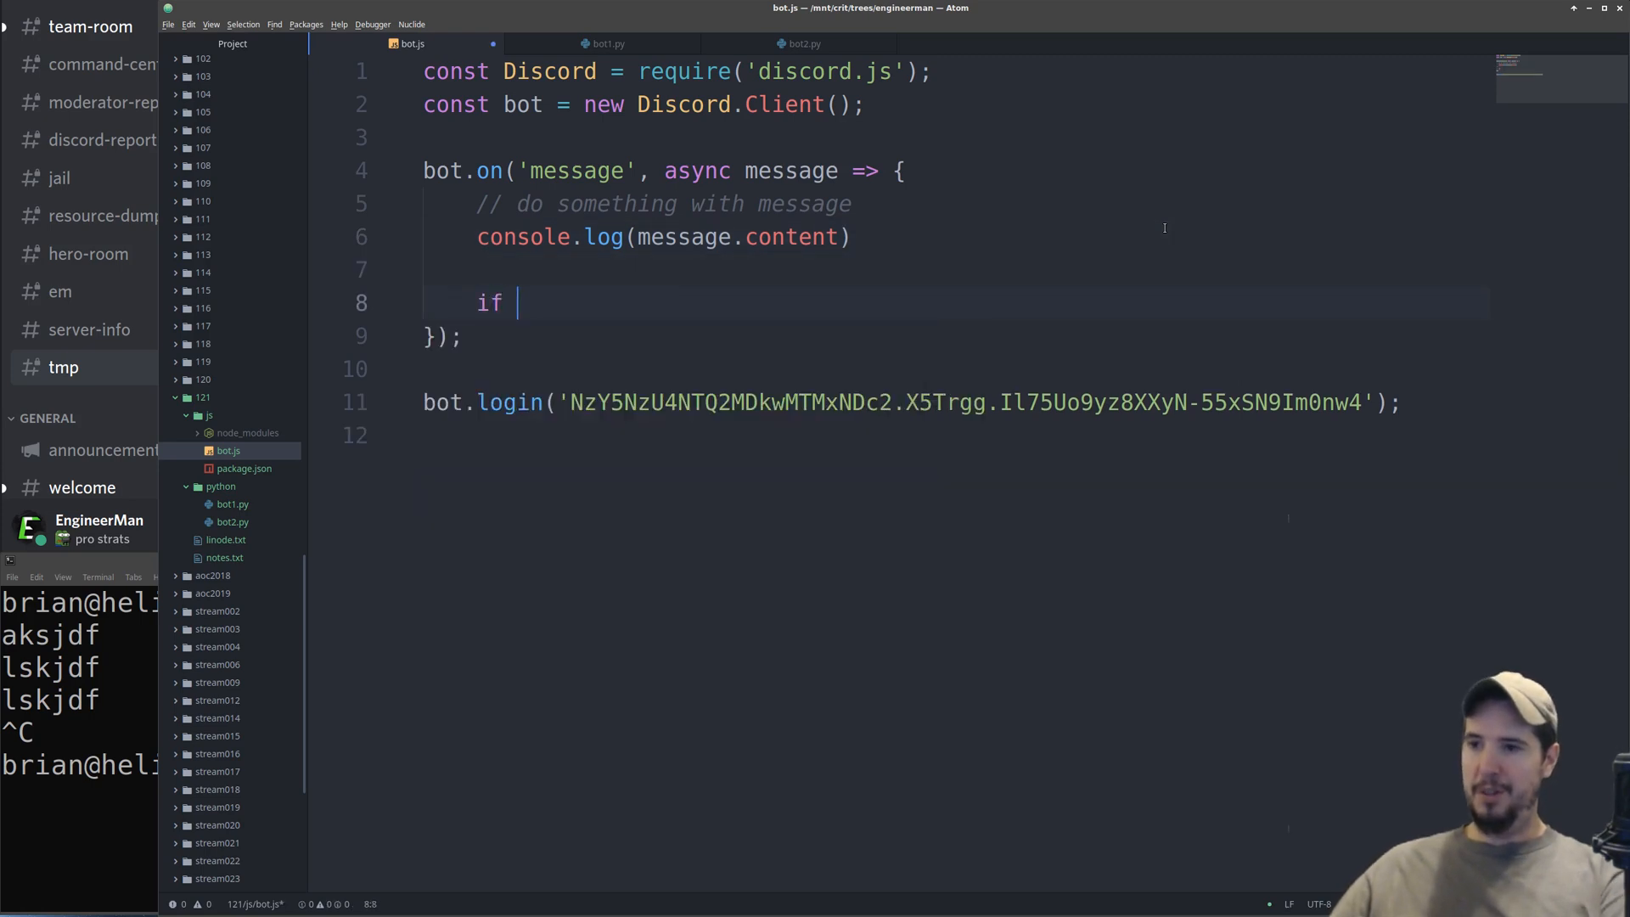
- Add an if on message.content == 'hello bottymcbotface' awaiting message.channel.send('hello!')
text((message.)
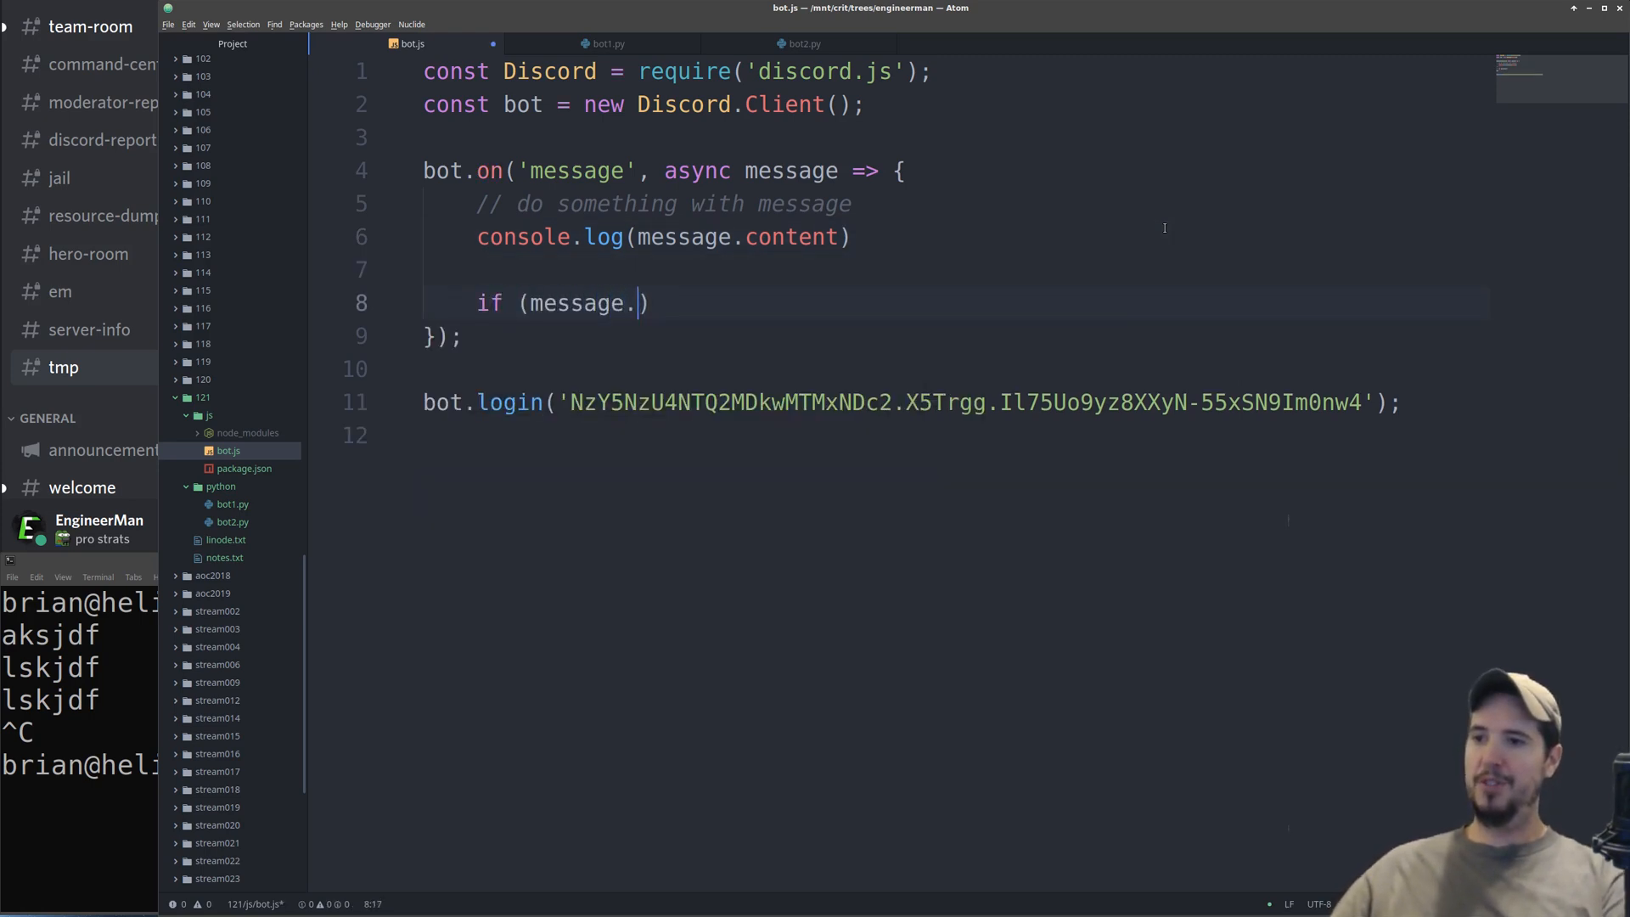
text(content == 'he')
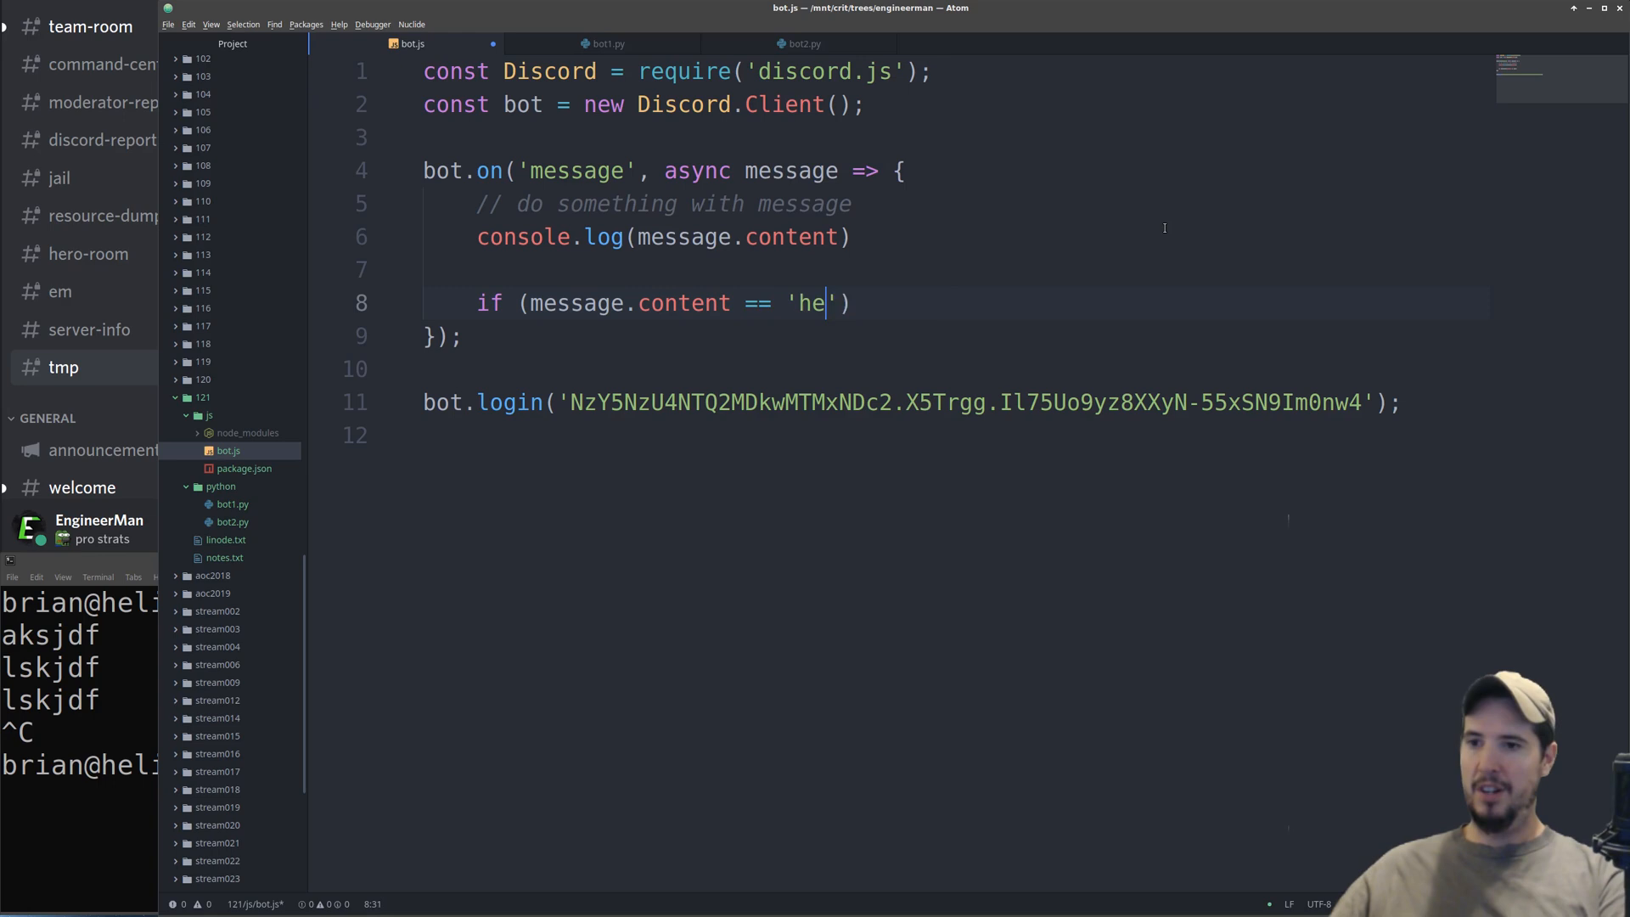
text(llo bottymcbotf)
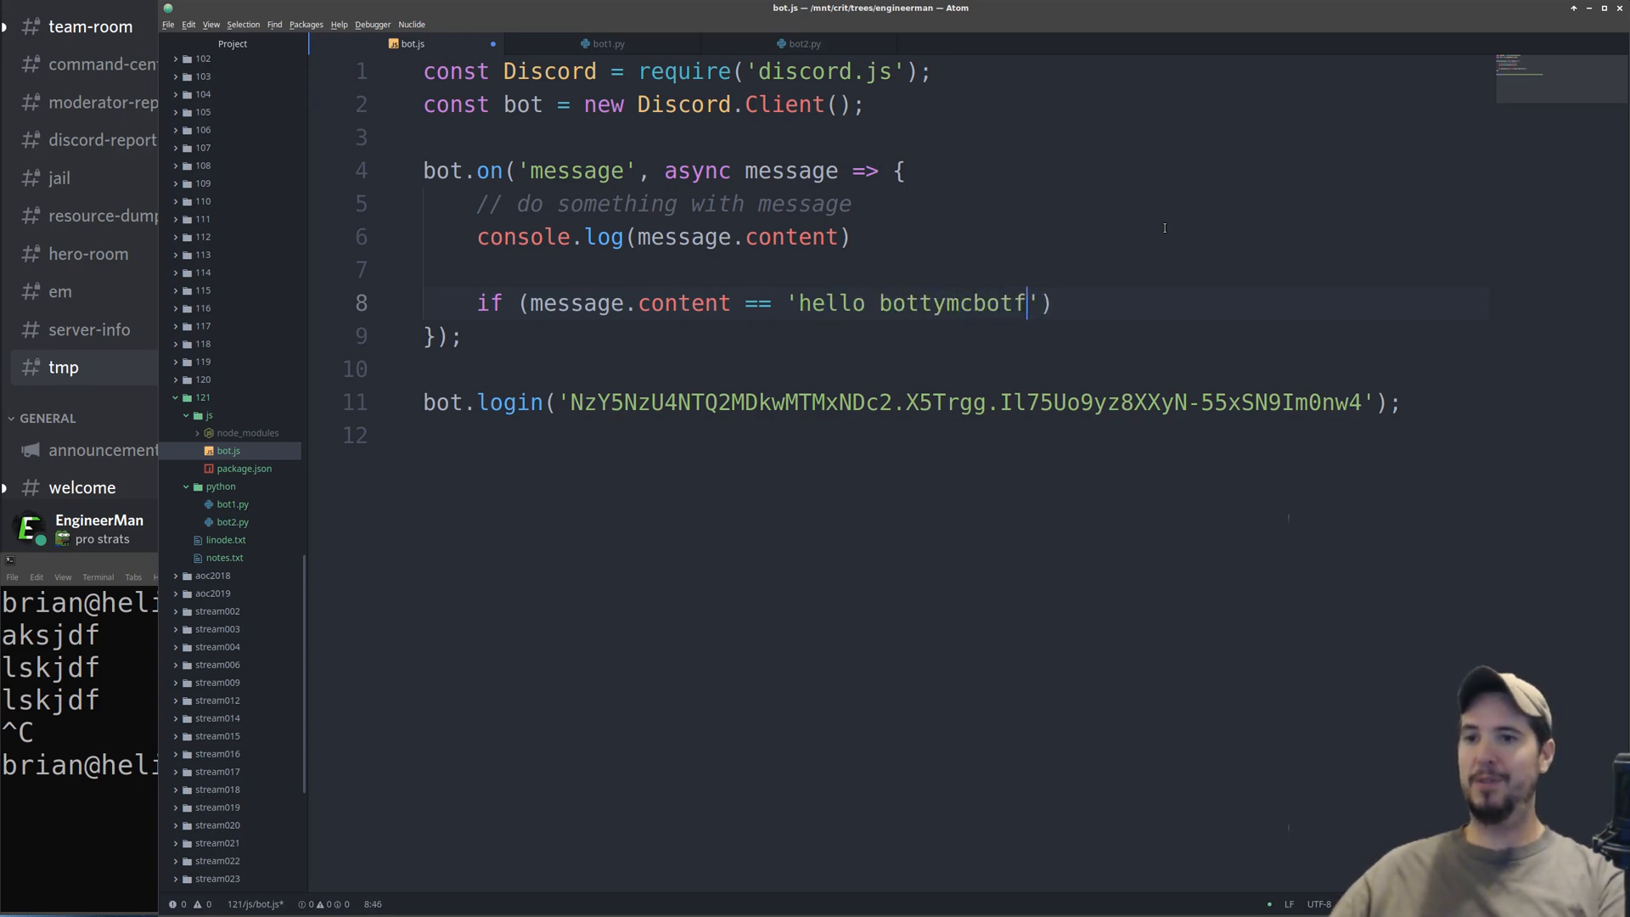
text(ace') {)
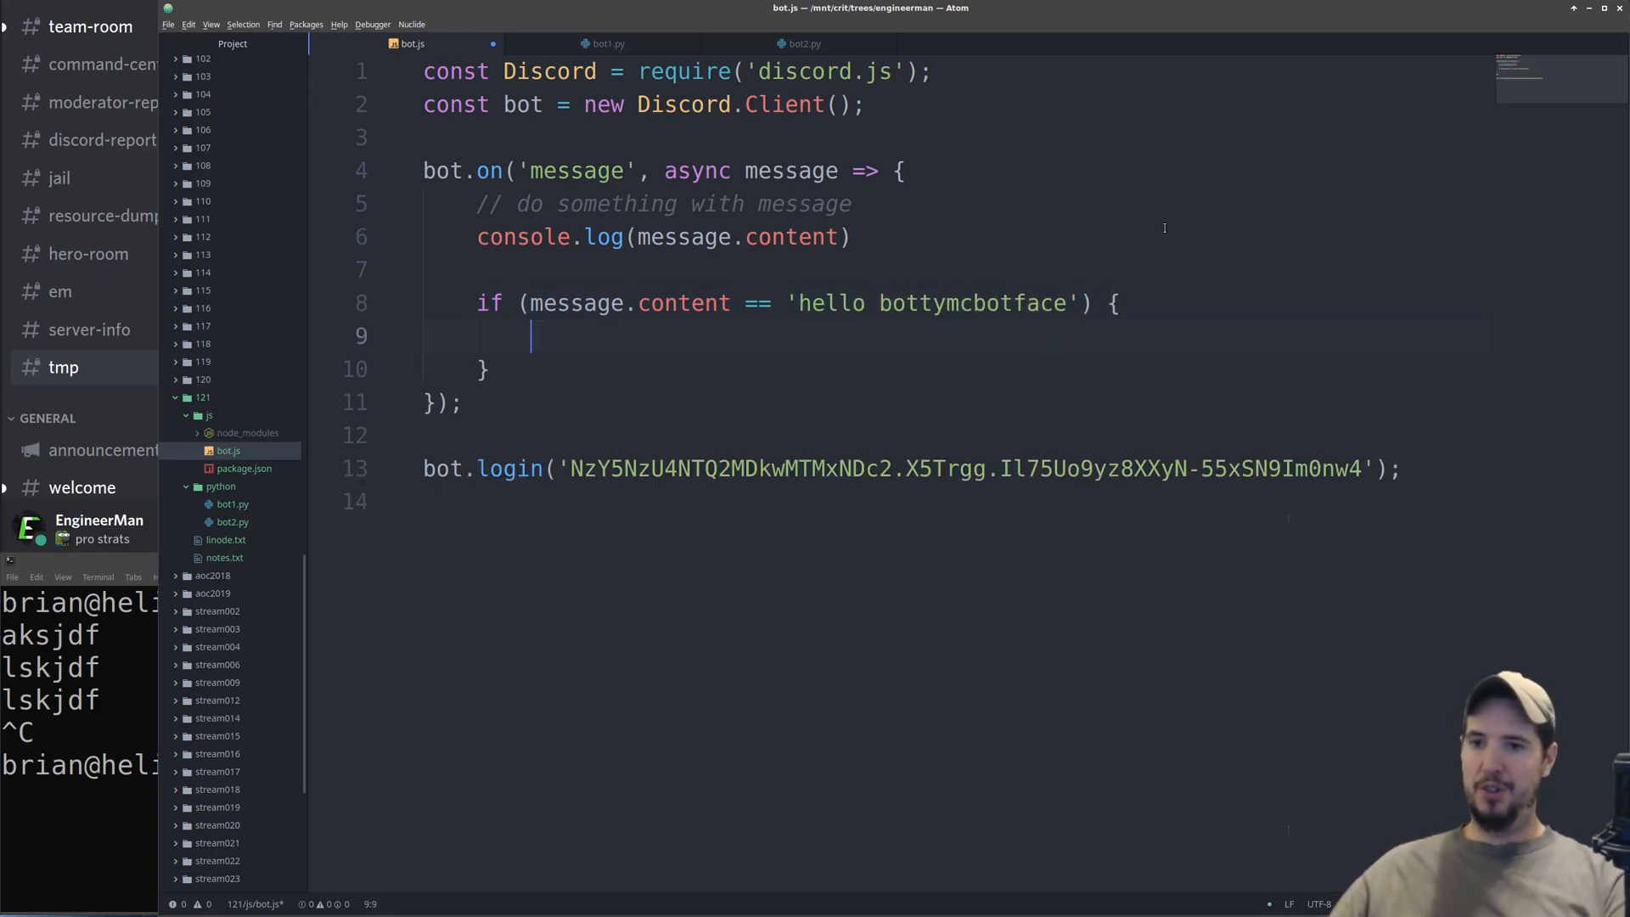
text(await m)
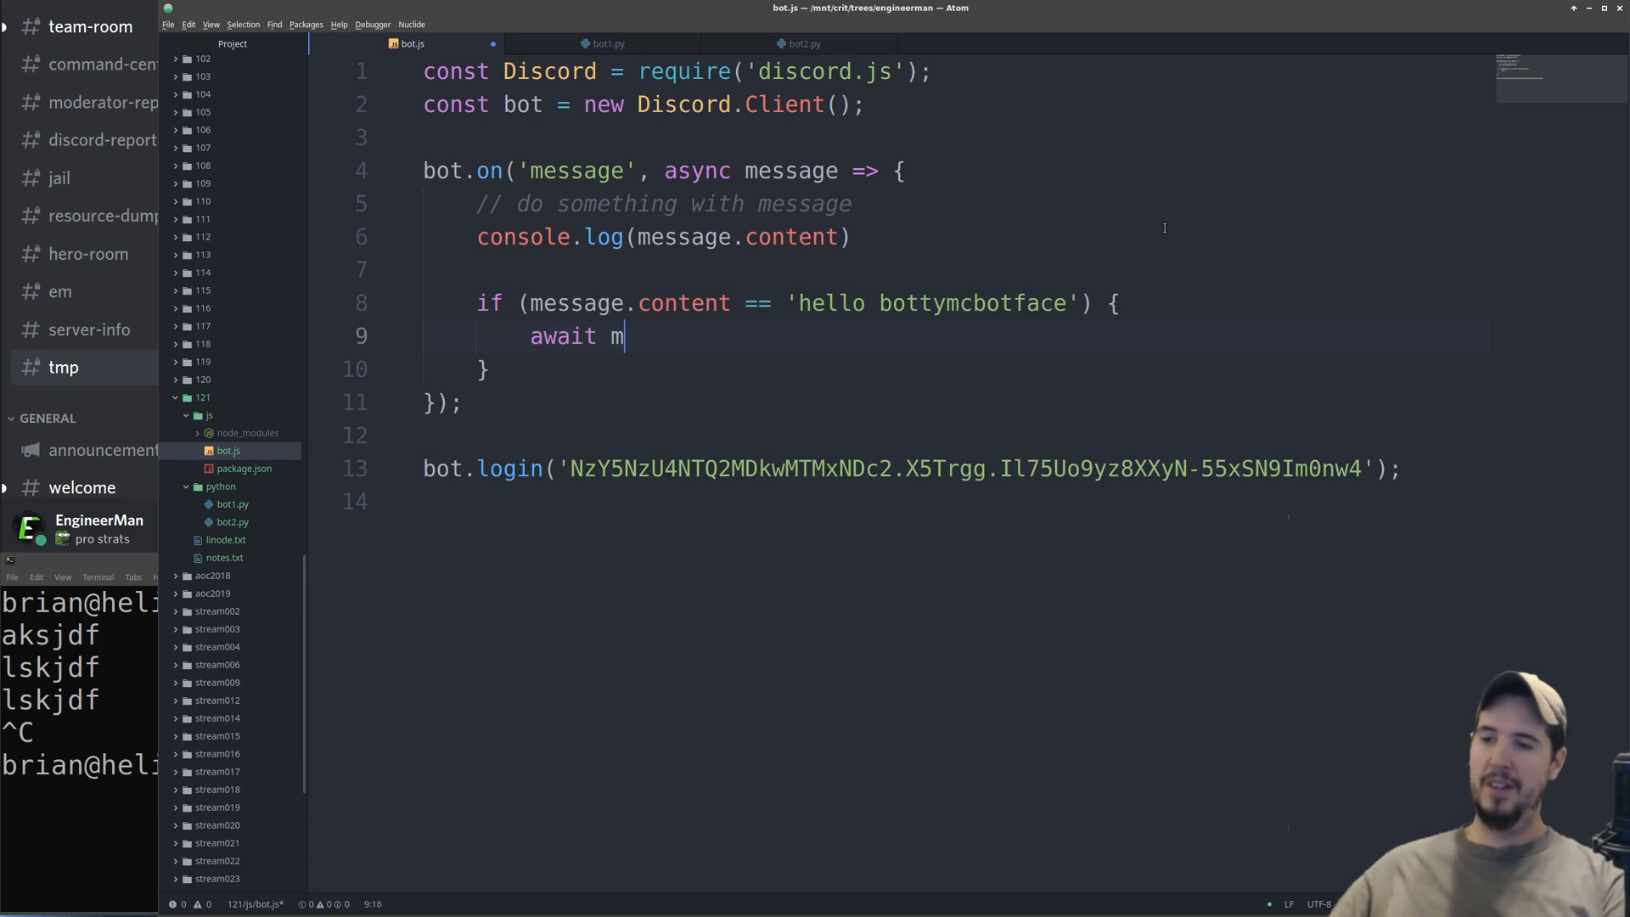
text(essage.channel)
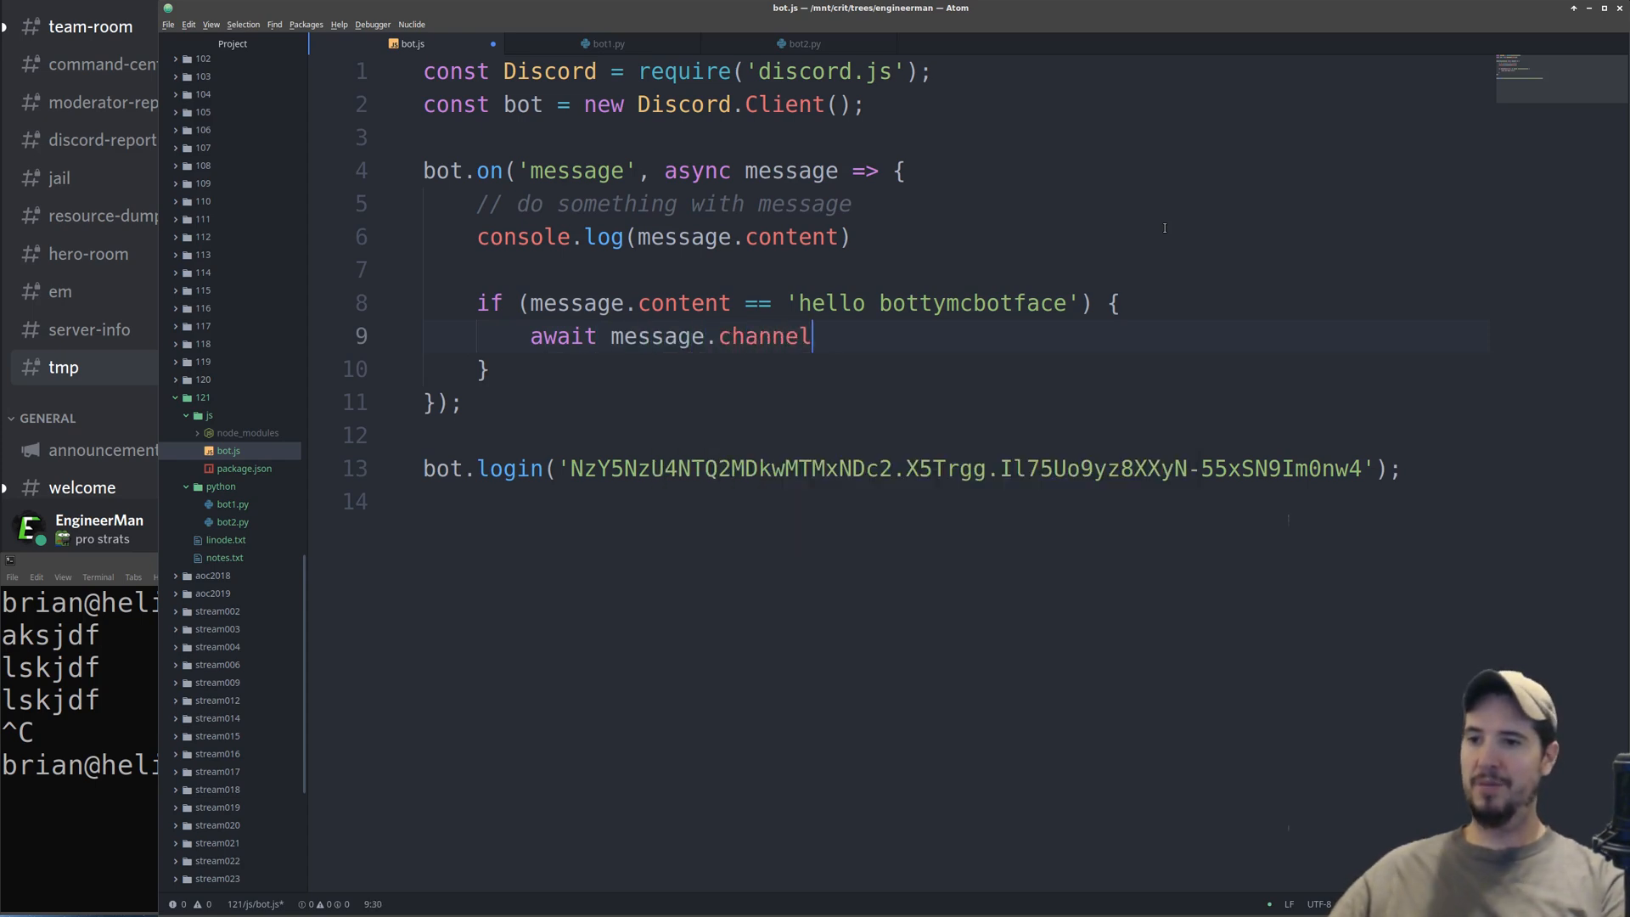
text(.send('hell')
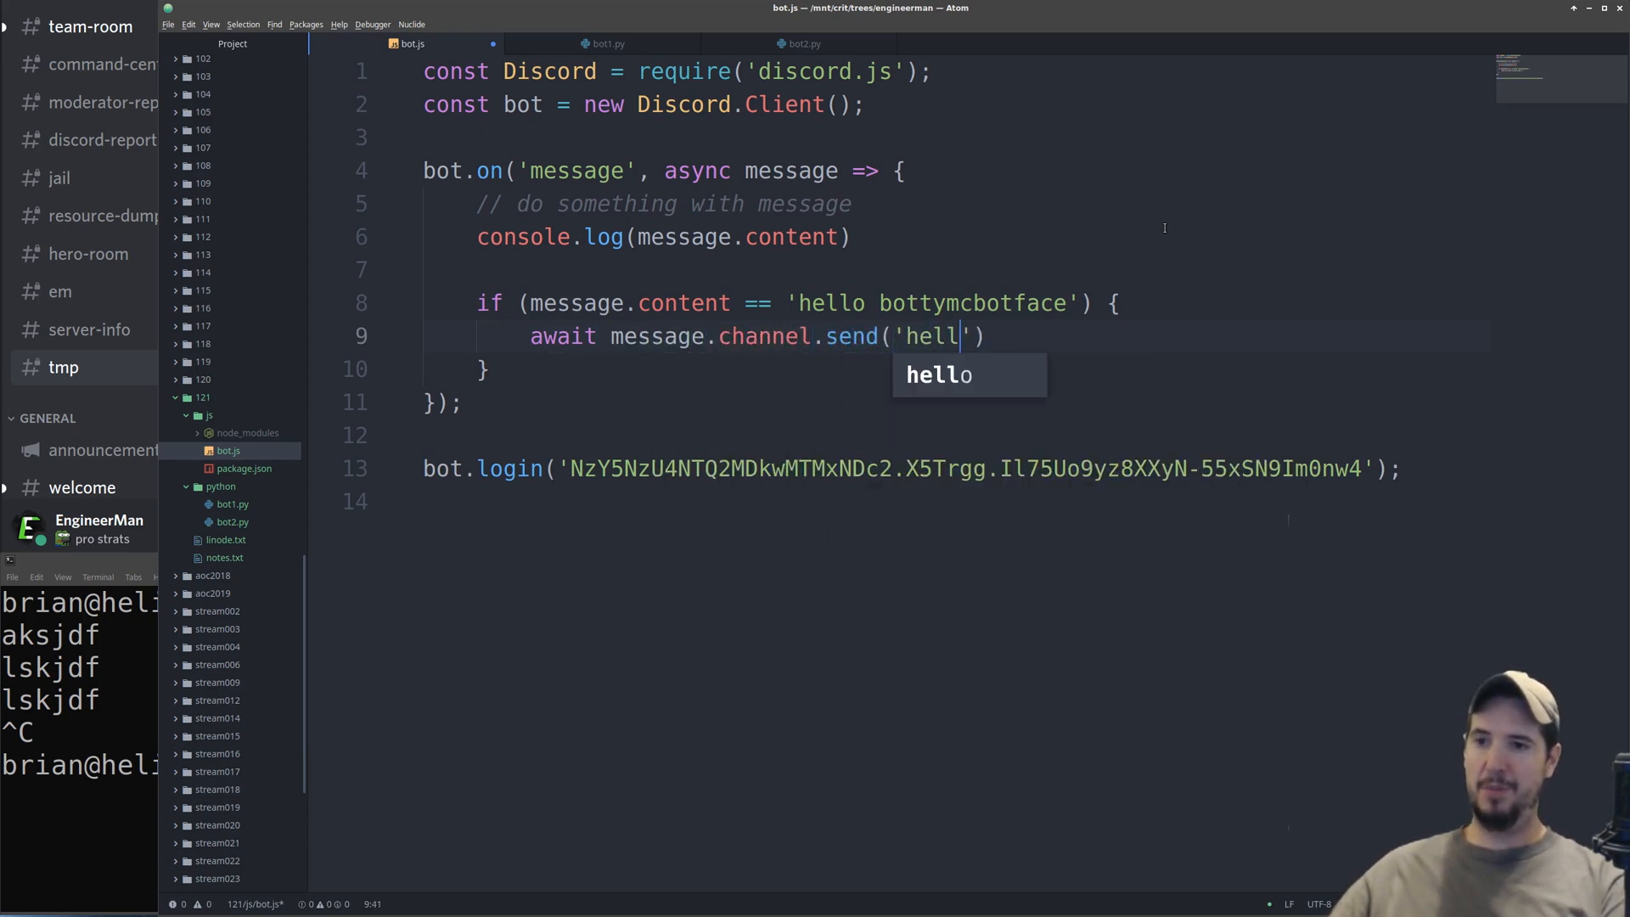
text(o!)
text(ui)
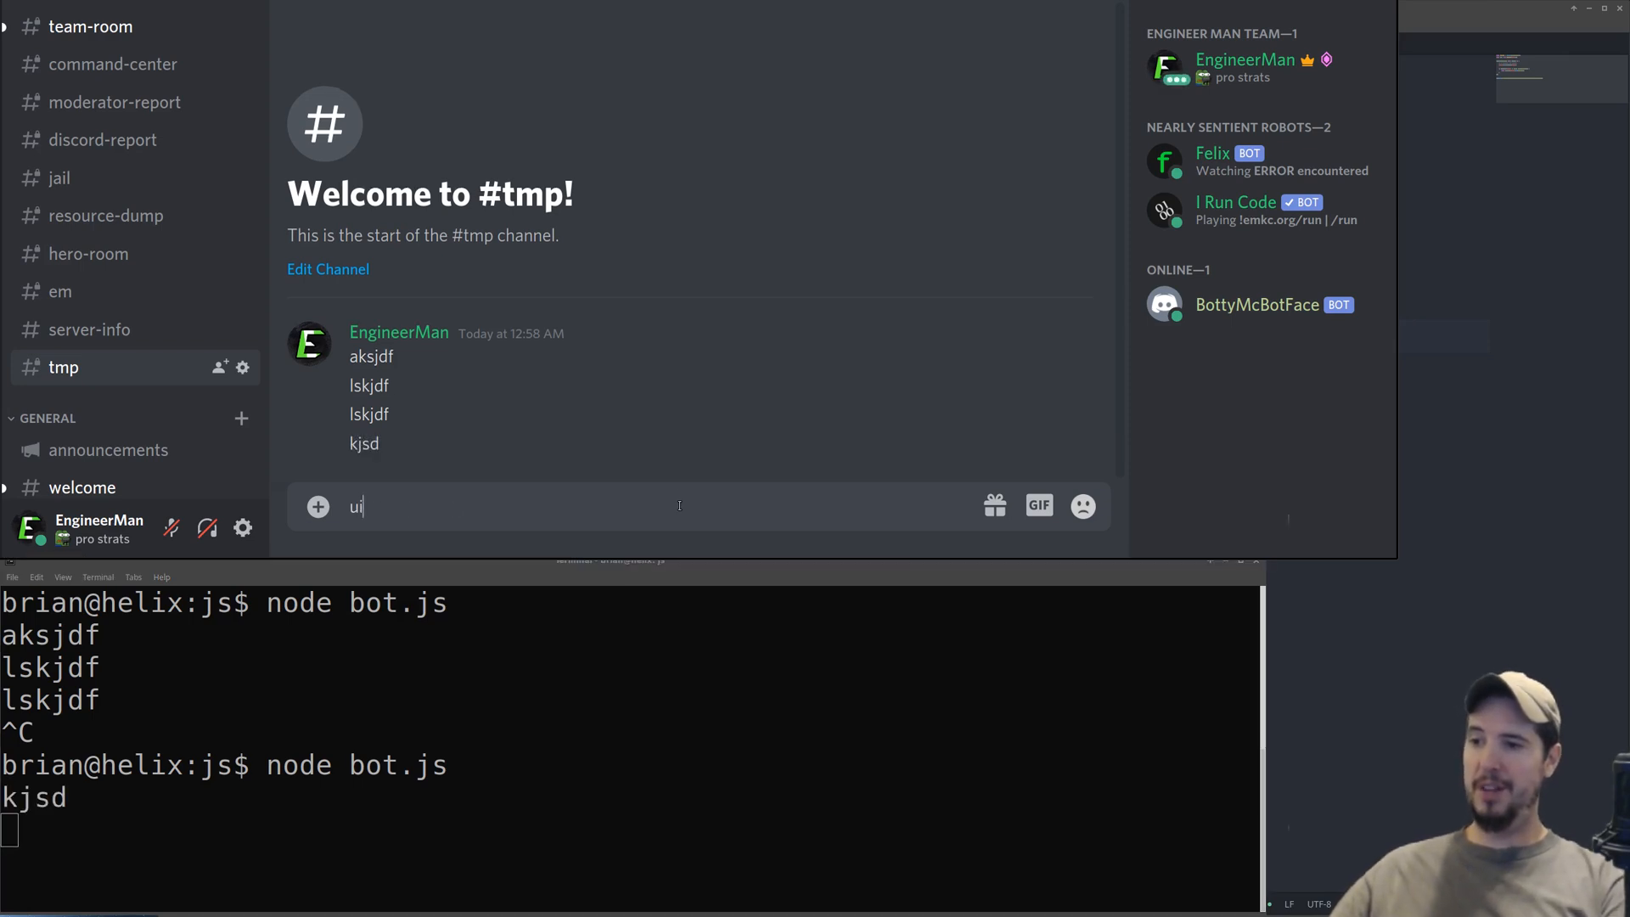
- Send the test message in #tmp, then type 'hello bottymcbotface' to greet the bot
key(Enter)
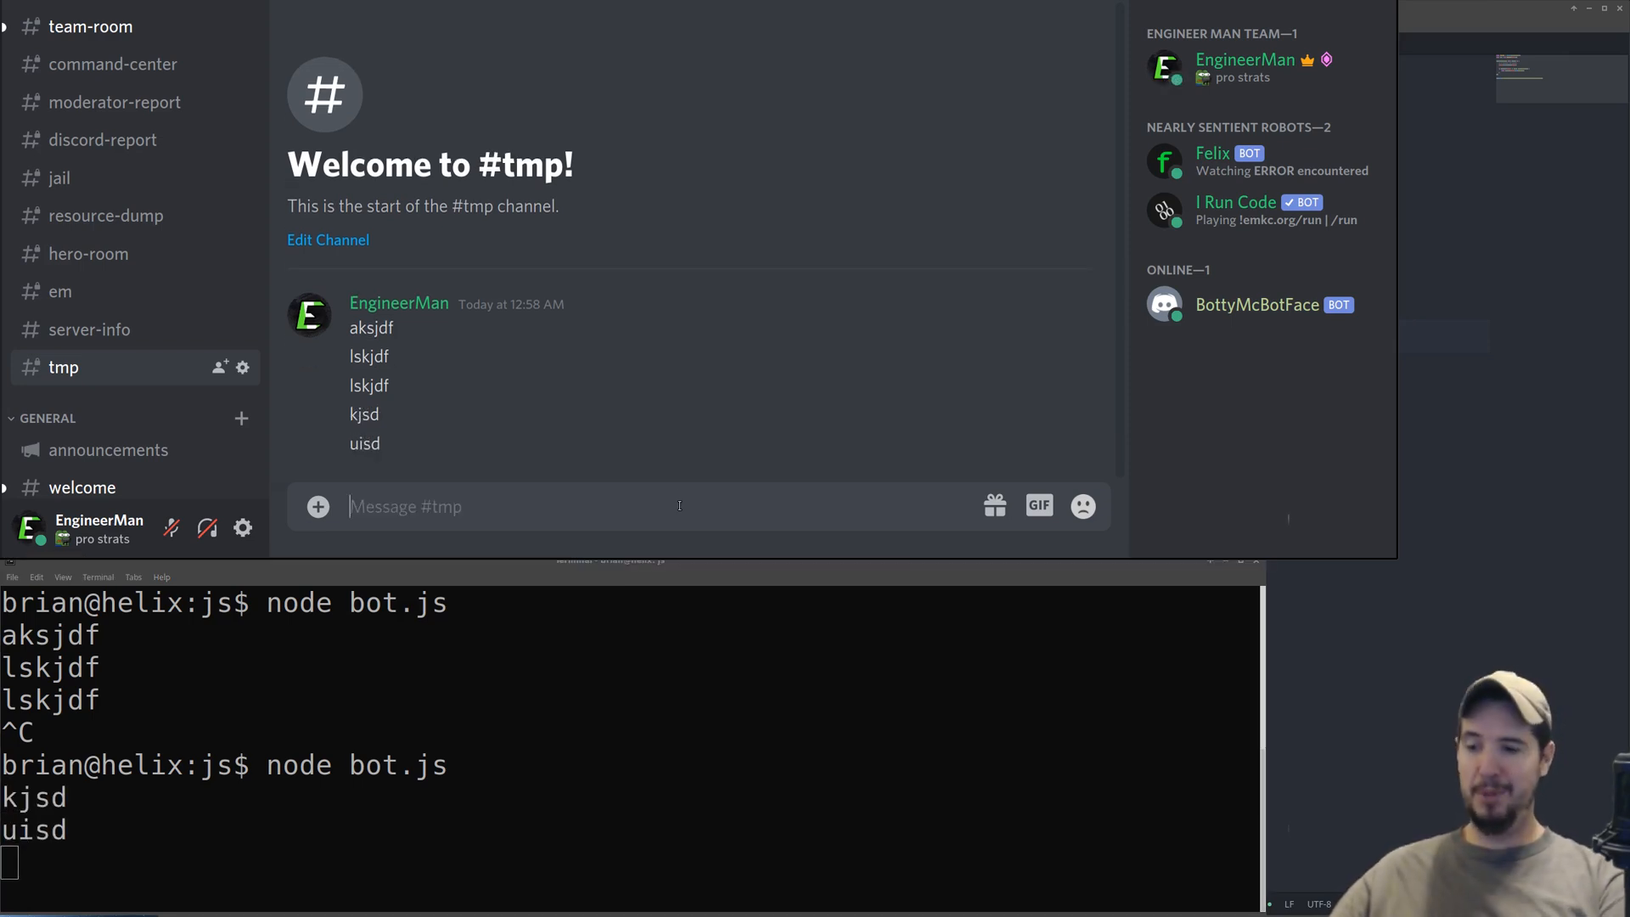
text(hello bot)
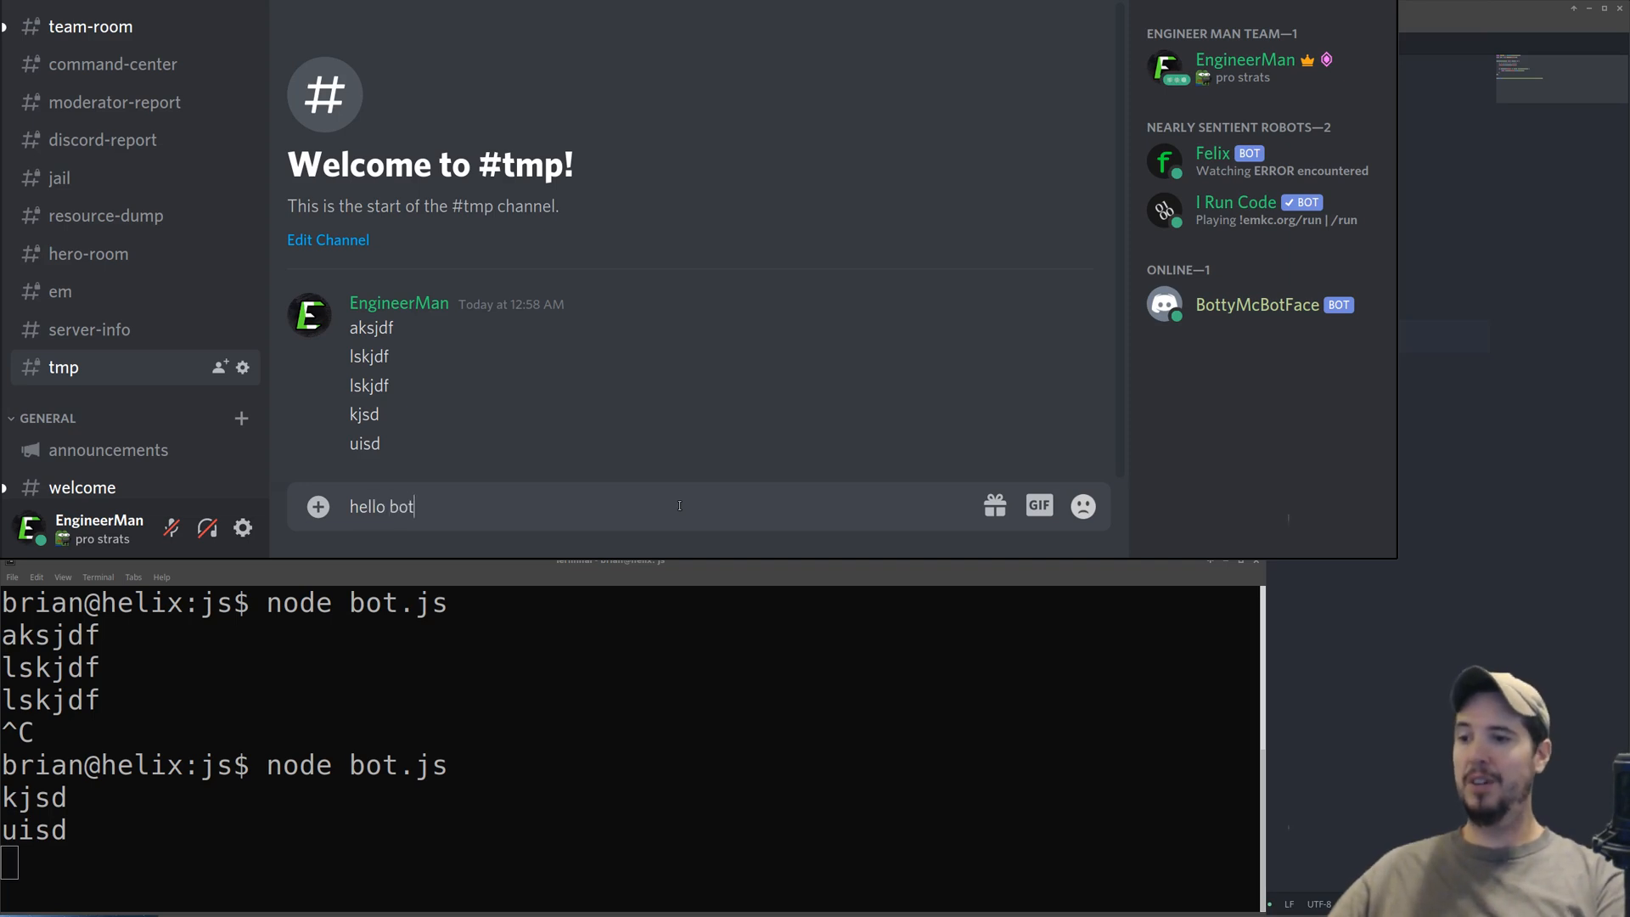
text(bottymcbotfa)
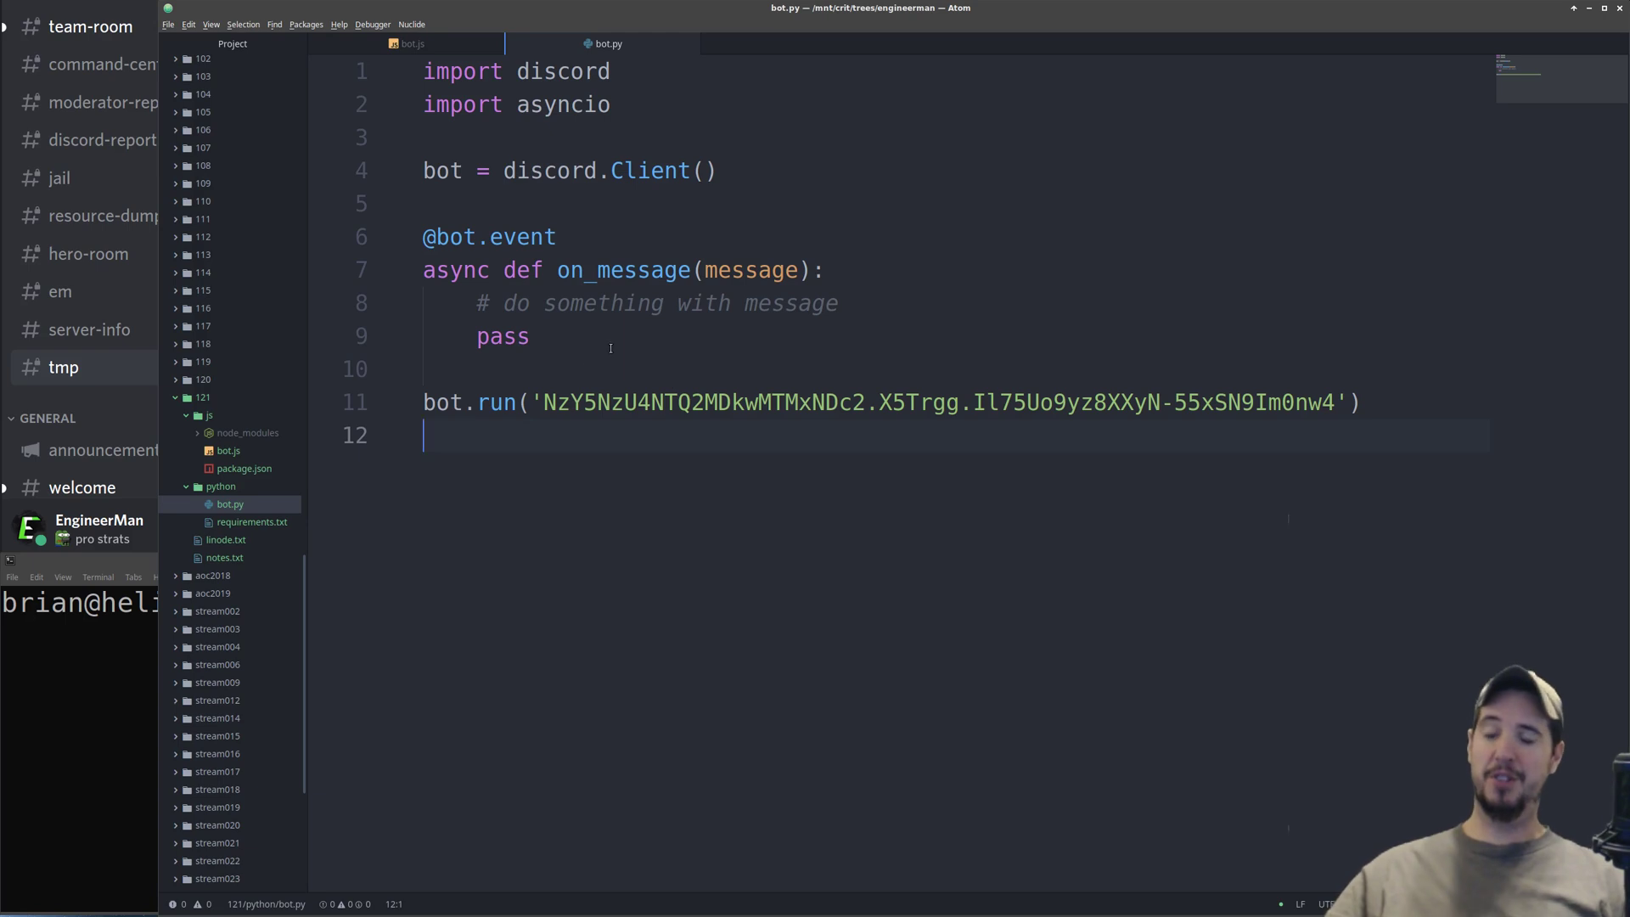
- Replace 'pass' in bot.py's message handler with print(message.content)
click(533, 336)
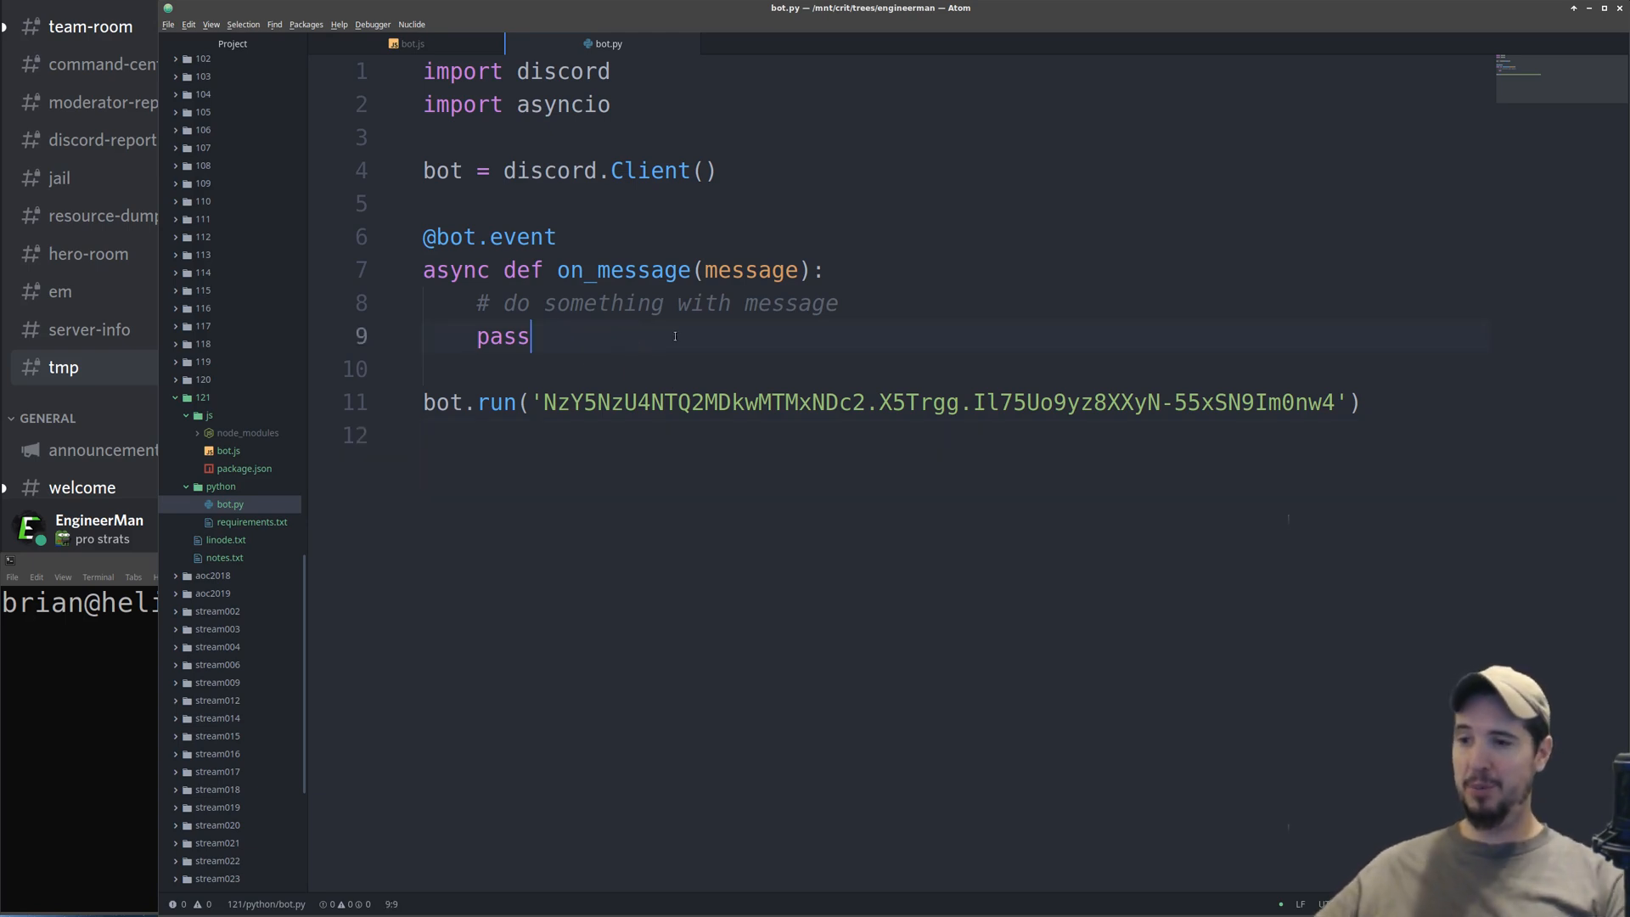
text(print()
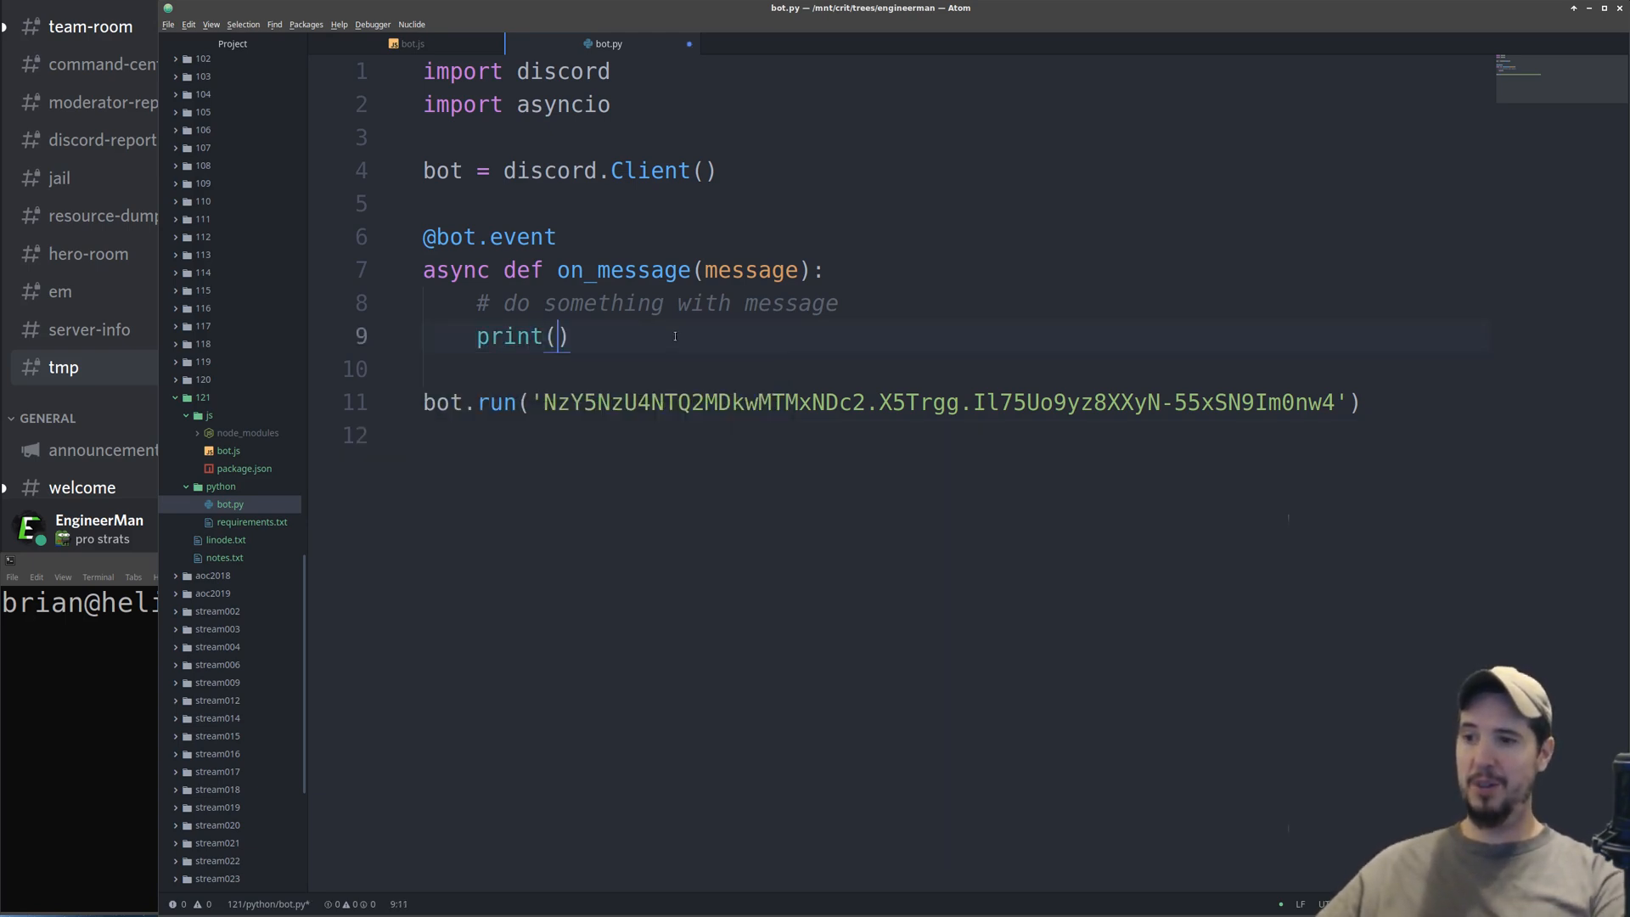
text(message.content)
click(80, 601)
text(p)
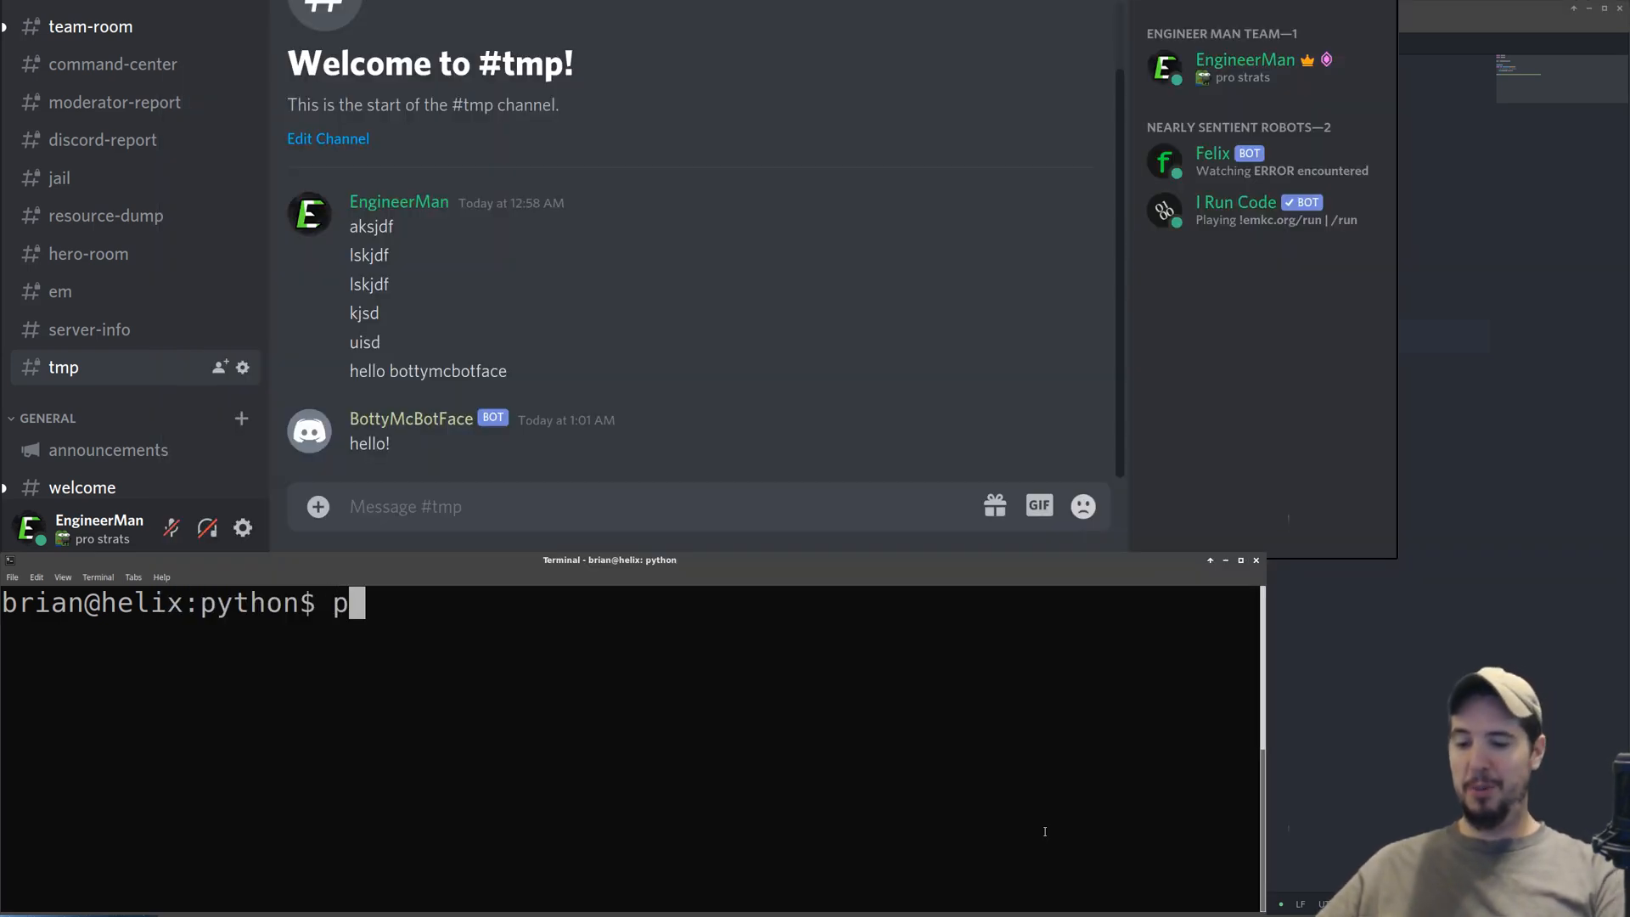
- Run python3 bot.py and post the test message 'kjlasd' in #tmp
text(ython3 bot.py)
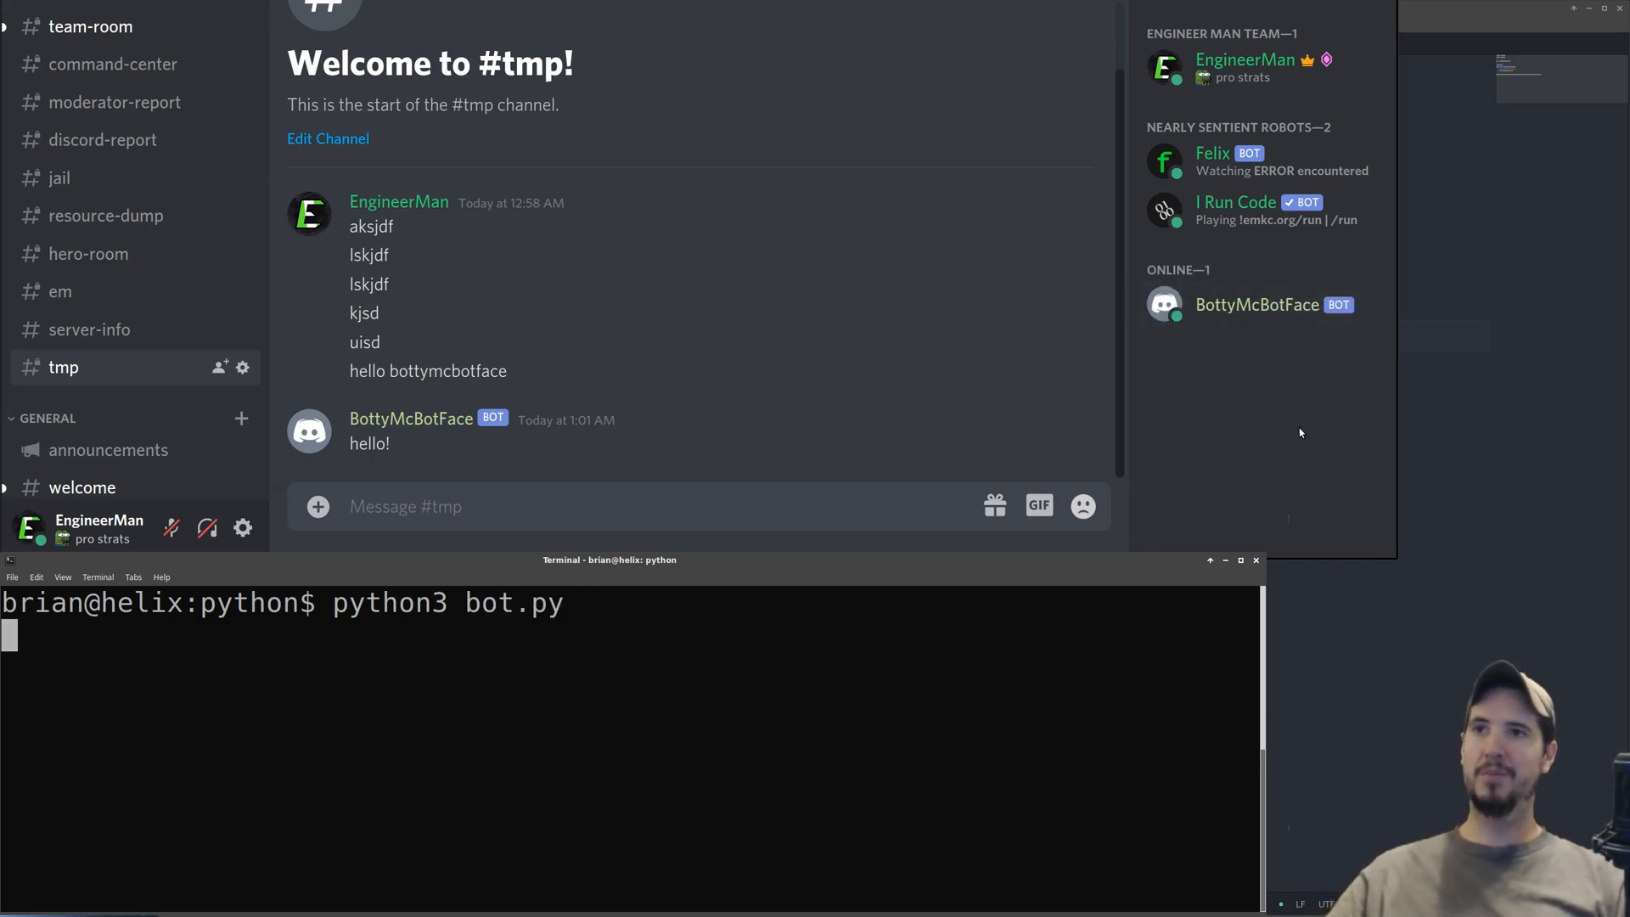
text(kjlasd)
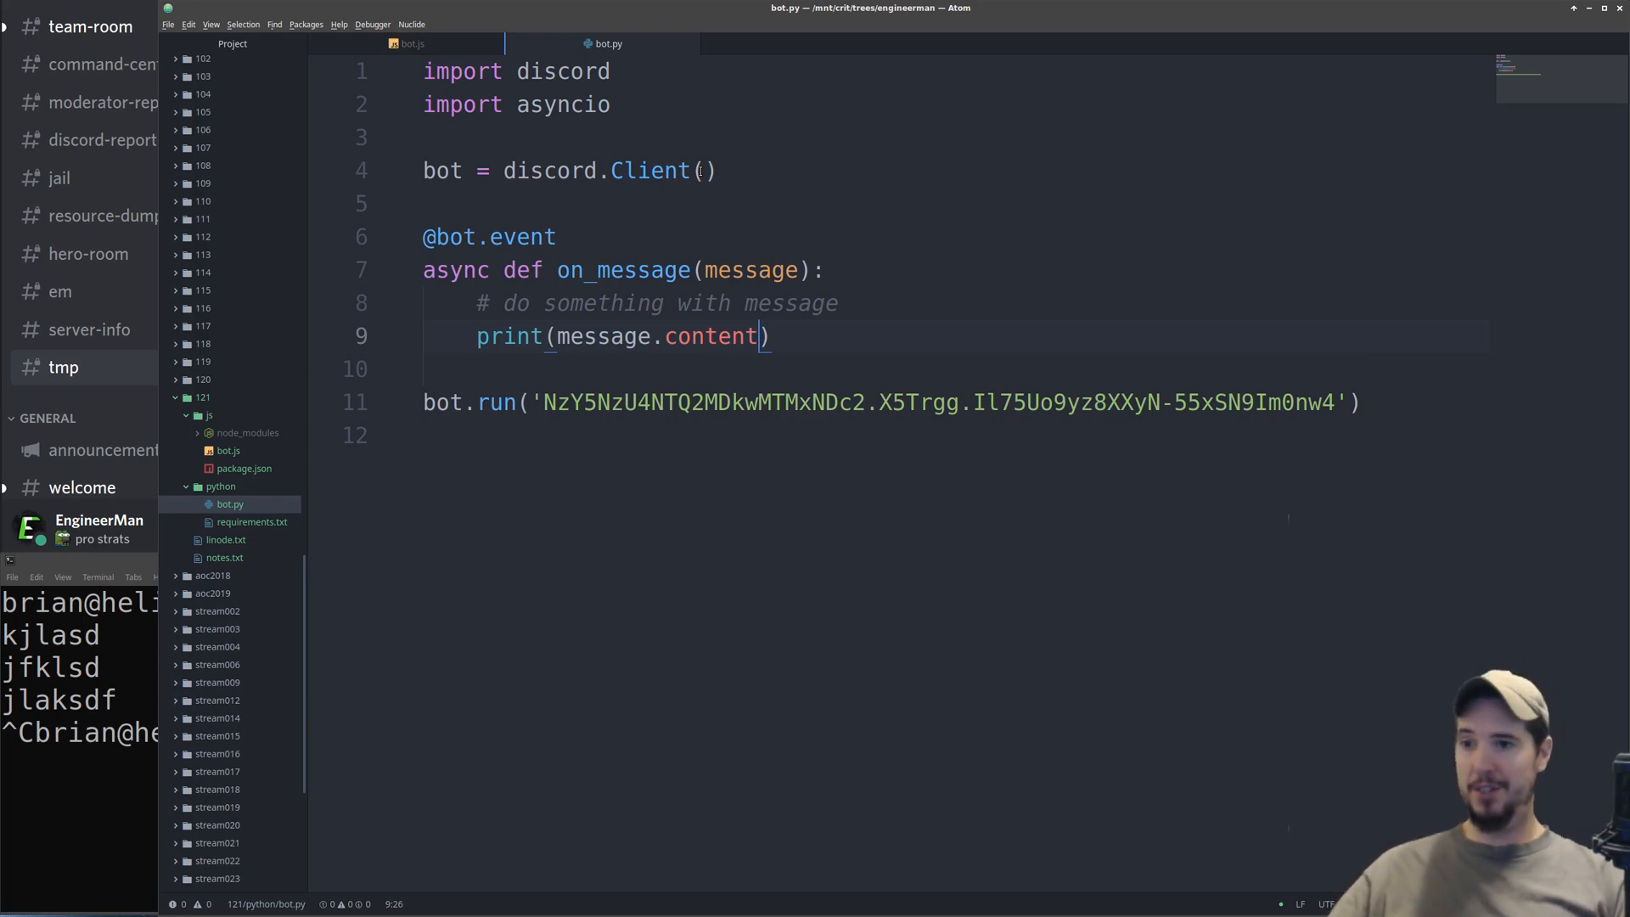
- Select the hello-reply if block on lines 8–10 of bot.js
click(412, 44)
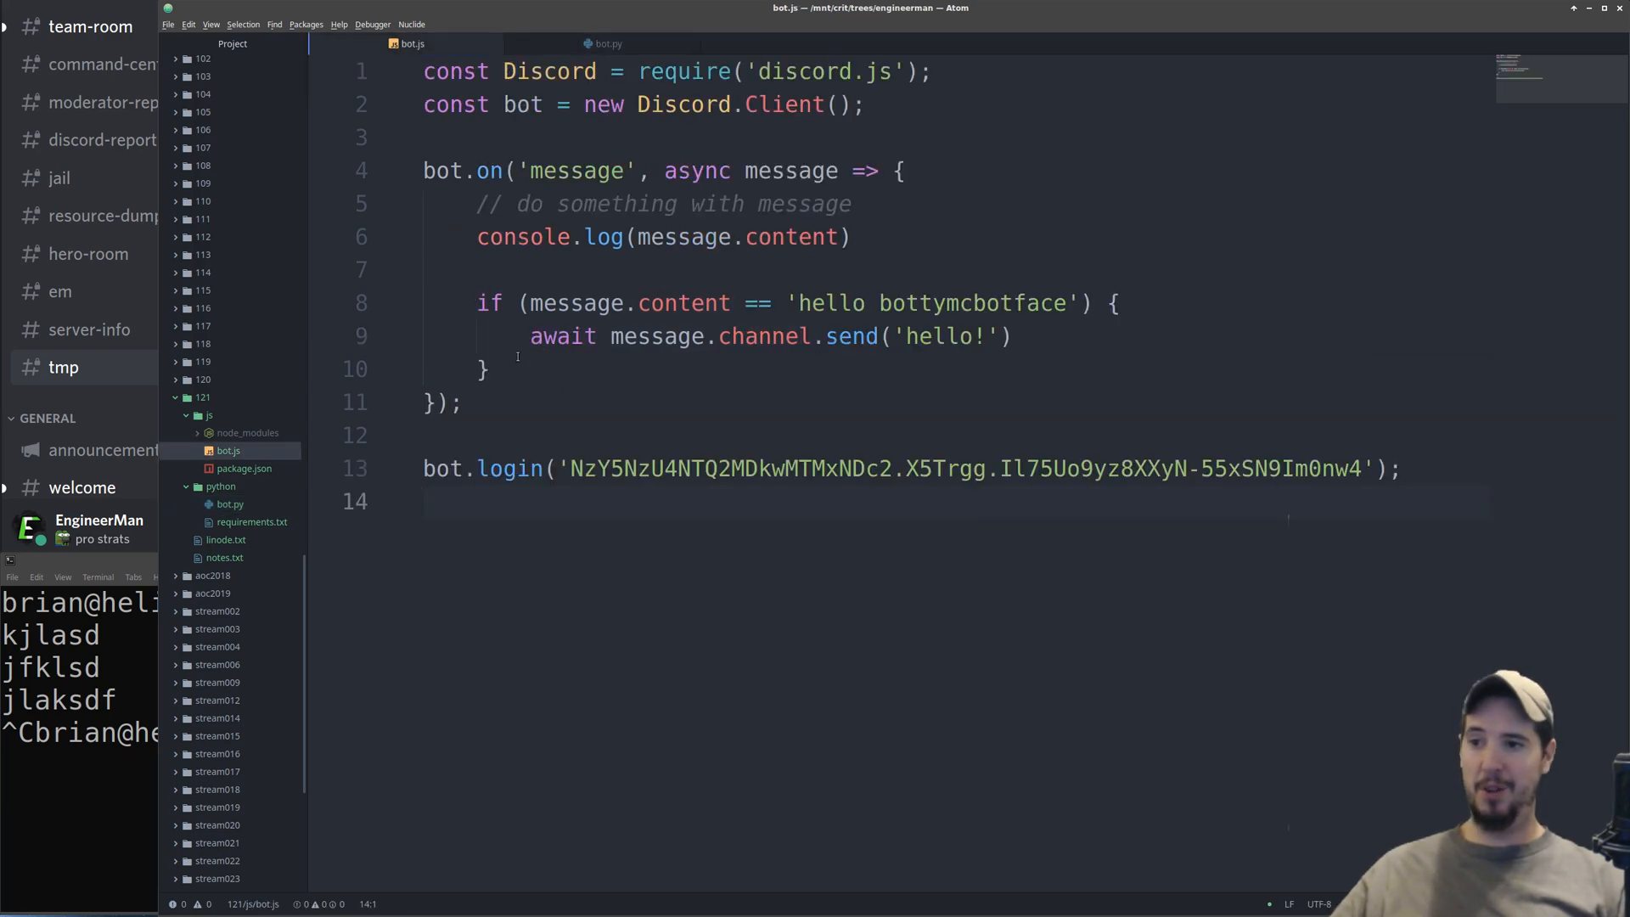
drag(475, 302, 489, 369)
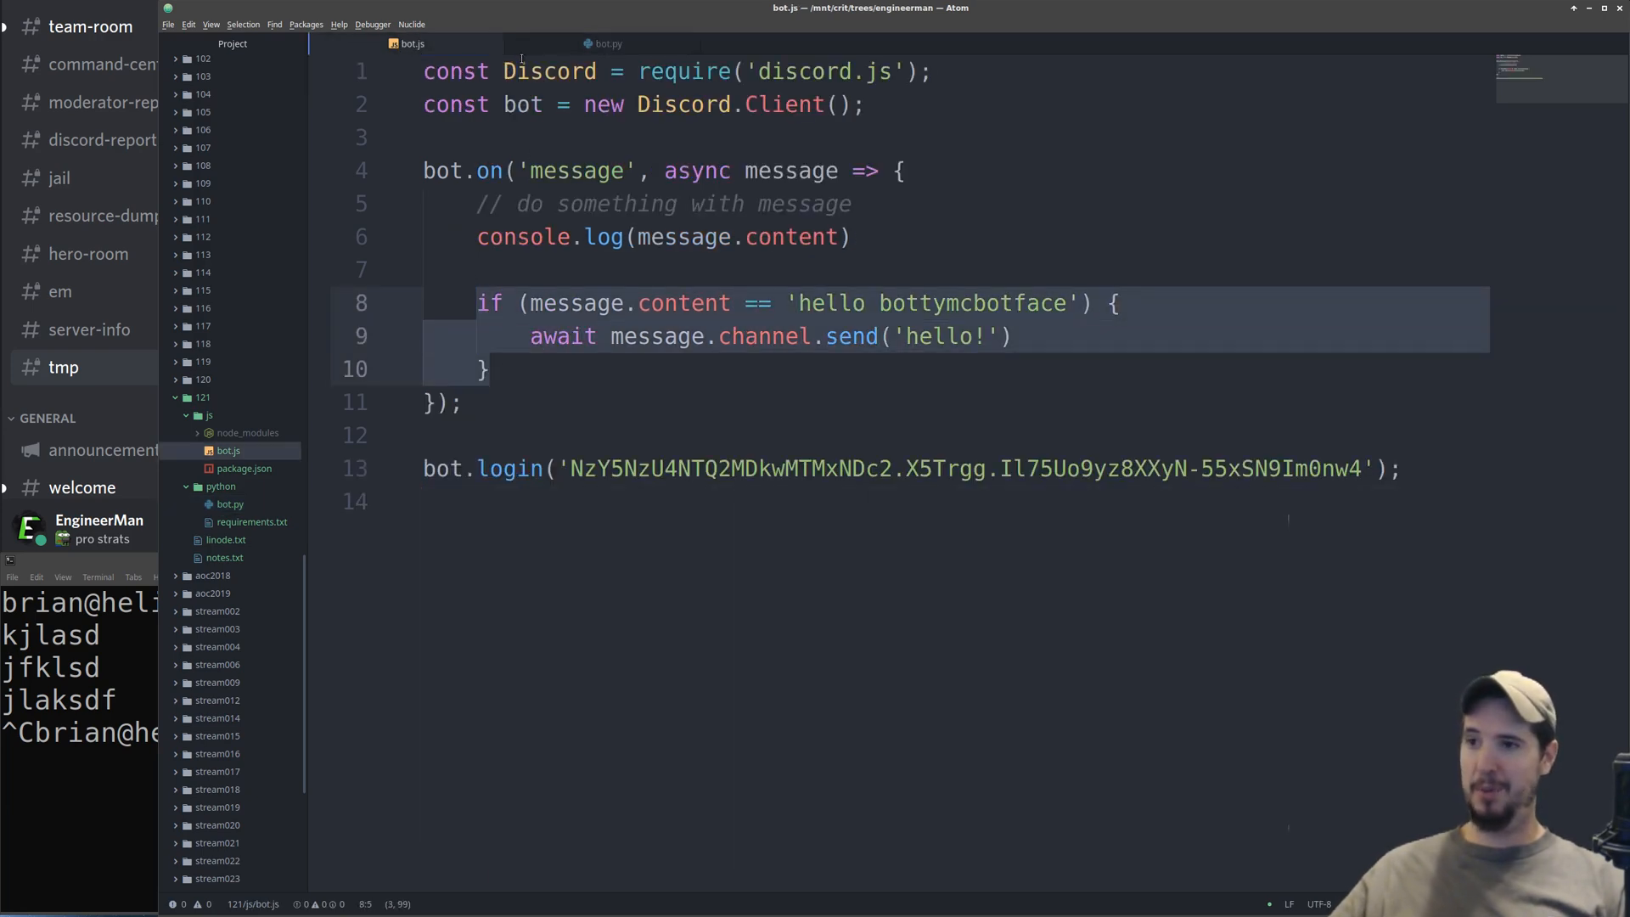
click(608, 44)
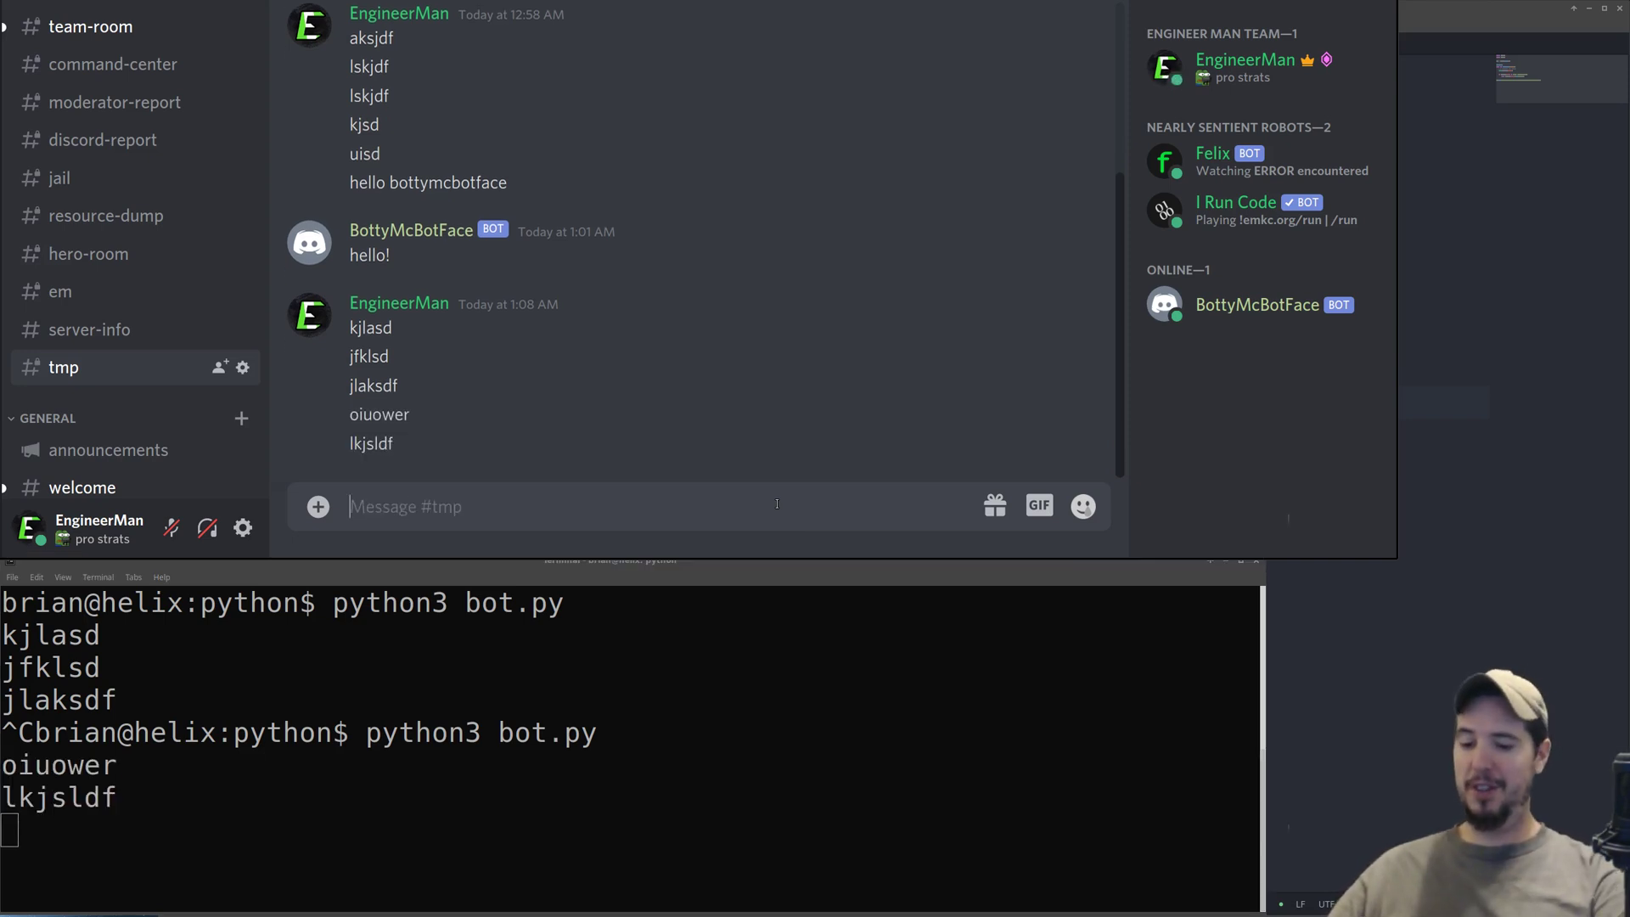
- Send 'hello bottymcbotface' in #tmp to test the Python bot's reply
text(hello b)
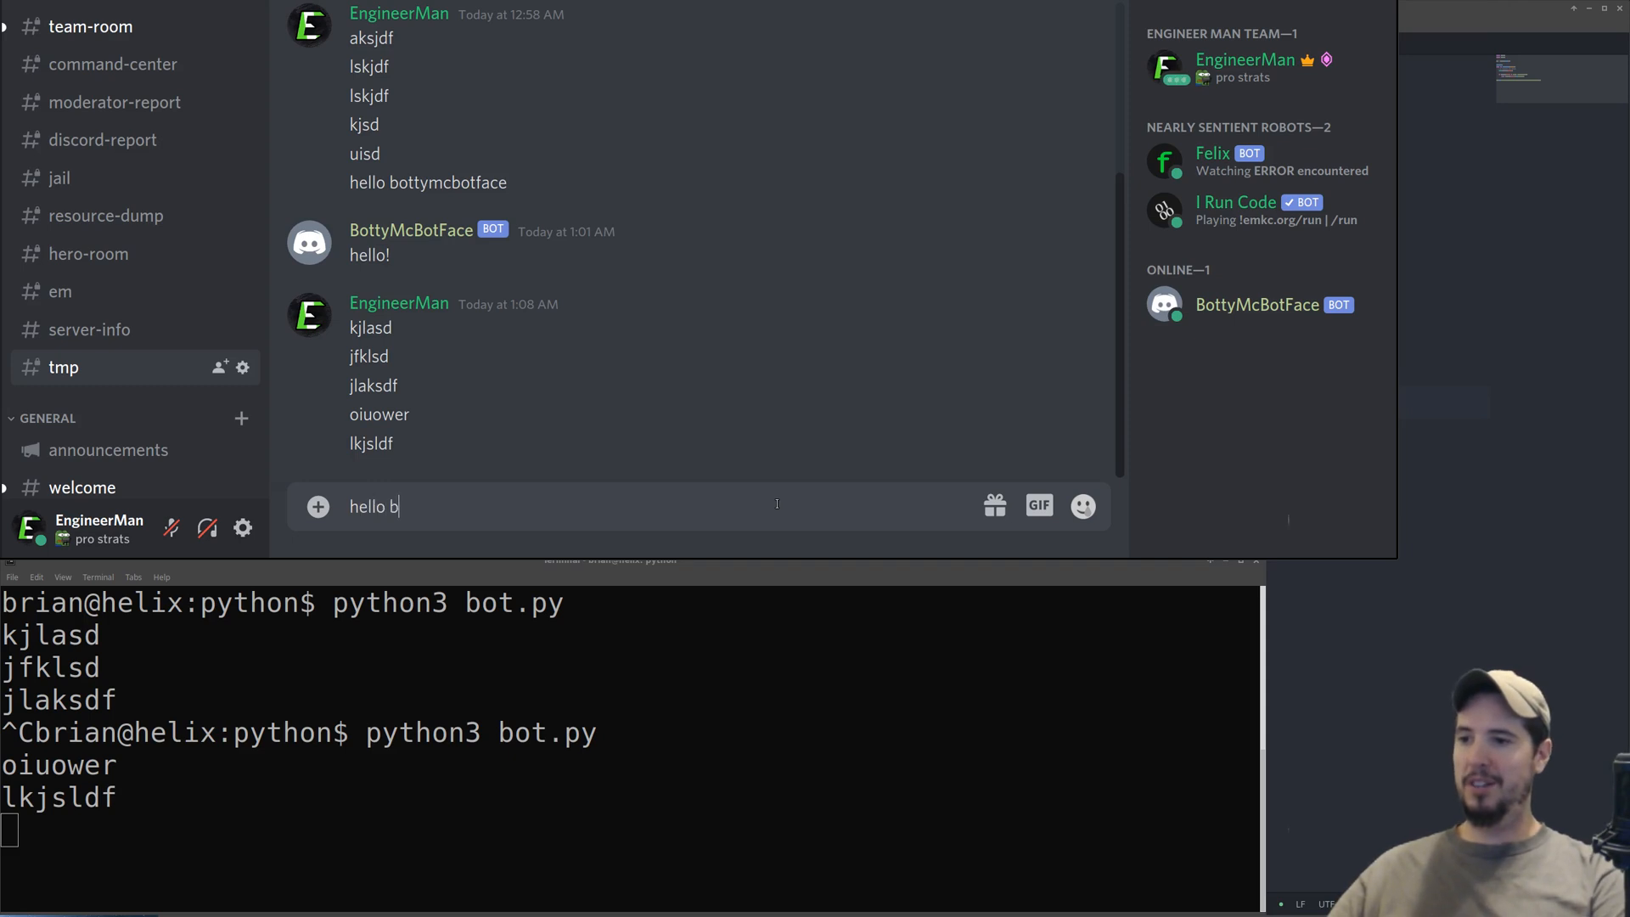
text(ottymcbotfa)
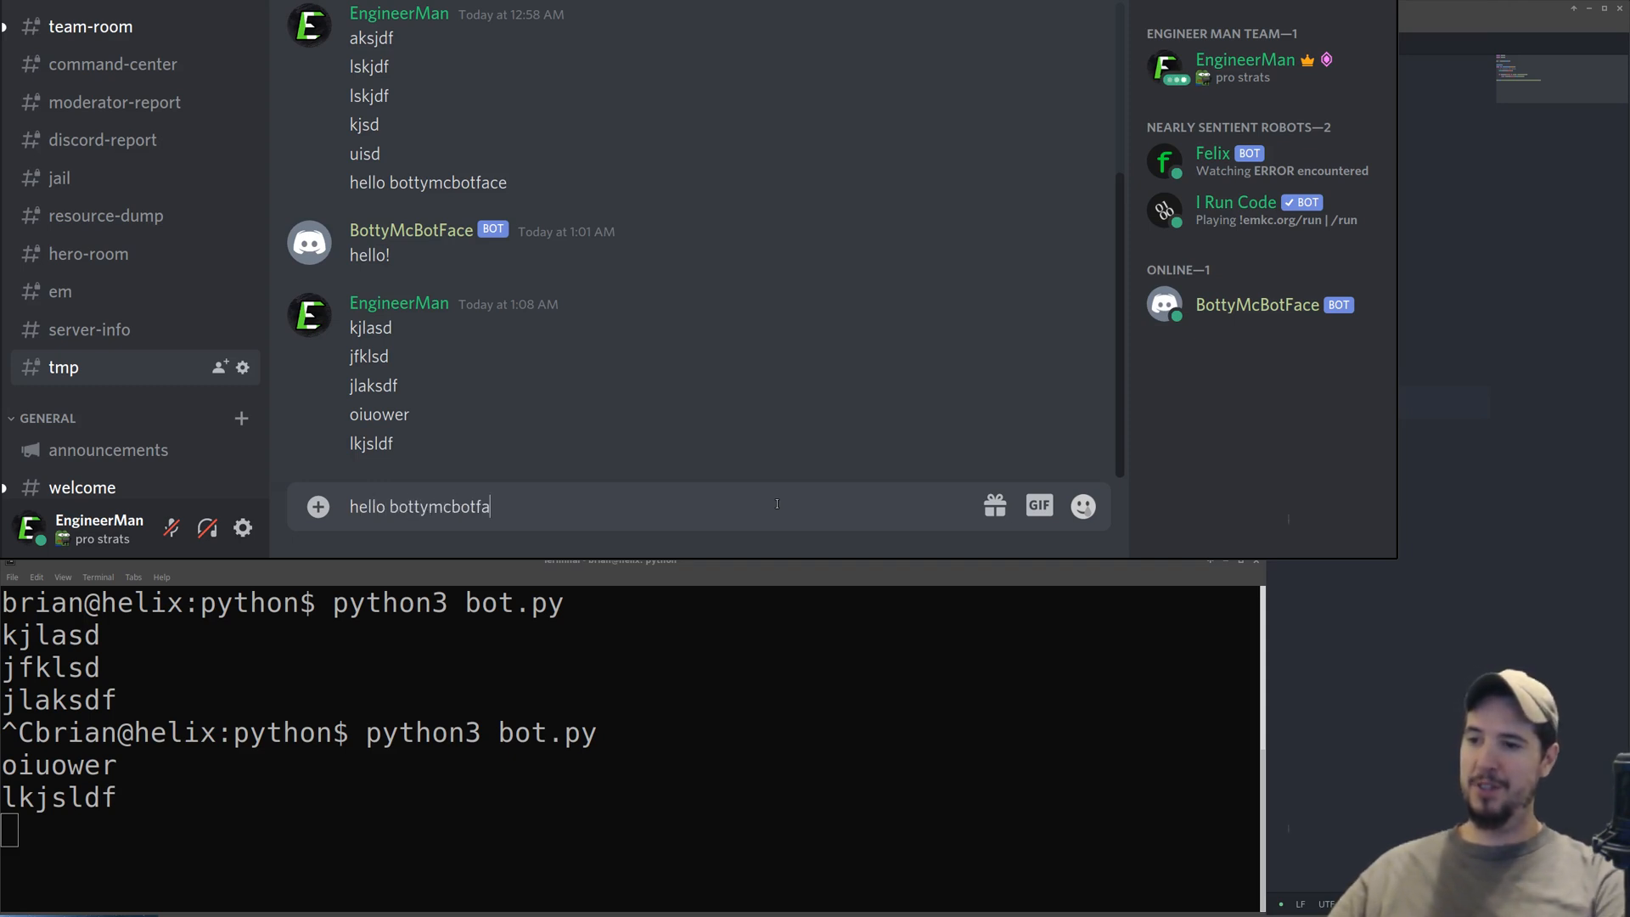
key(enter)
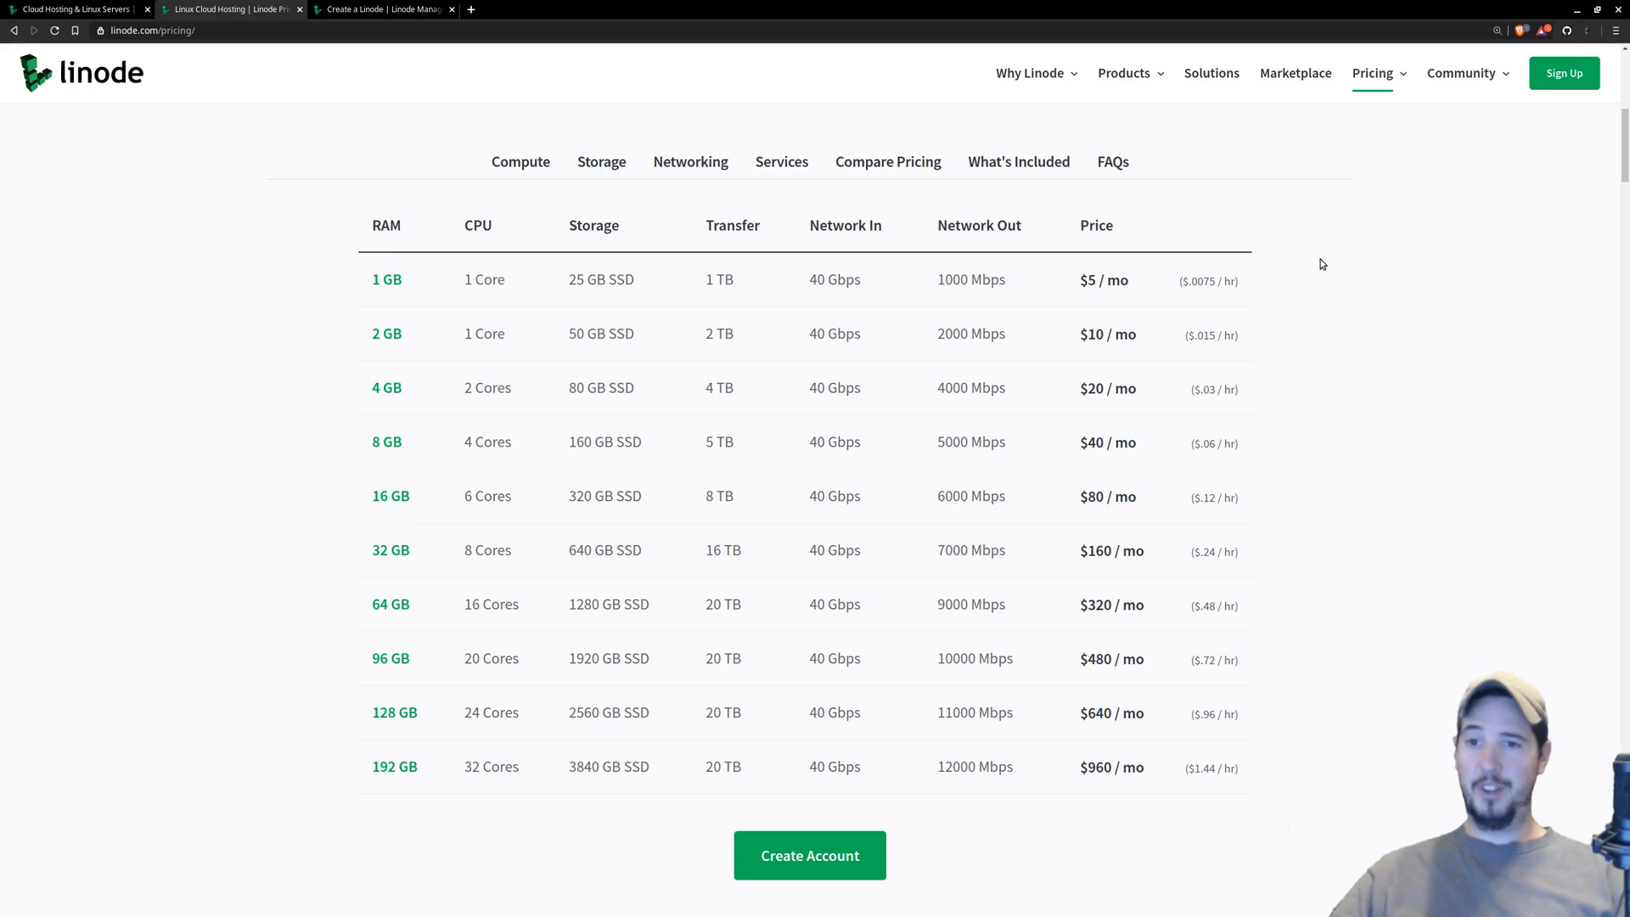
mouse_move(1136, 286)
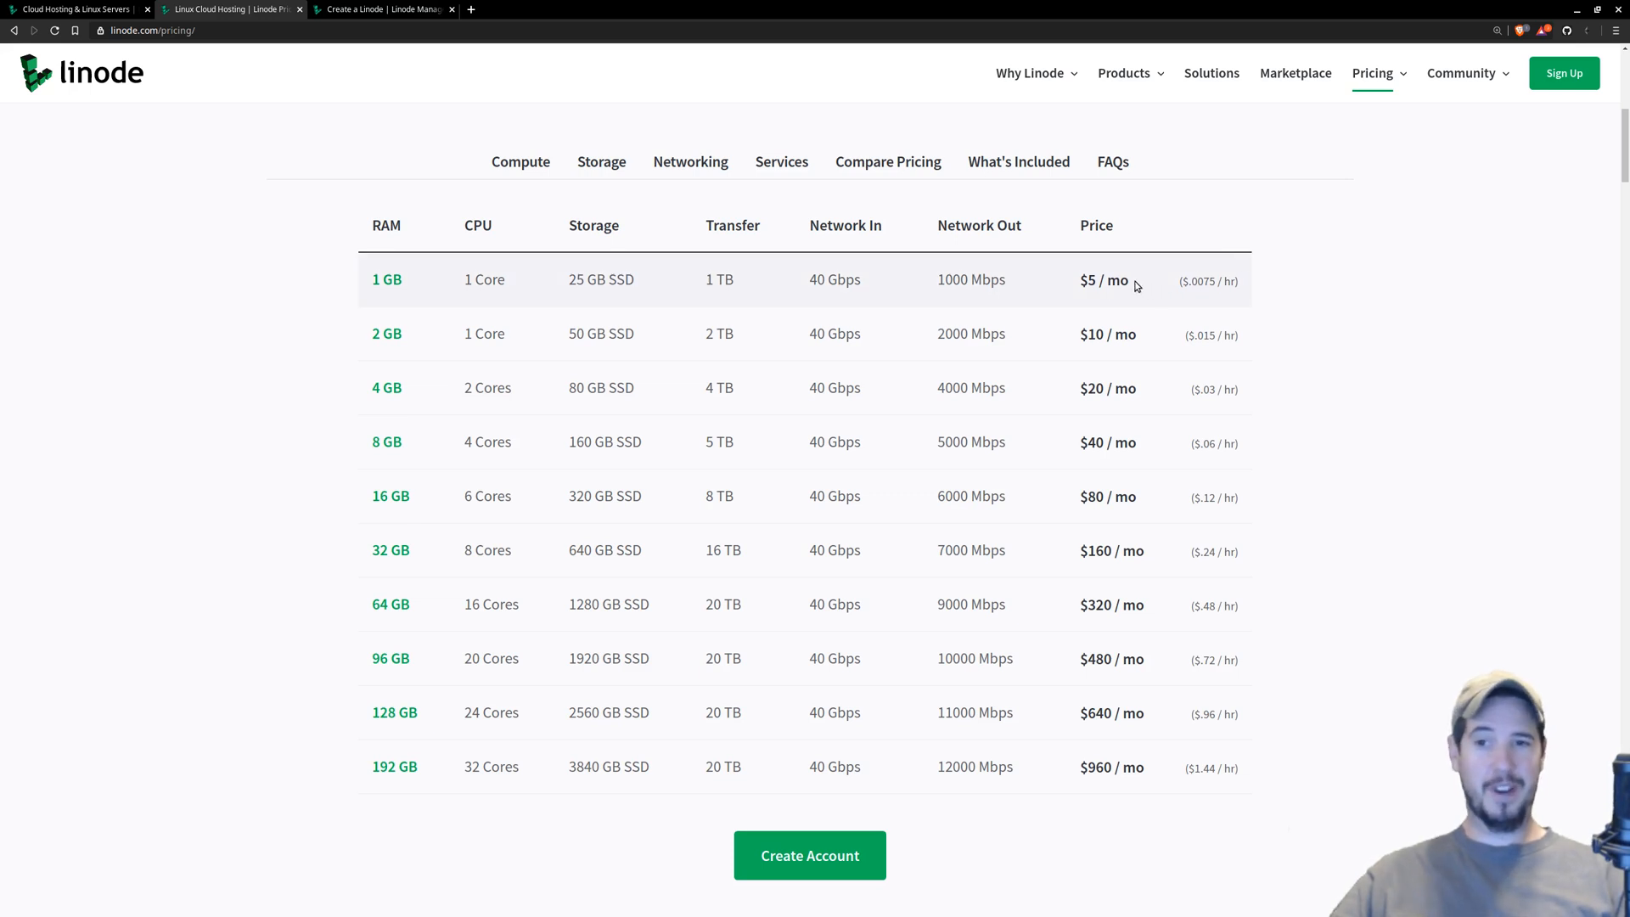
- Choose the CentOS 8 image and the Dallas, TX region for the new Linode
click(382, 9)
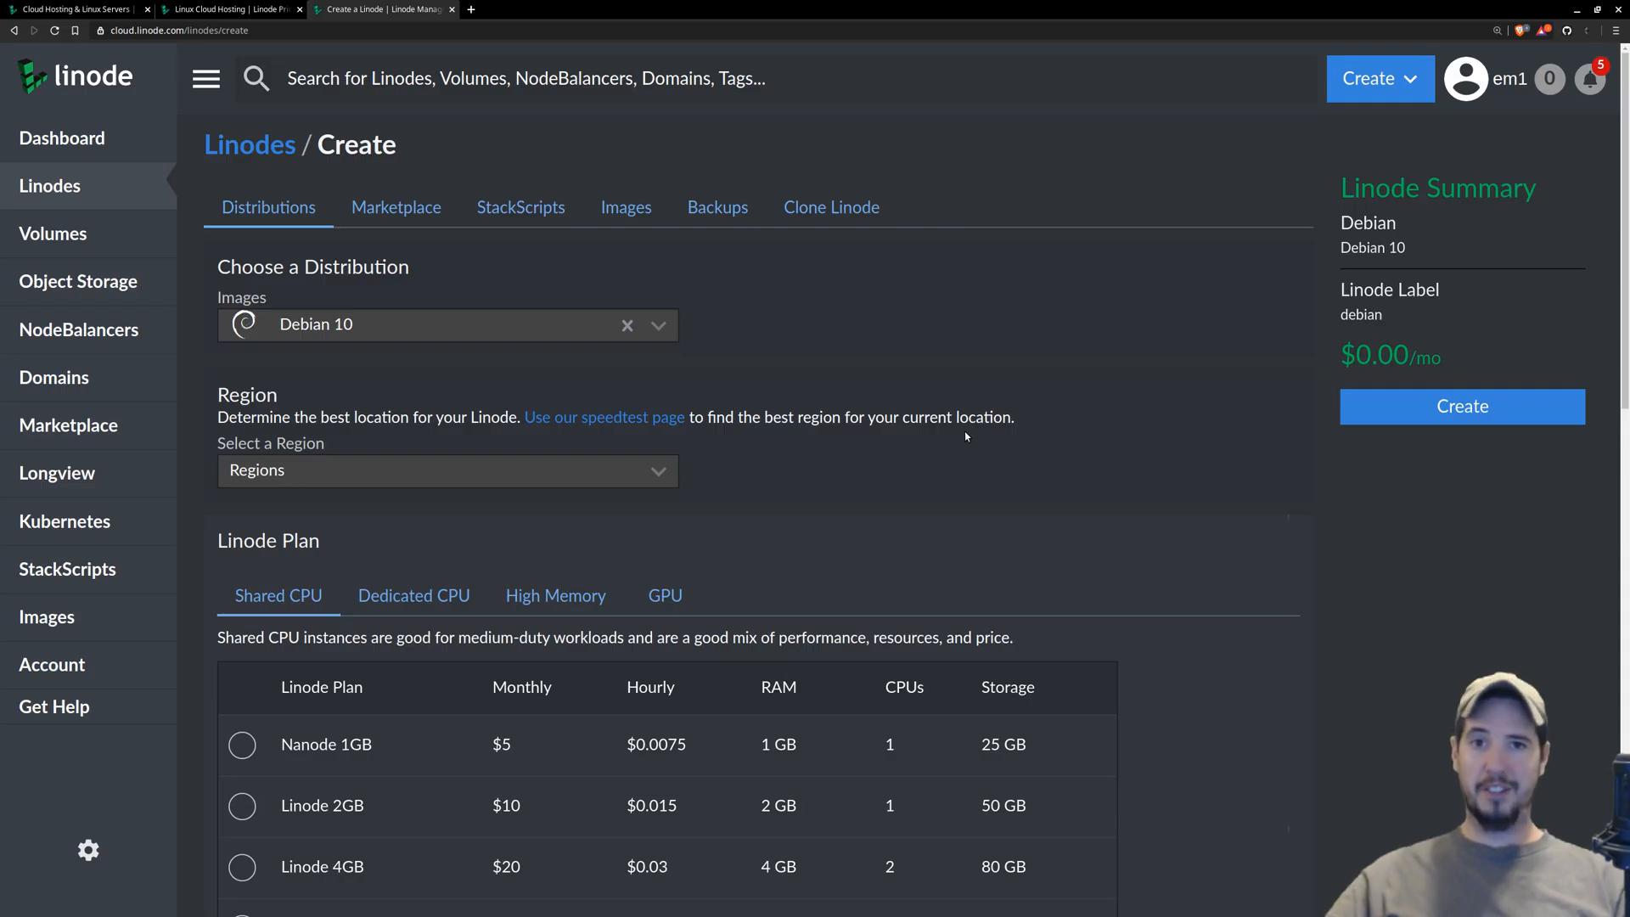
click(472, 324)
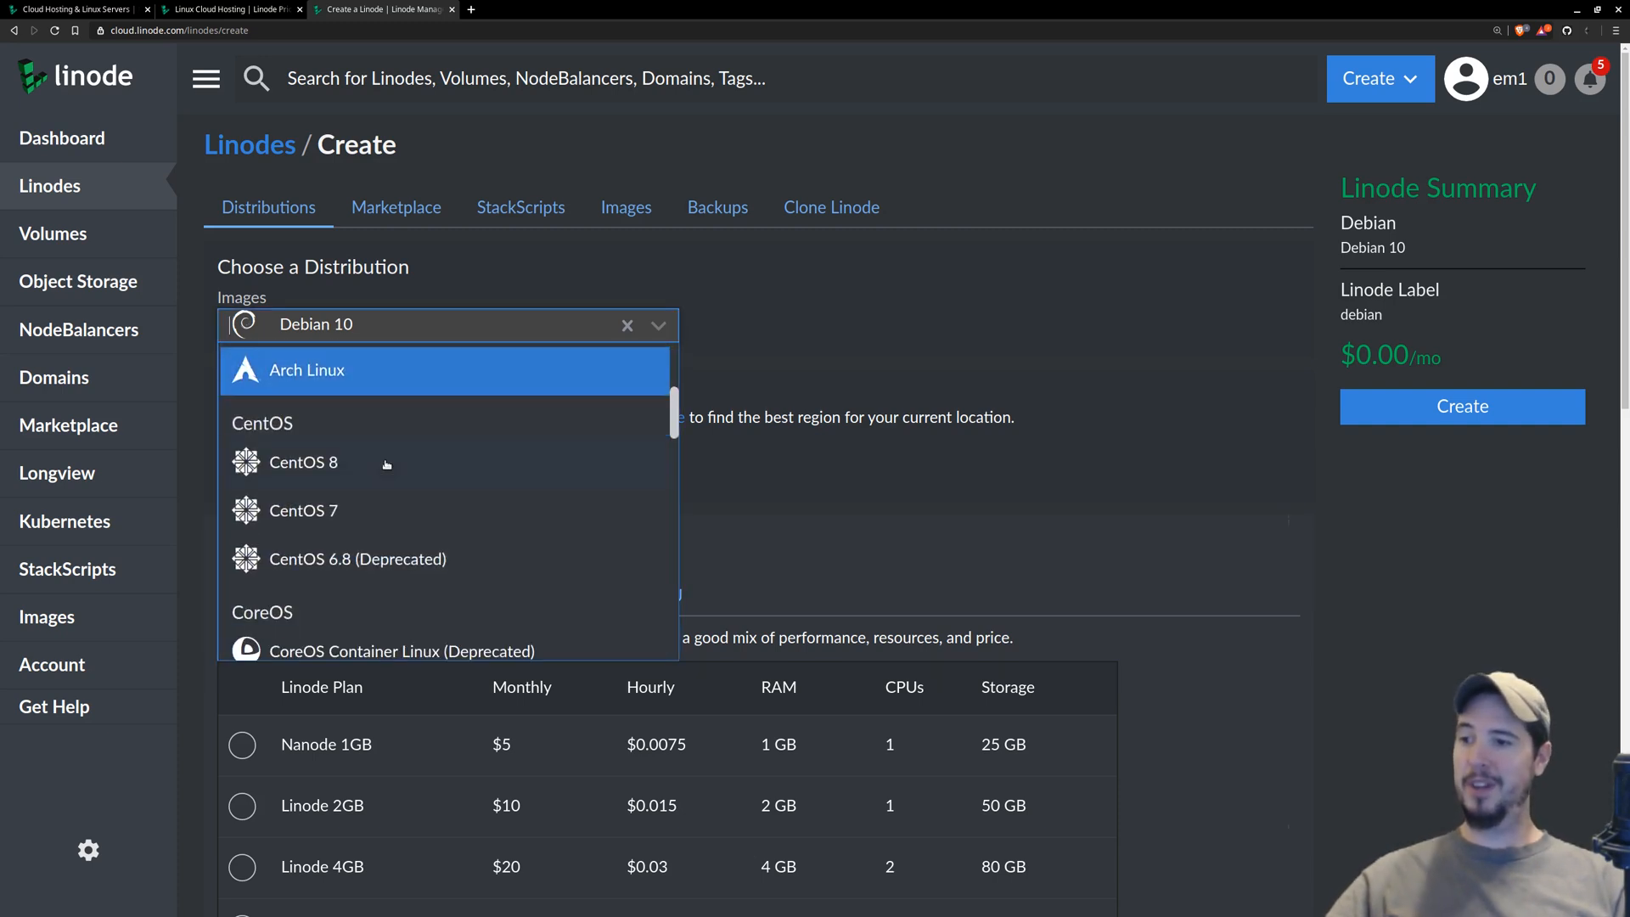
click(303, 461)
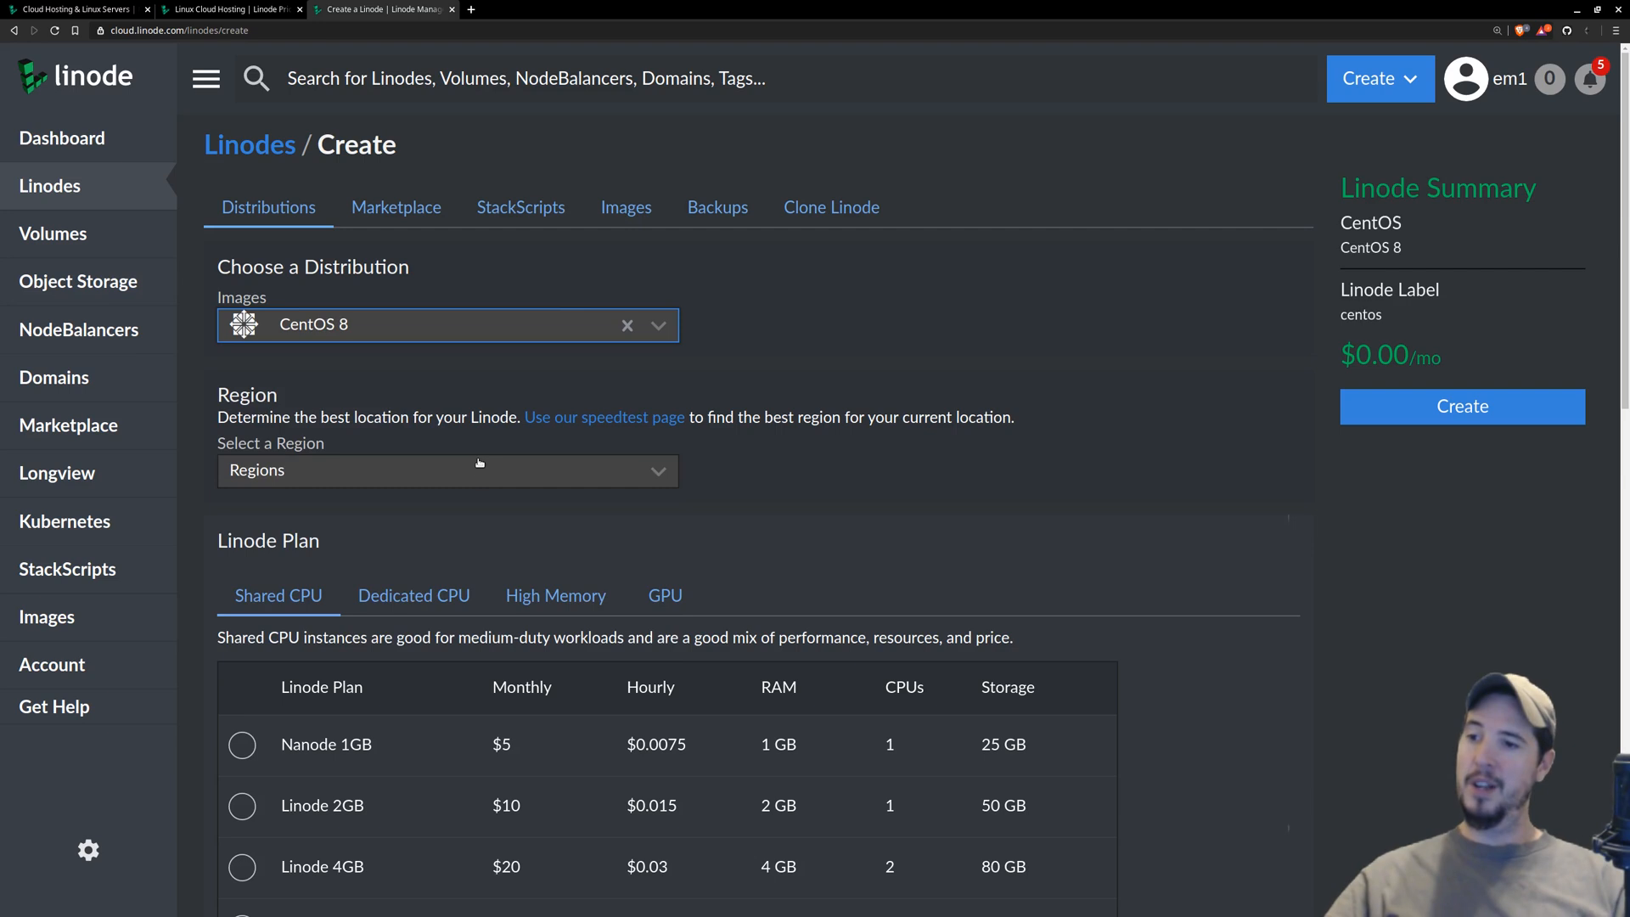
click(448, 470)
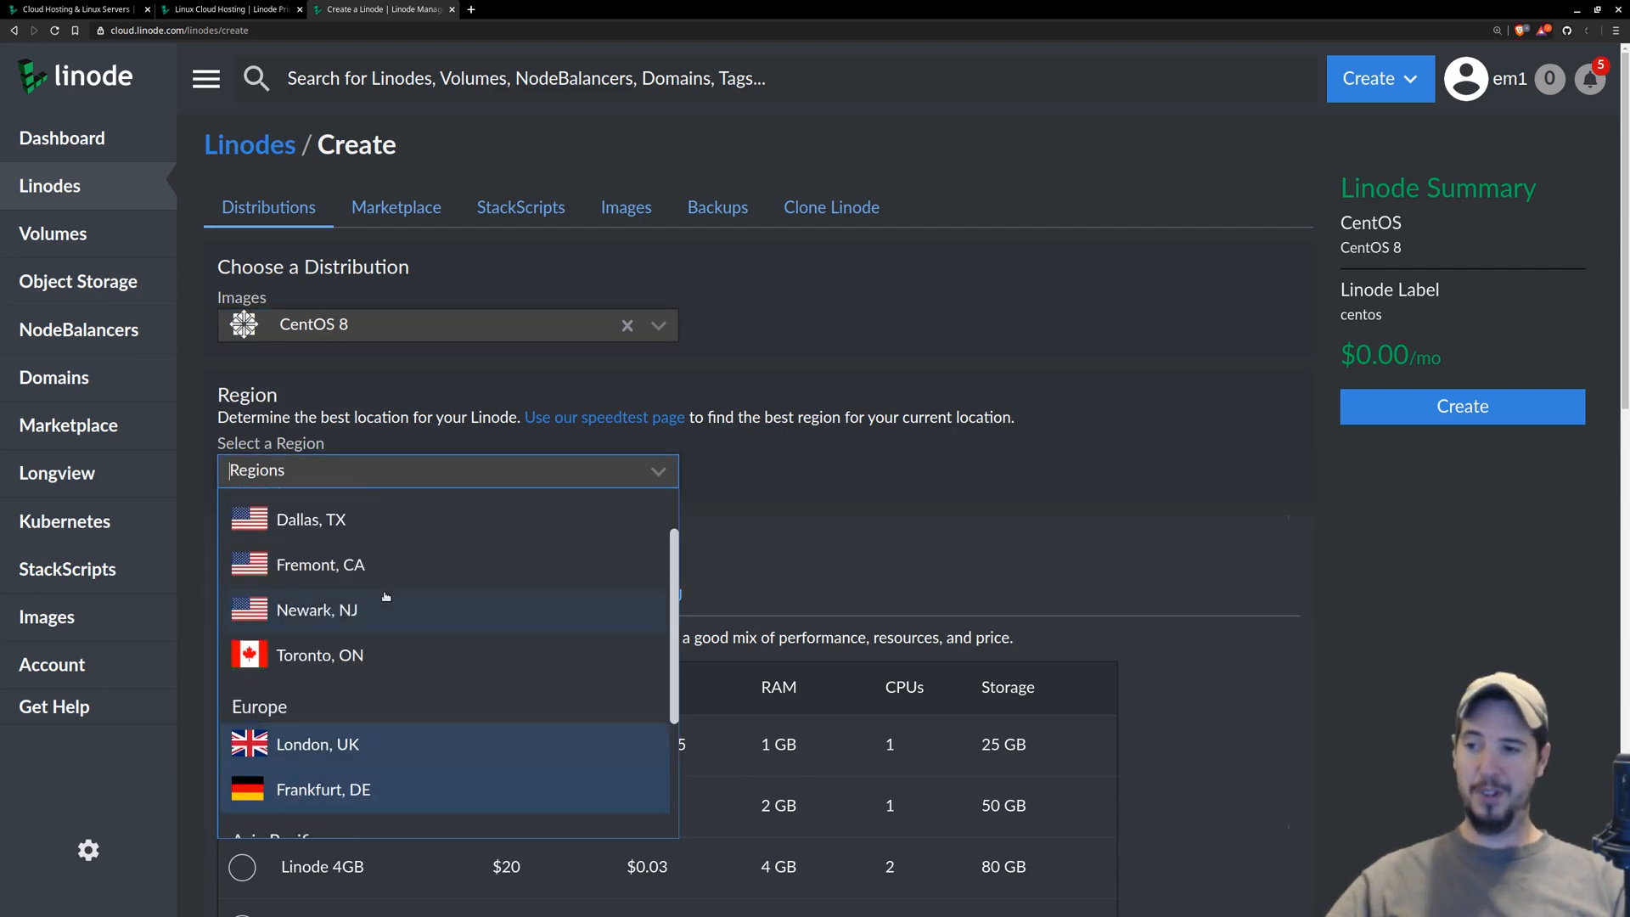
click(310, 520)
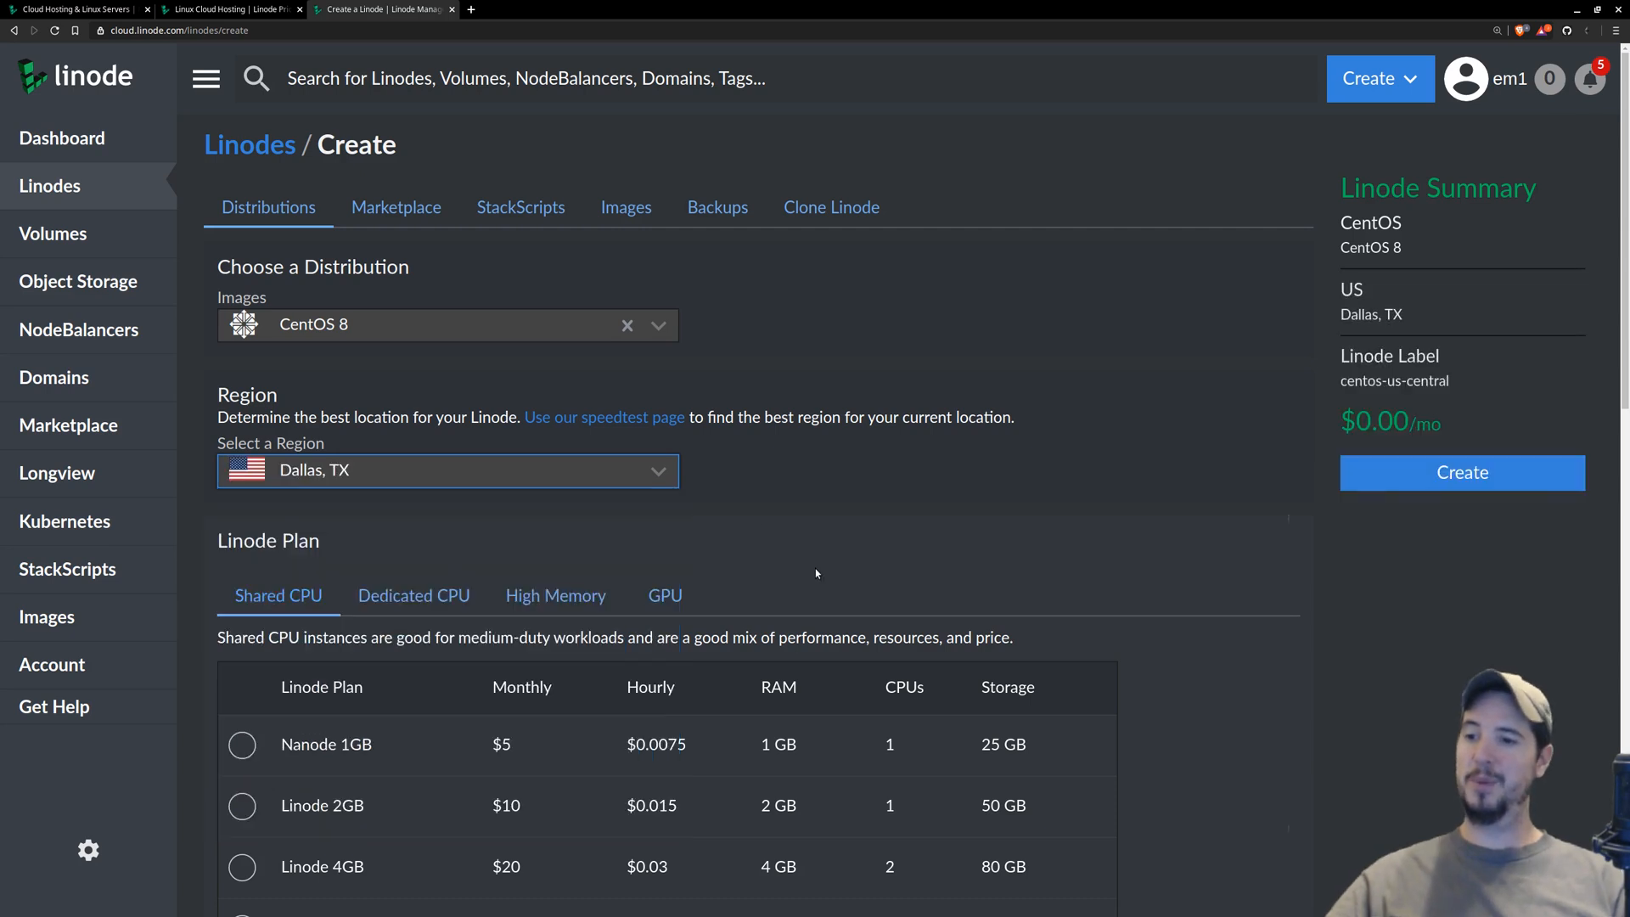
- Create the centos-us-central Nanode 1GB server and return to the Linode home page
scroll(down, 3)
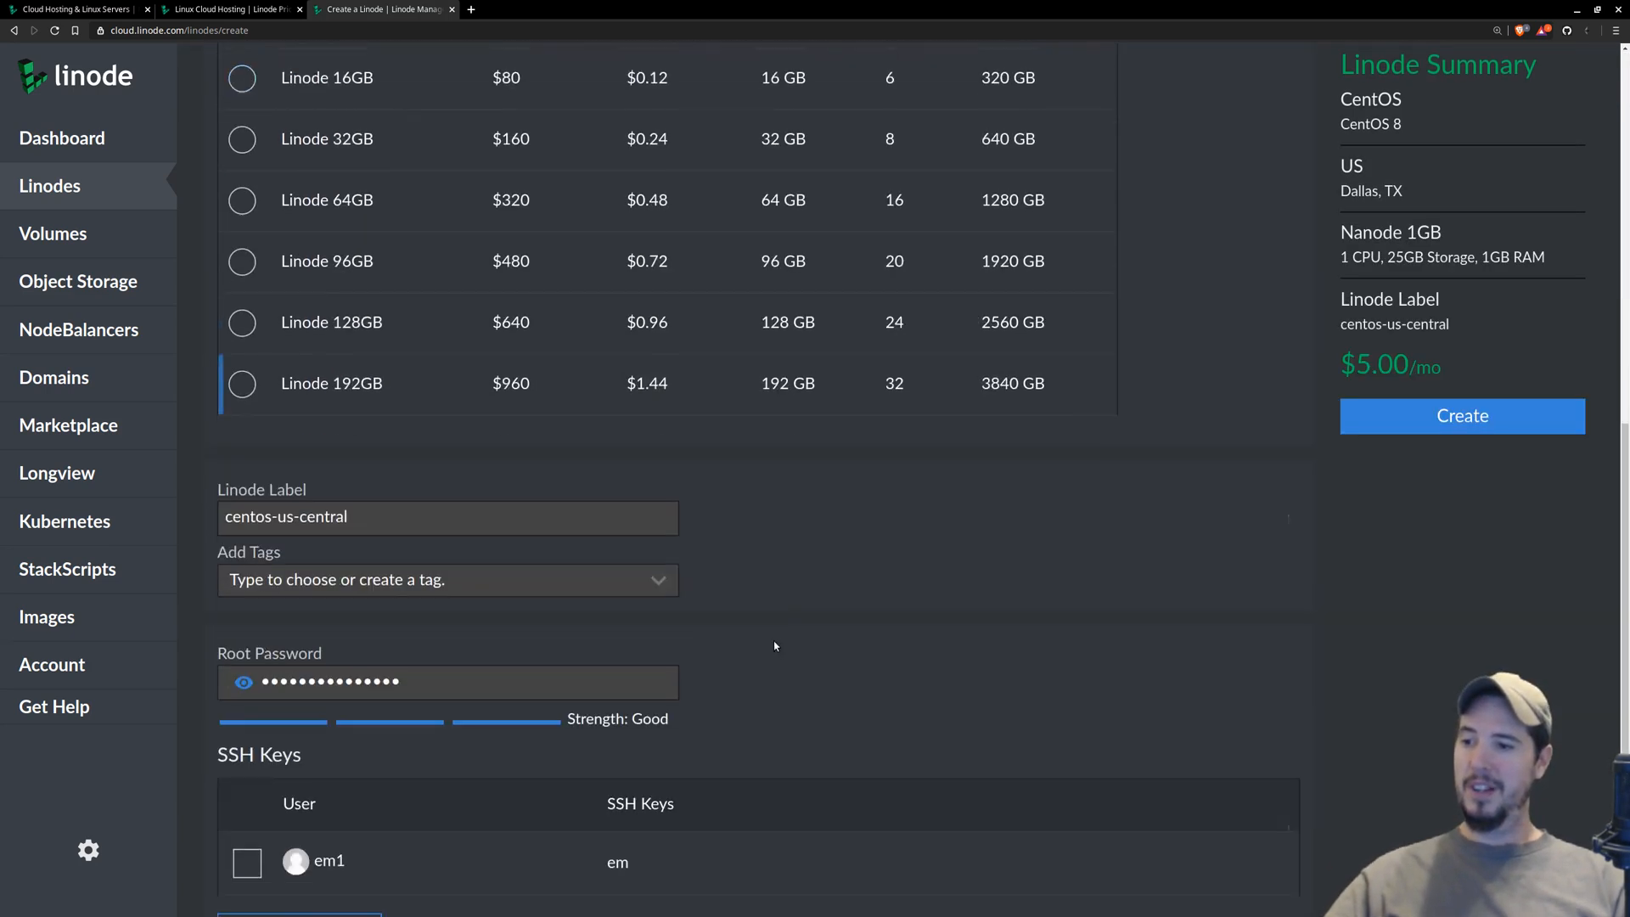
scroll(down, 3)
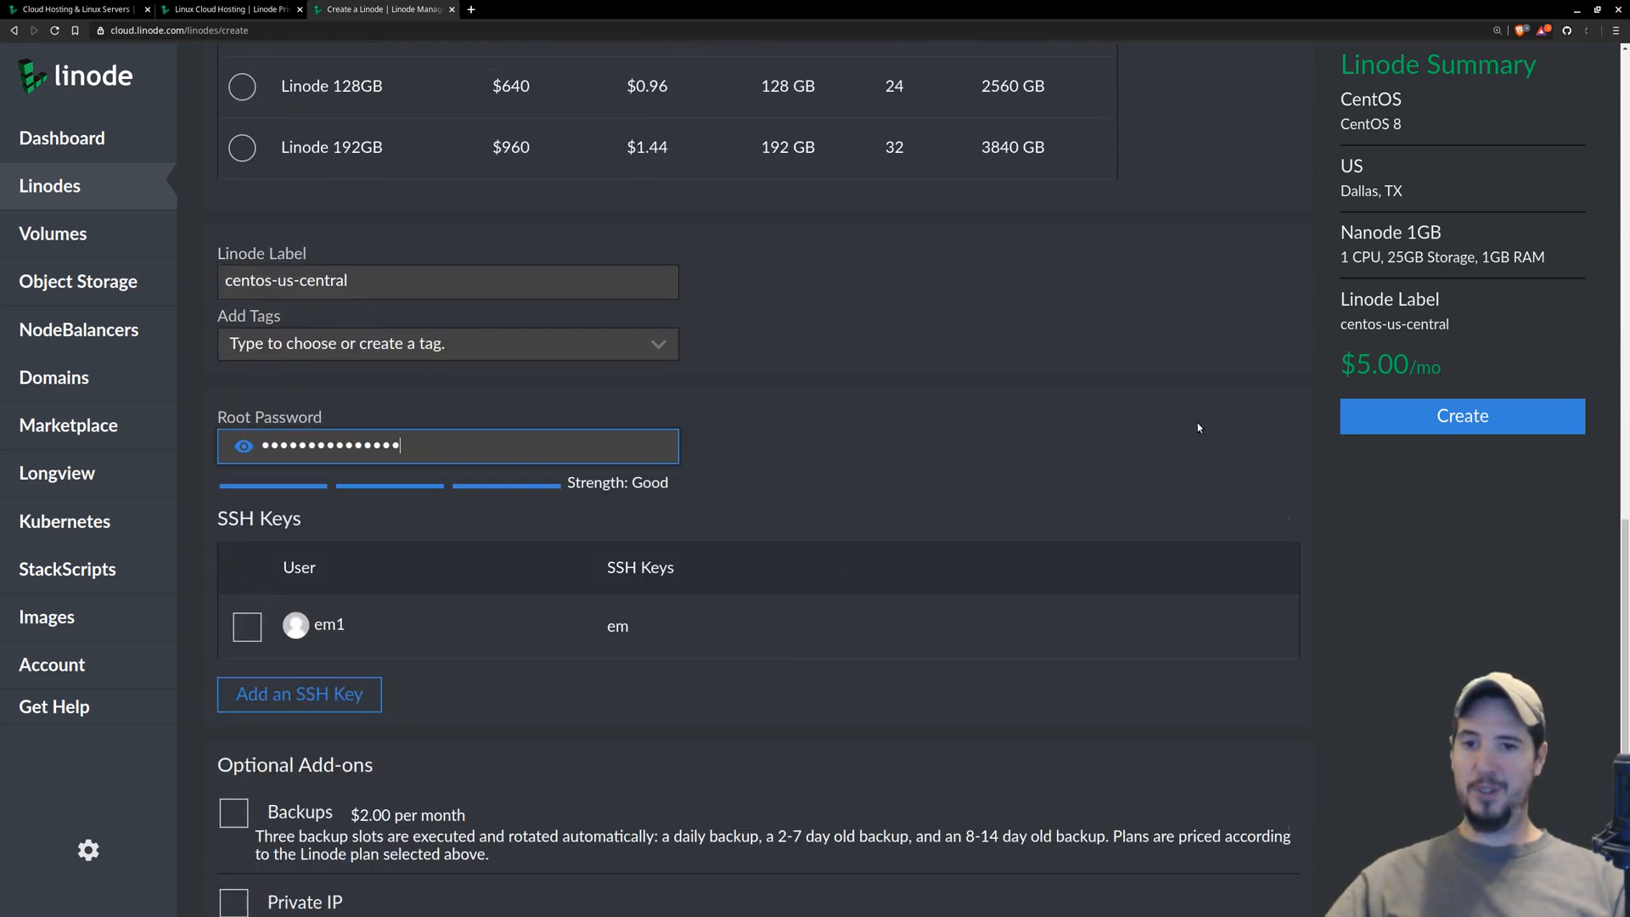
click(1461, 416)
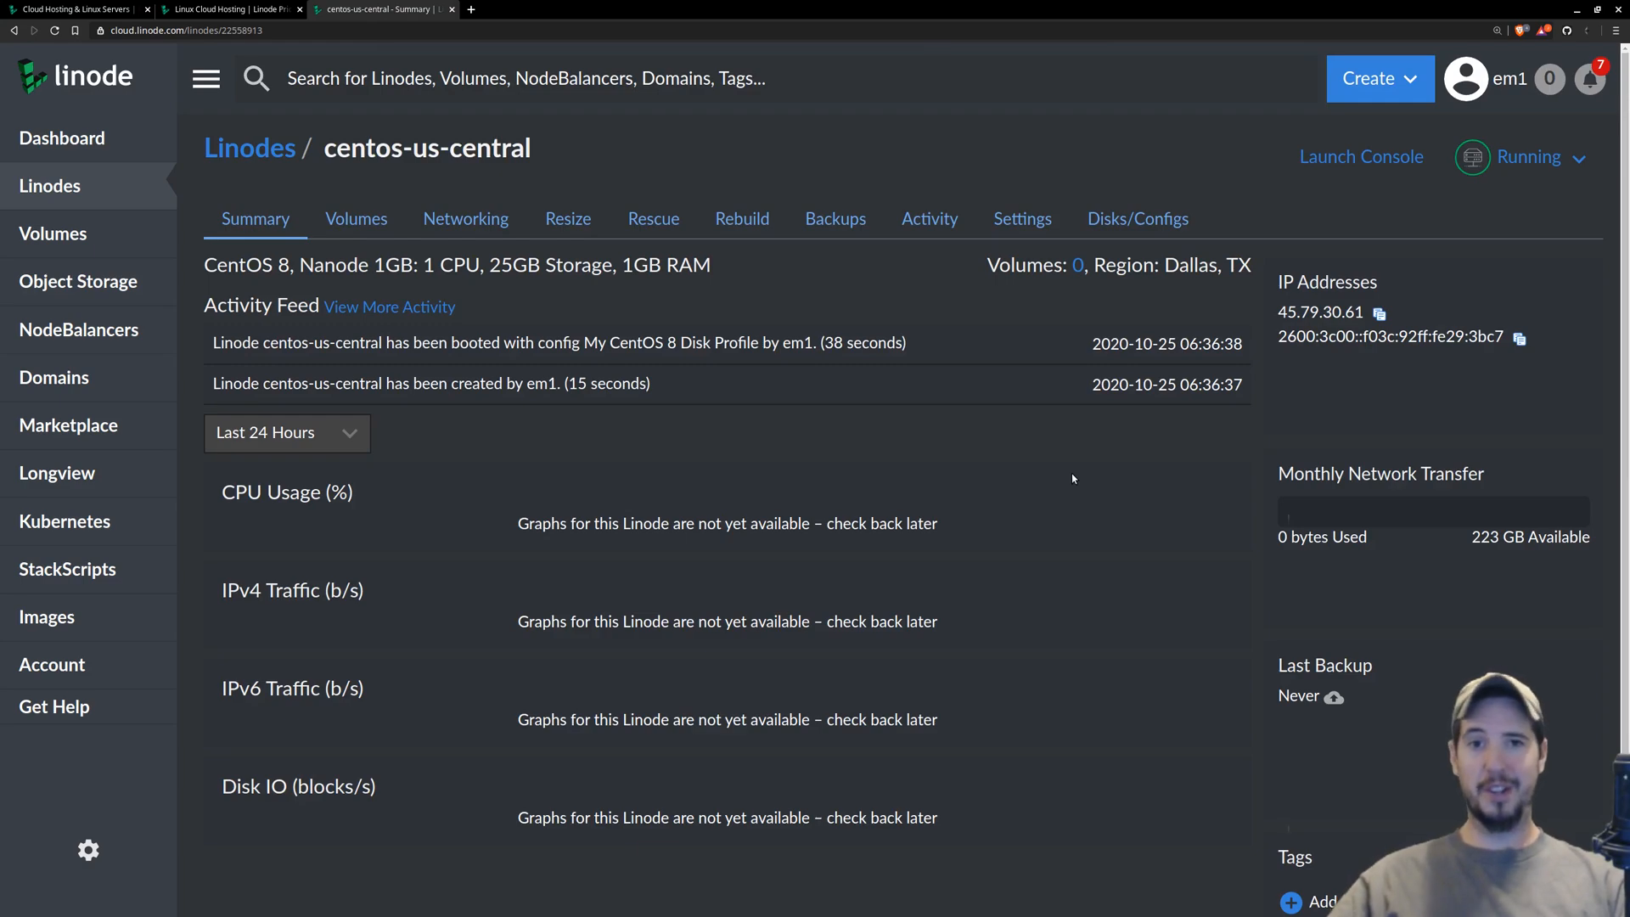
click(68, 9)
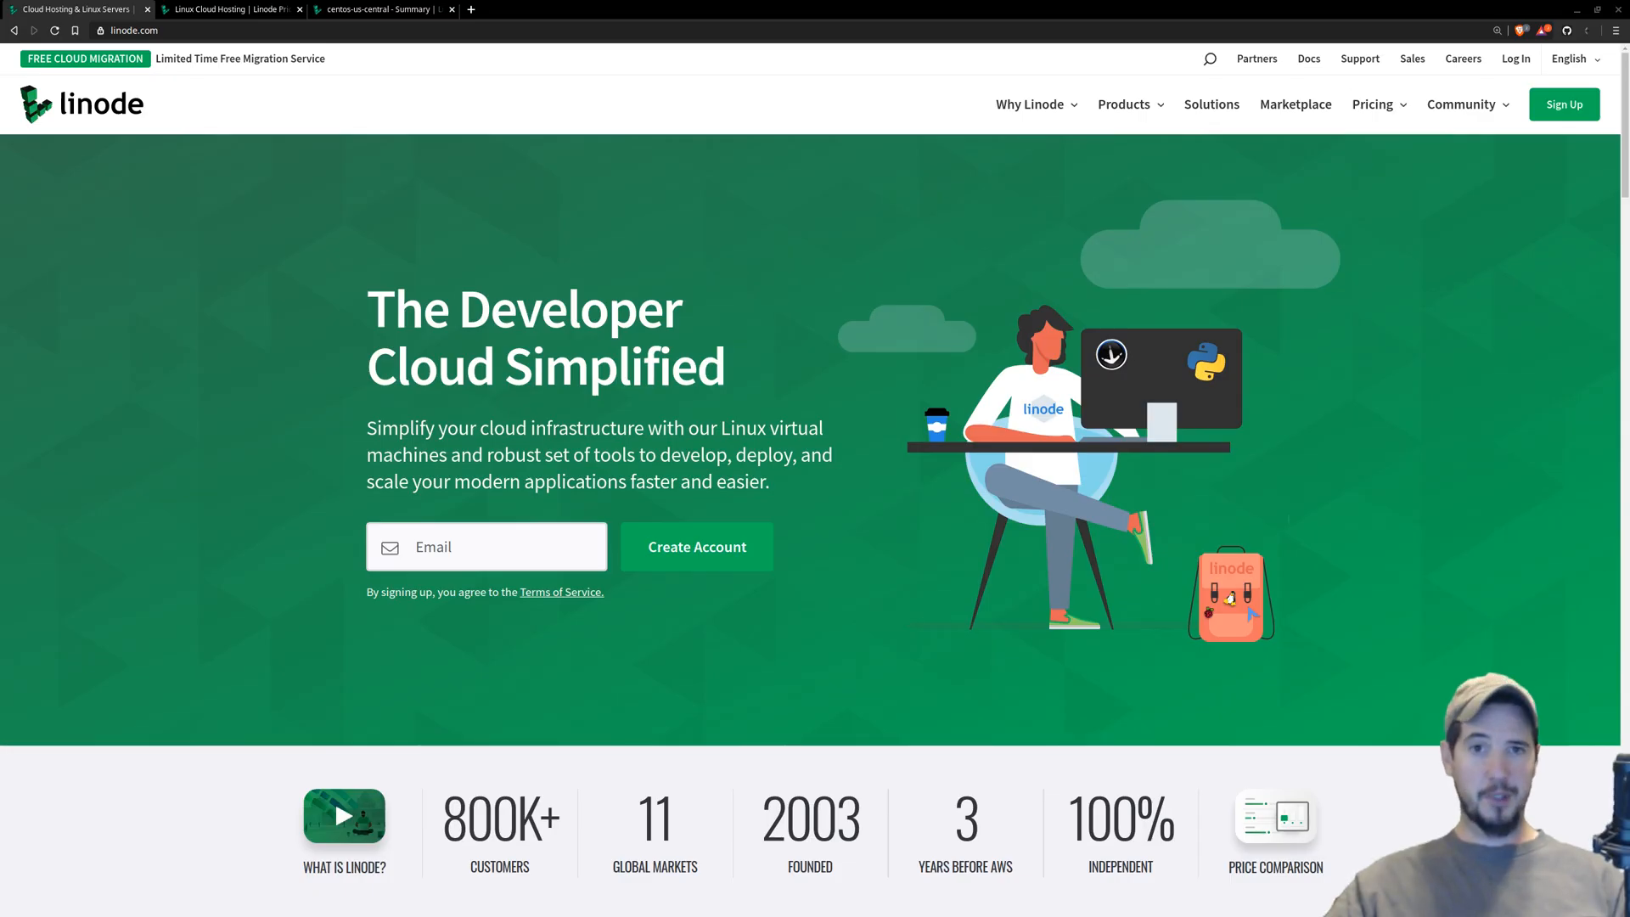